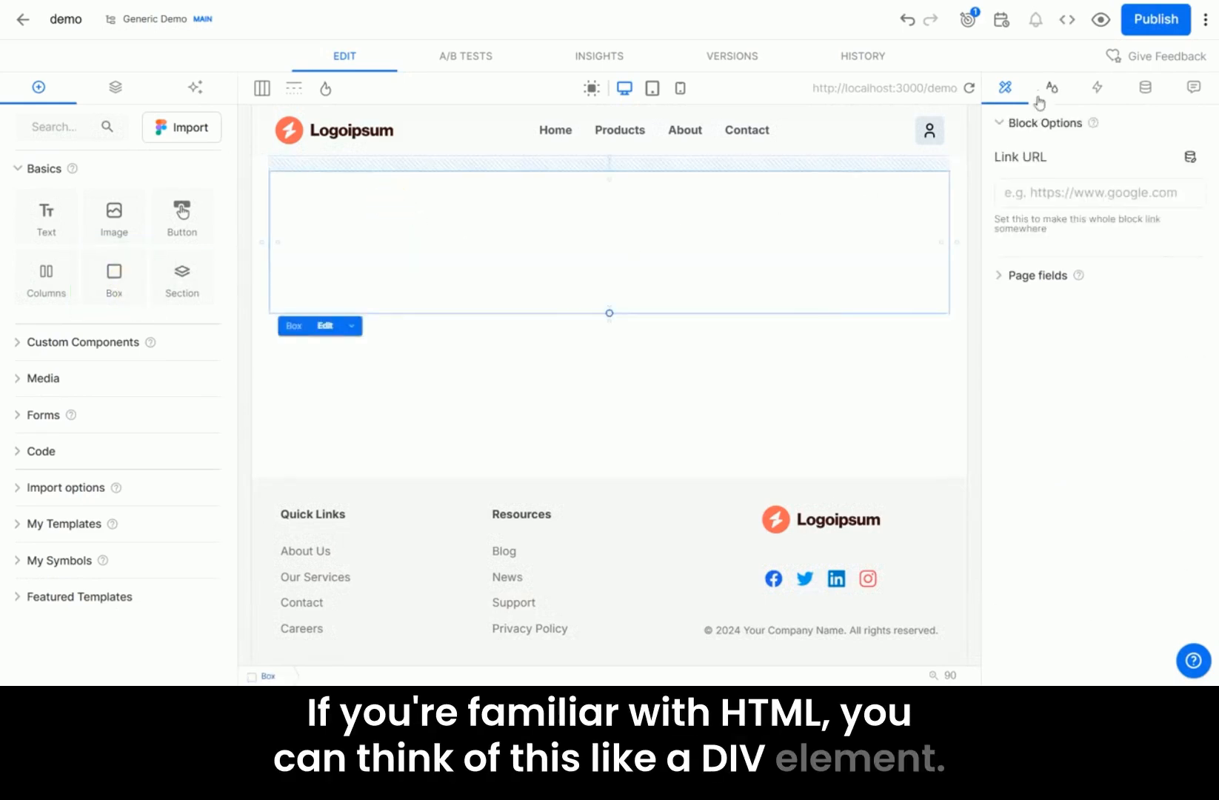
# Inspect the Box's style and border settings, then deselect it
pyautogui.click(1050, 87)
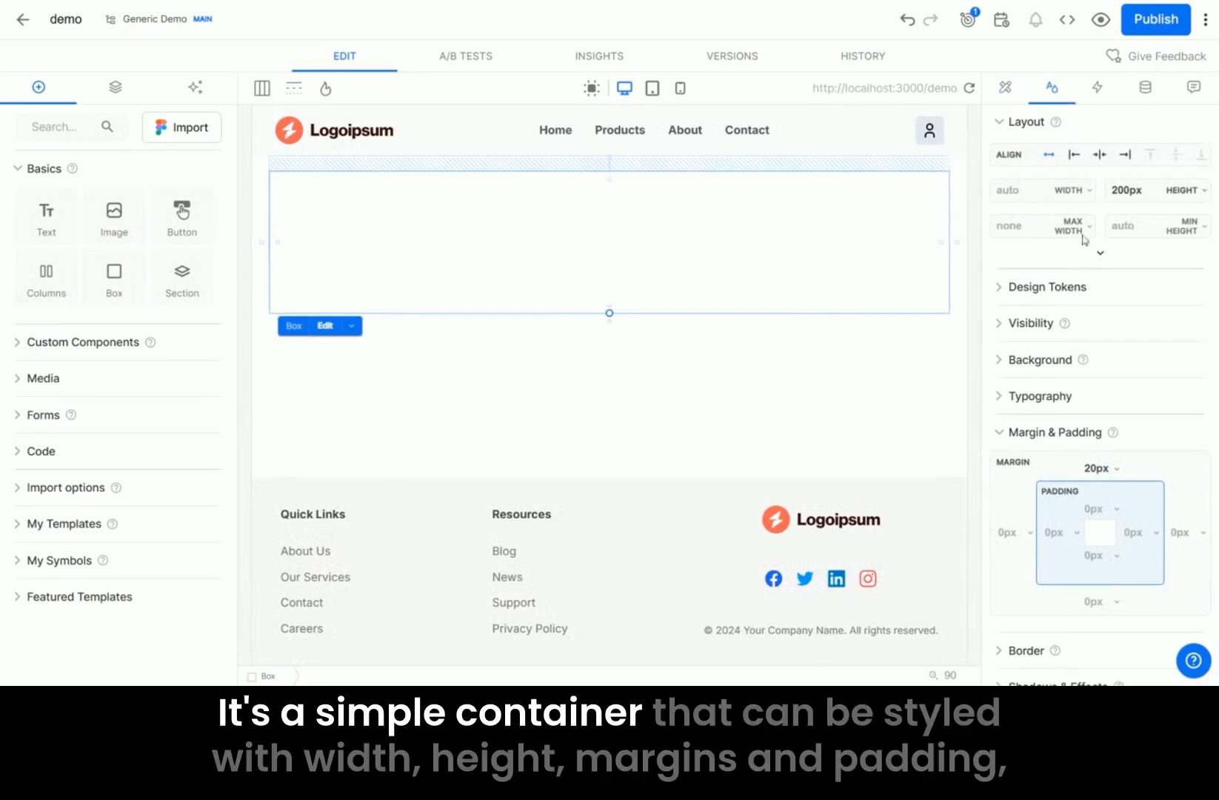
pyautogui.moveTo(1026, 354)
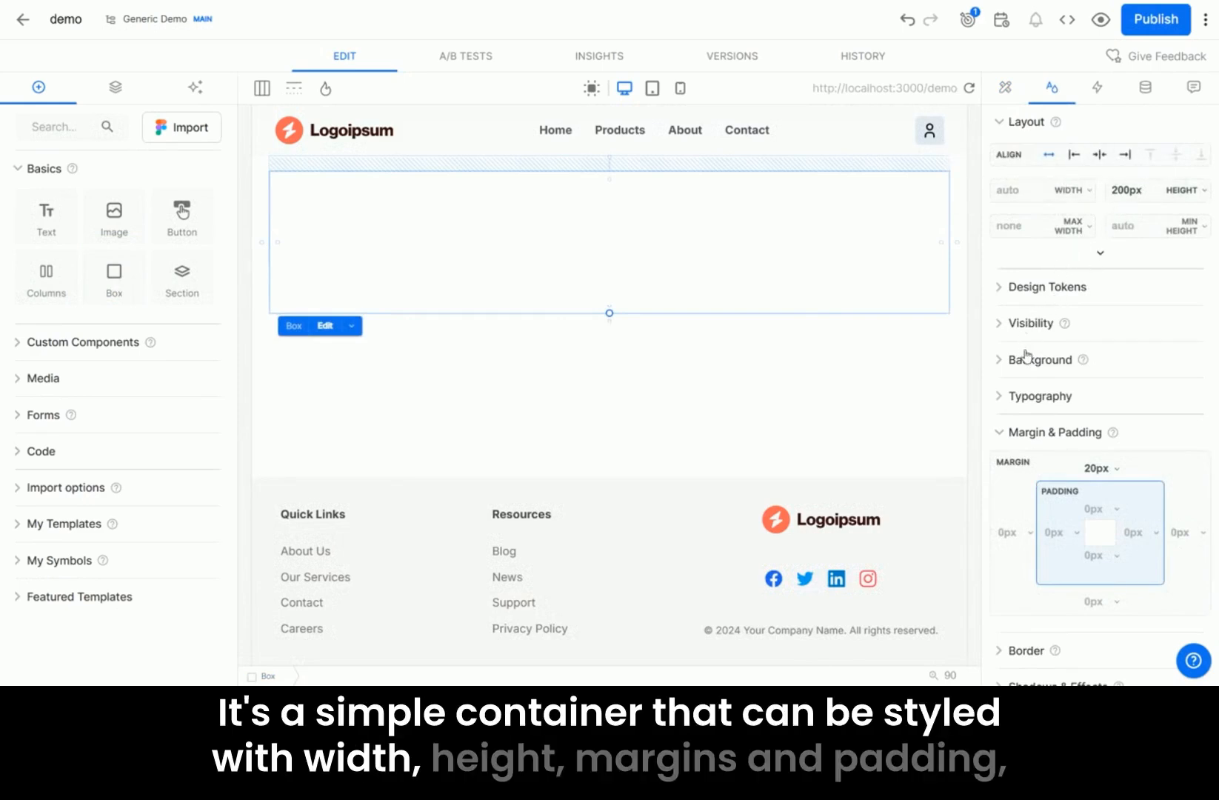
pyautogui.scroll(-3)
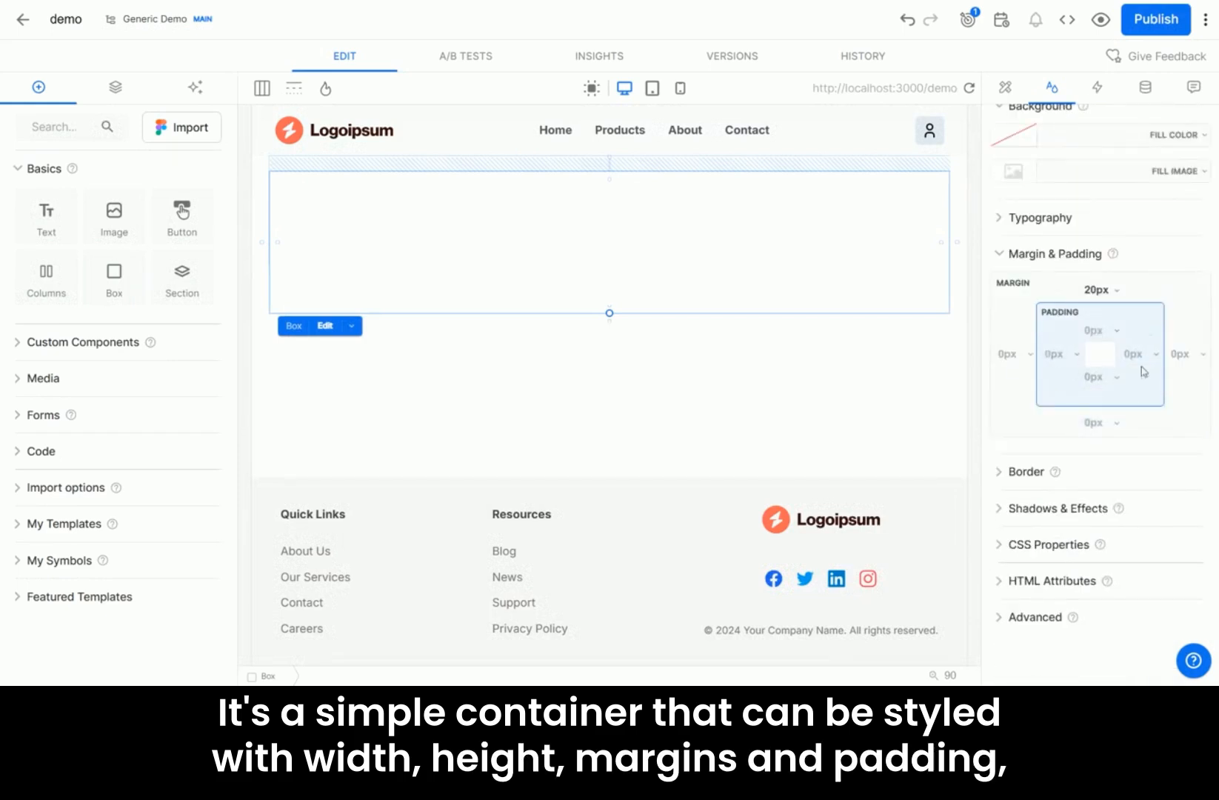
pyautogui.scroll(3)
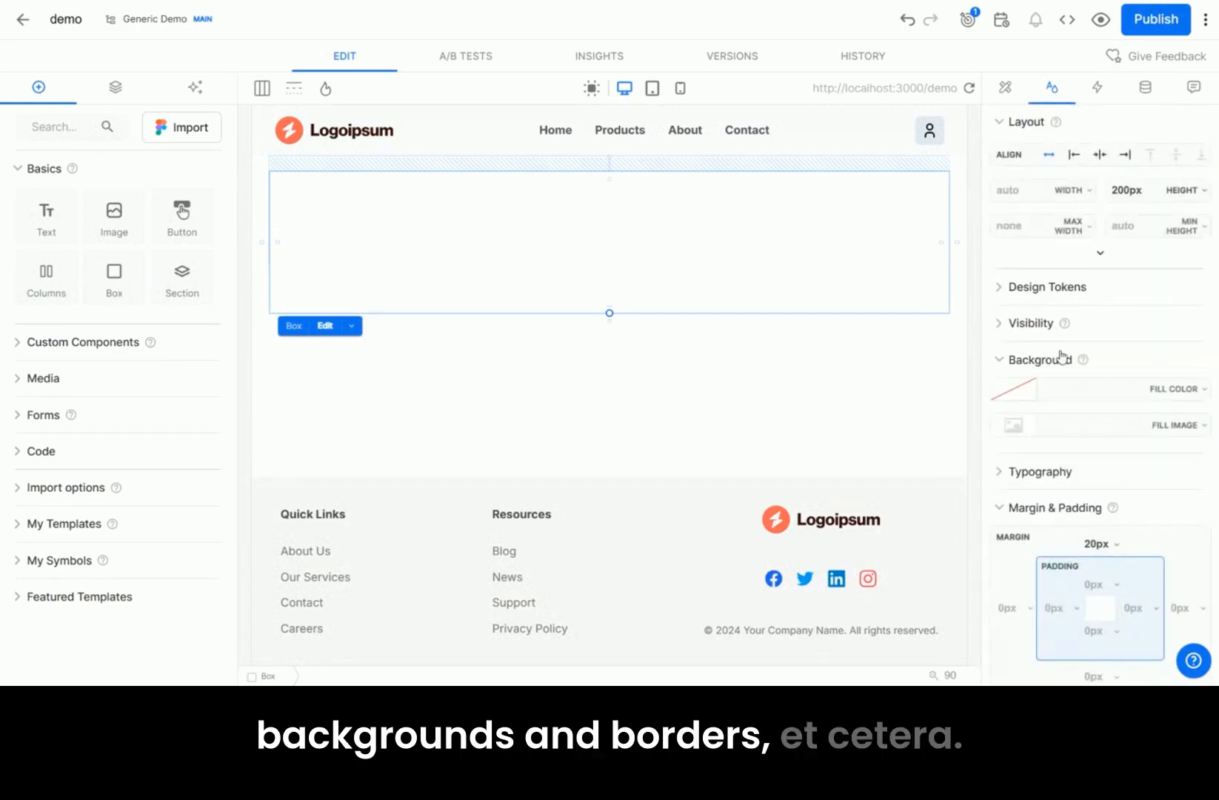
pyautogui.scroll(-3)
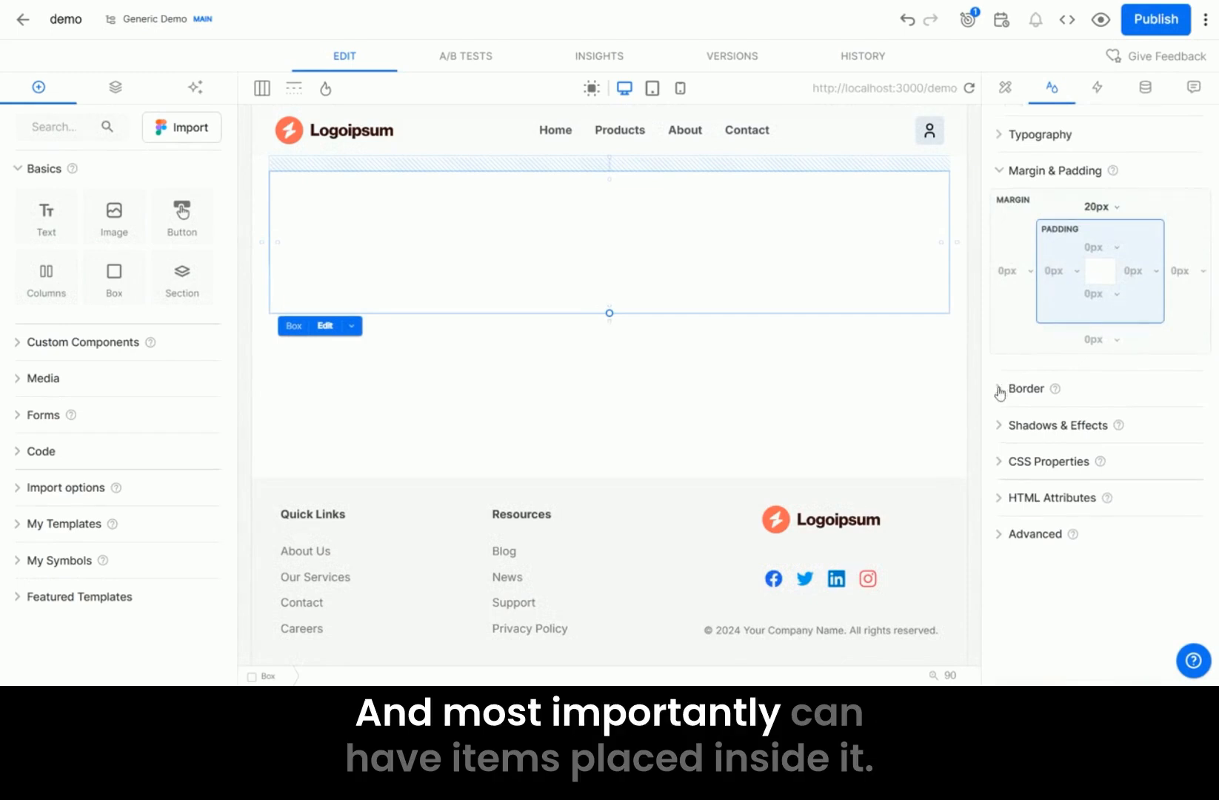
pyautogui.click(1025, 388)
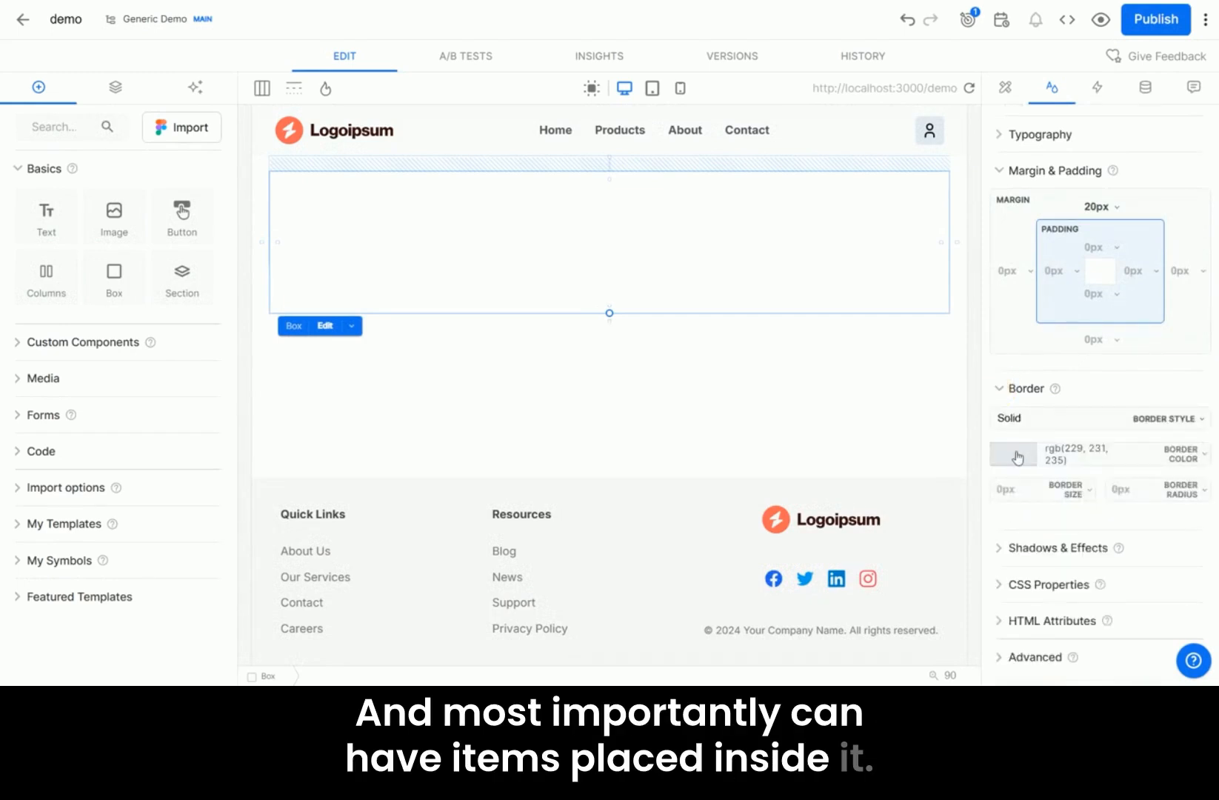
pyautogui.click(1012, 455)
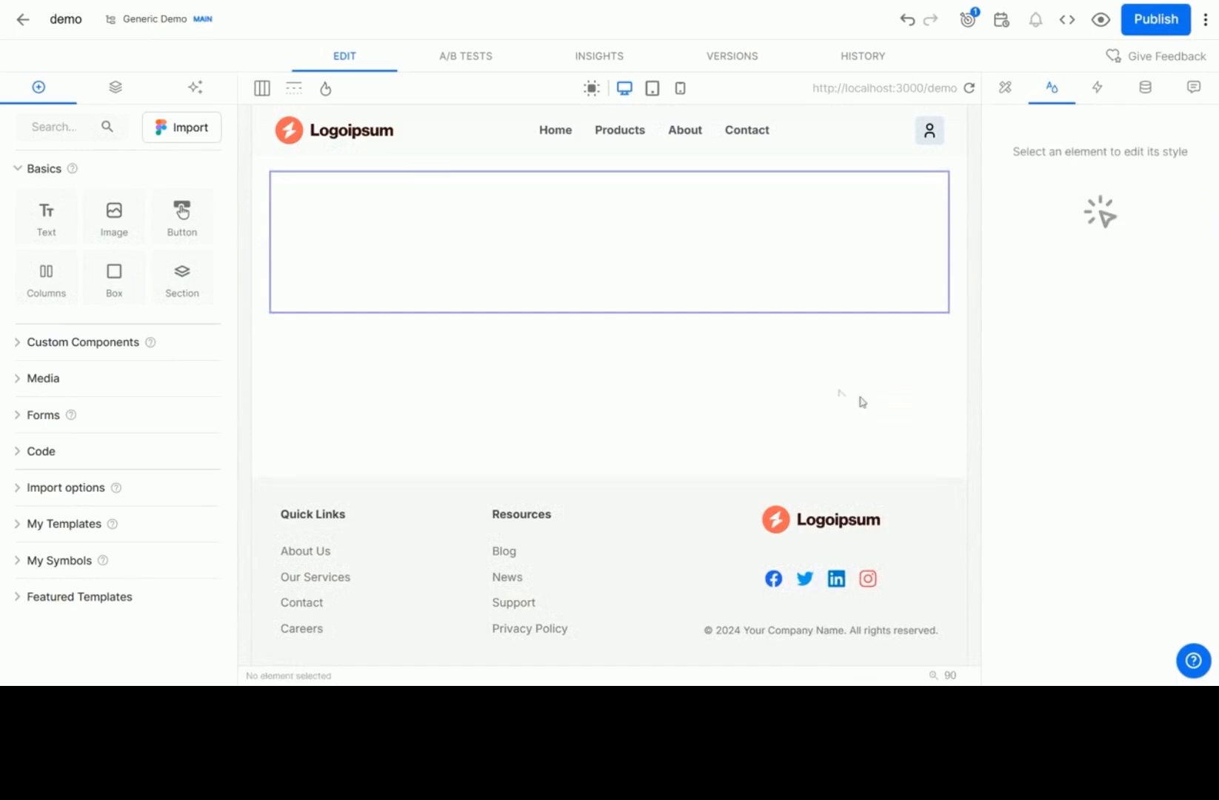
pyautogui.moveTo(522, 357)
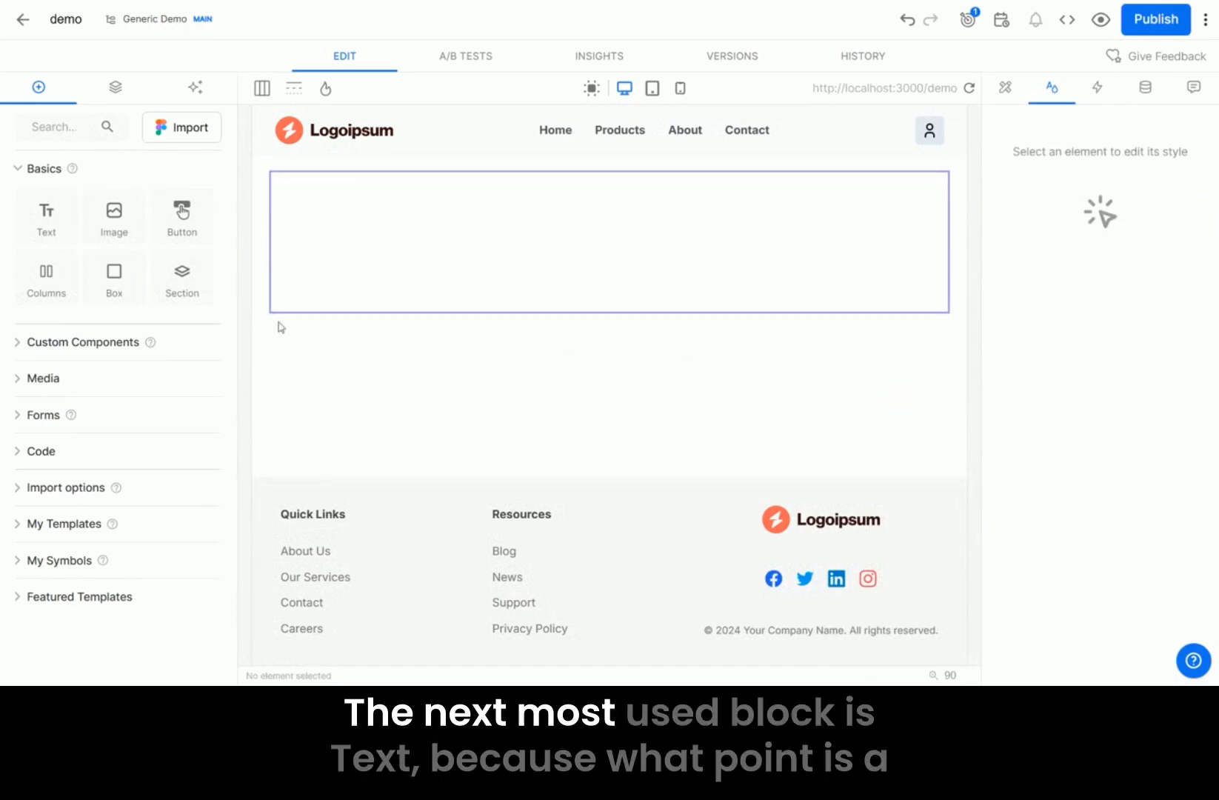
pyautogui.moveTo(46, 216)
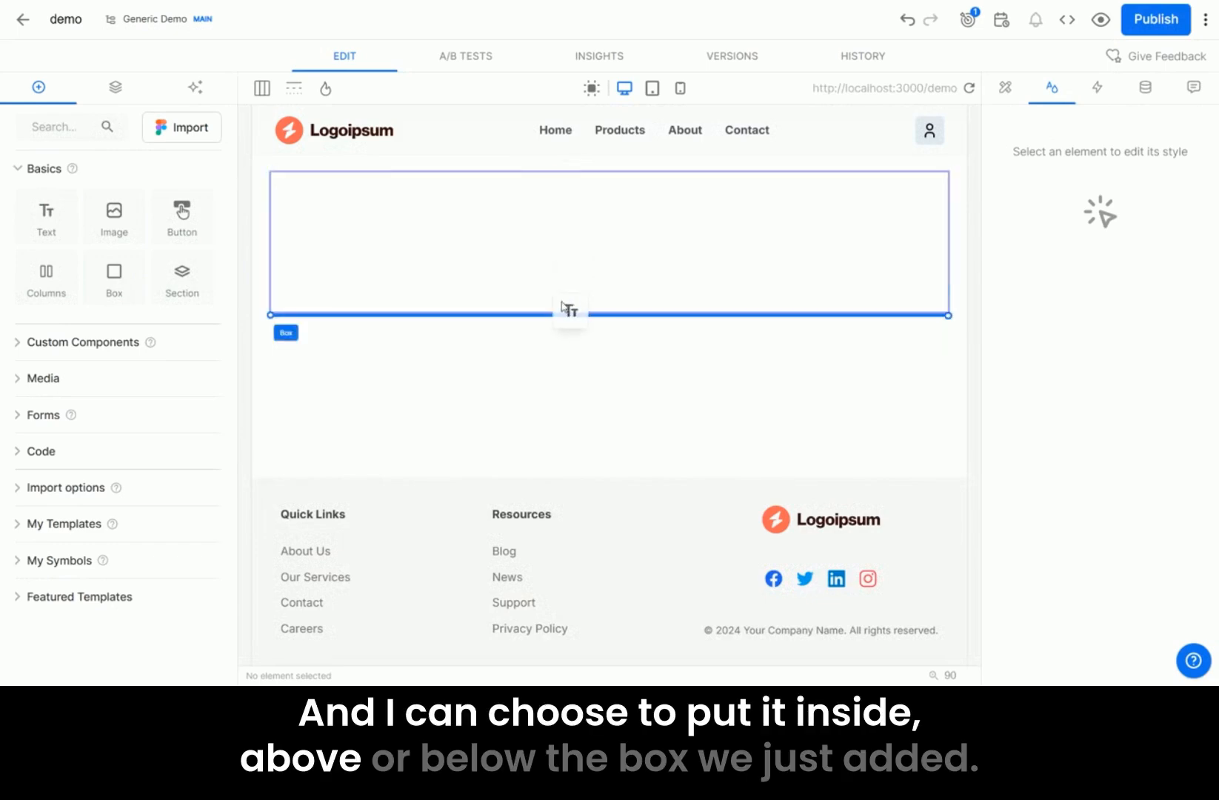
# Add a text block below the Box reading 'Hello! This is Bold', with 'This is Bold' bold
pyautogui.click(569, 307)
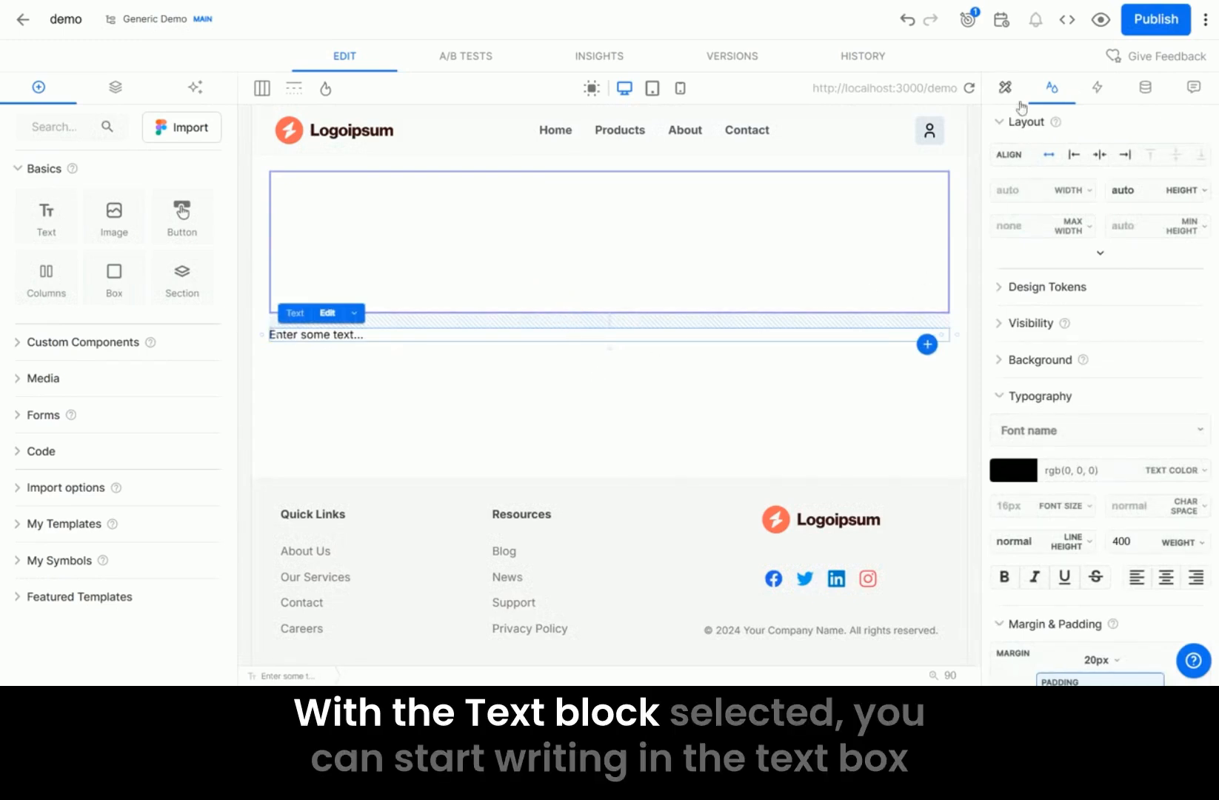
pyautogui.click(1005, 87)
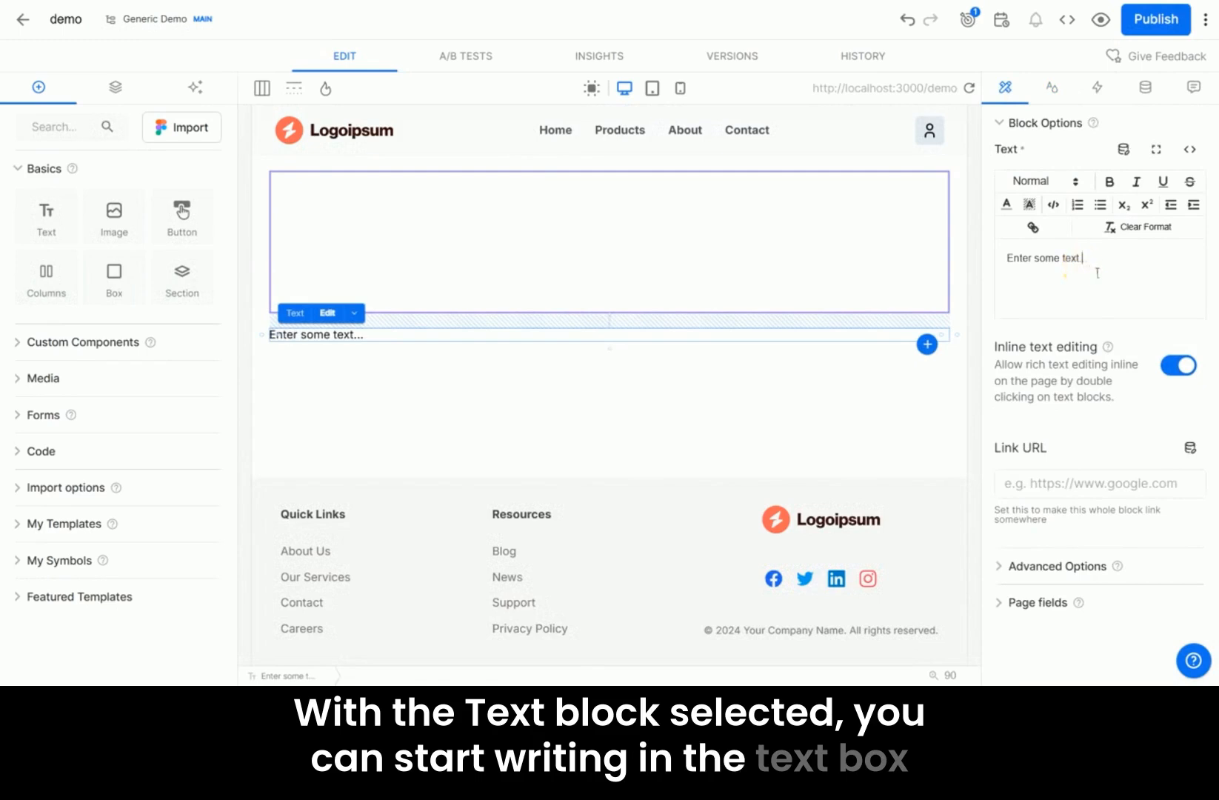
pyautogui.write('asdfasdfasdf')
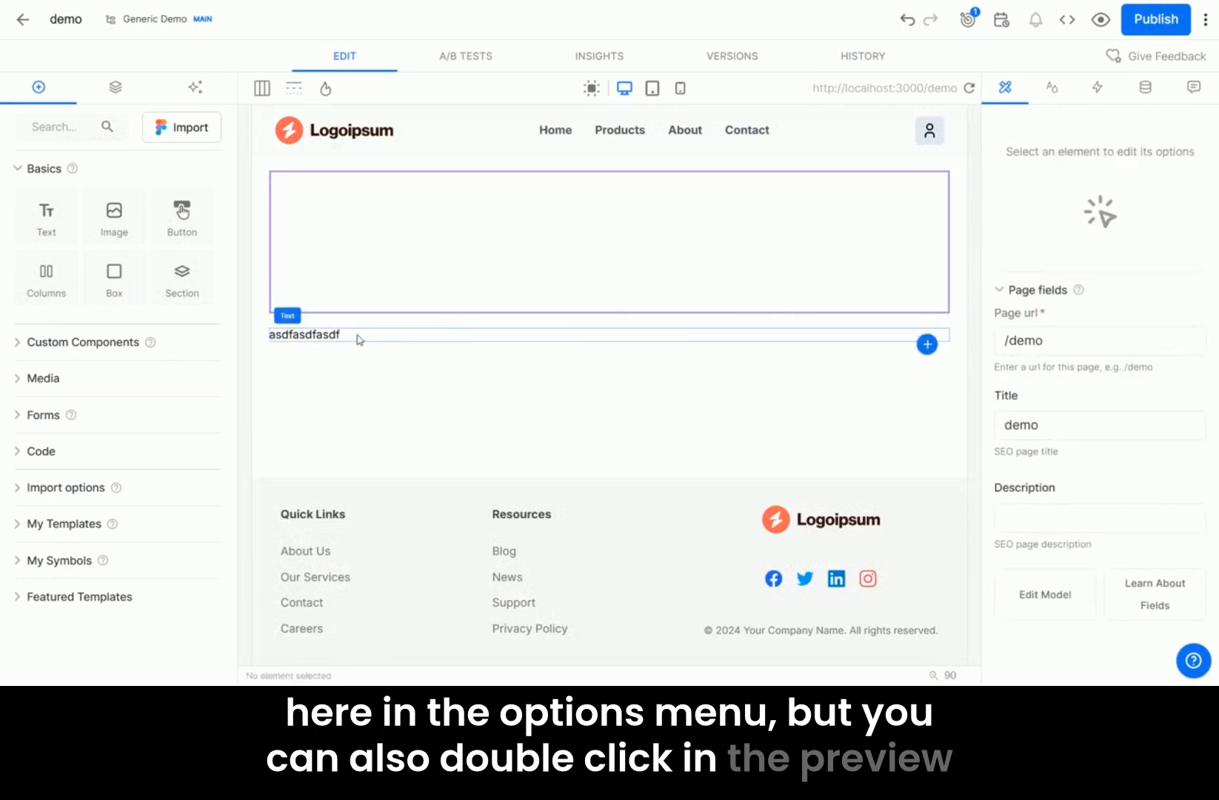
pyautogui.doubleClick(303, 334)
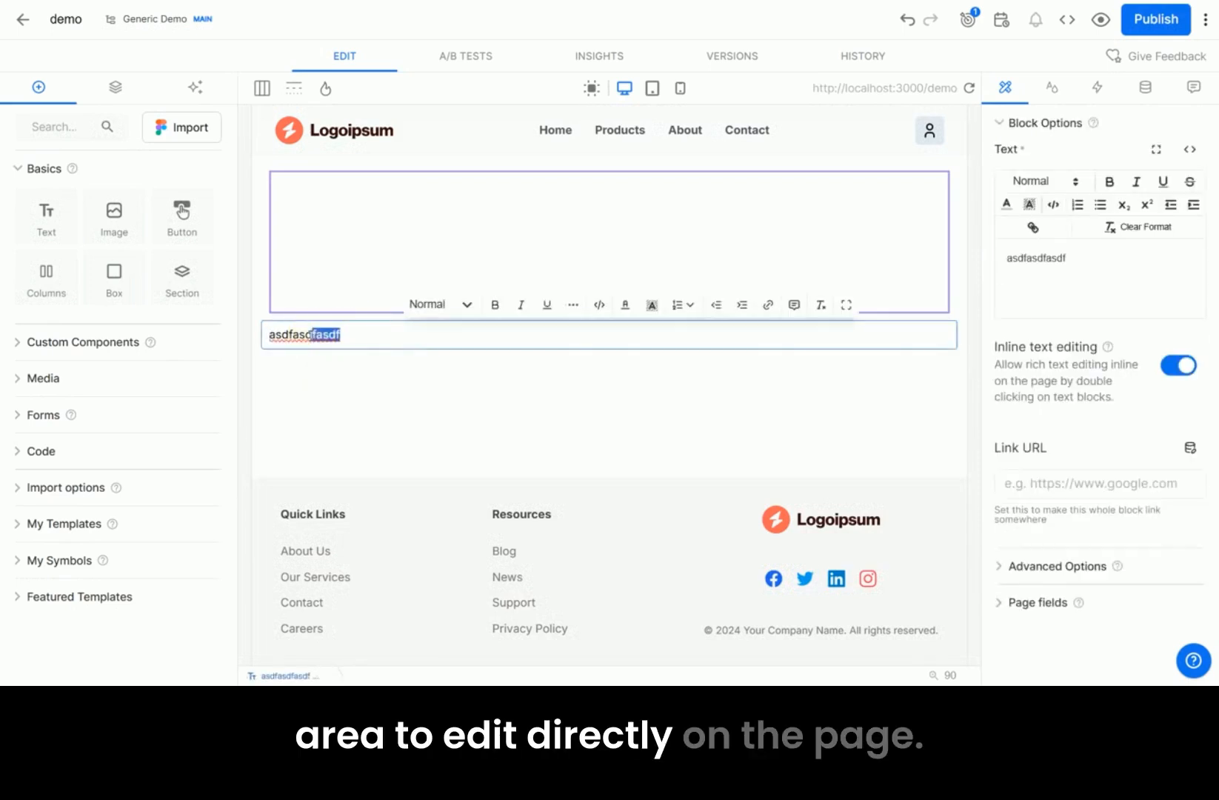
pyautogui.write('H')
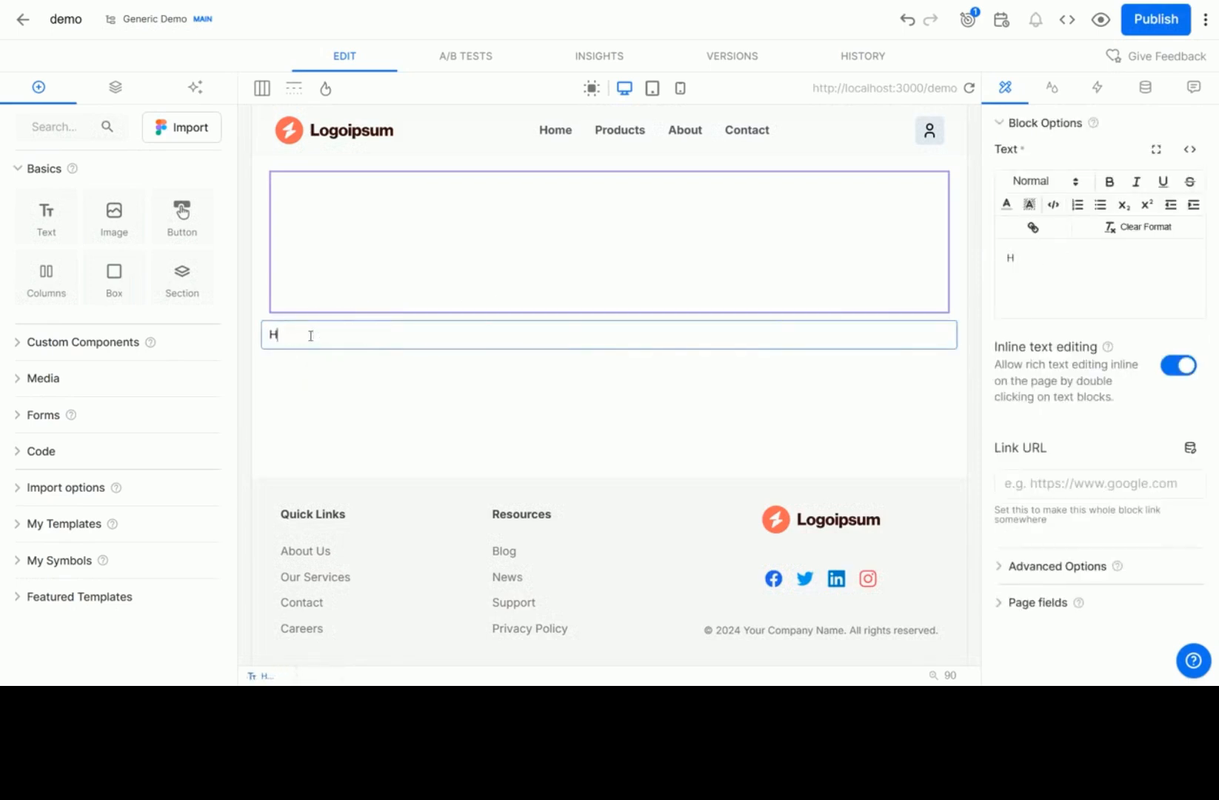
pyautogui.write('ello!')
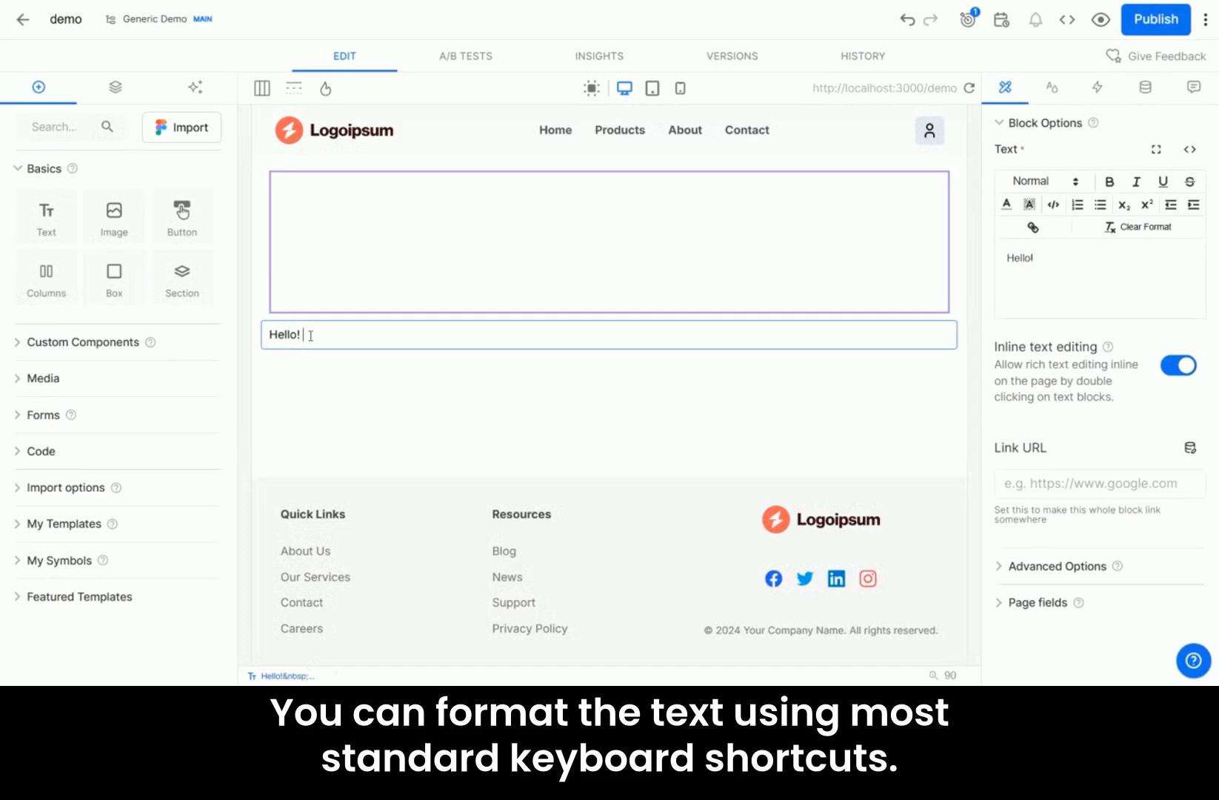
pyautogui.write('T')
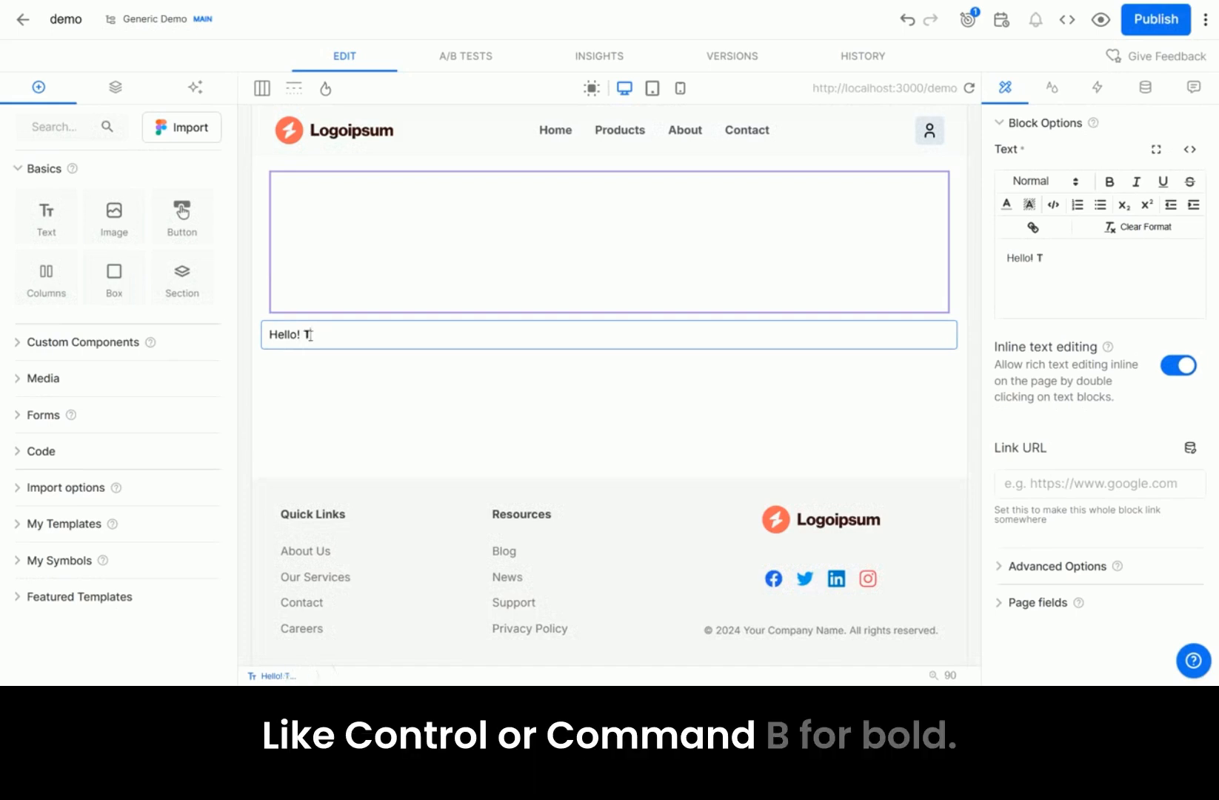
pyautogui.write('This is Bold')
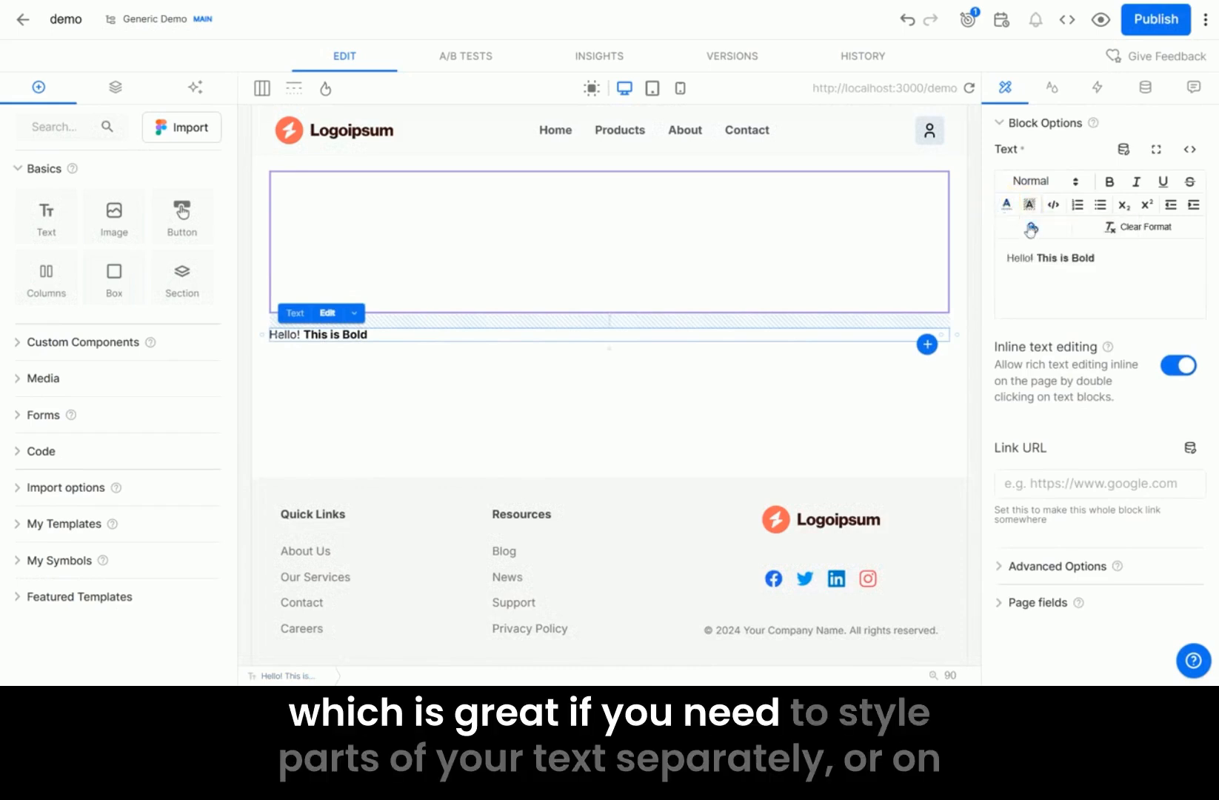
pyautogui.click(1051, 87)
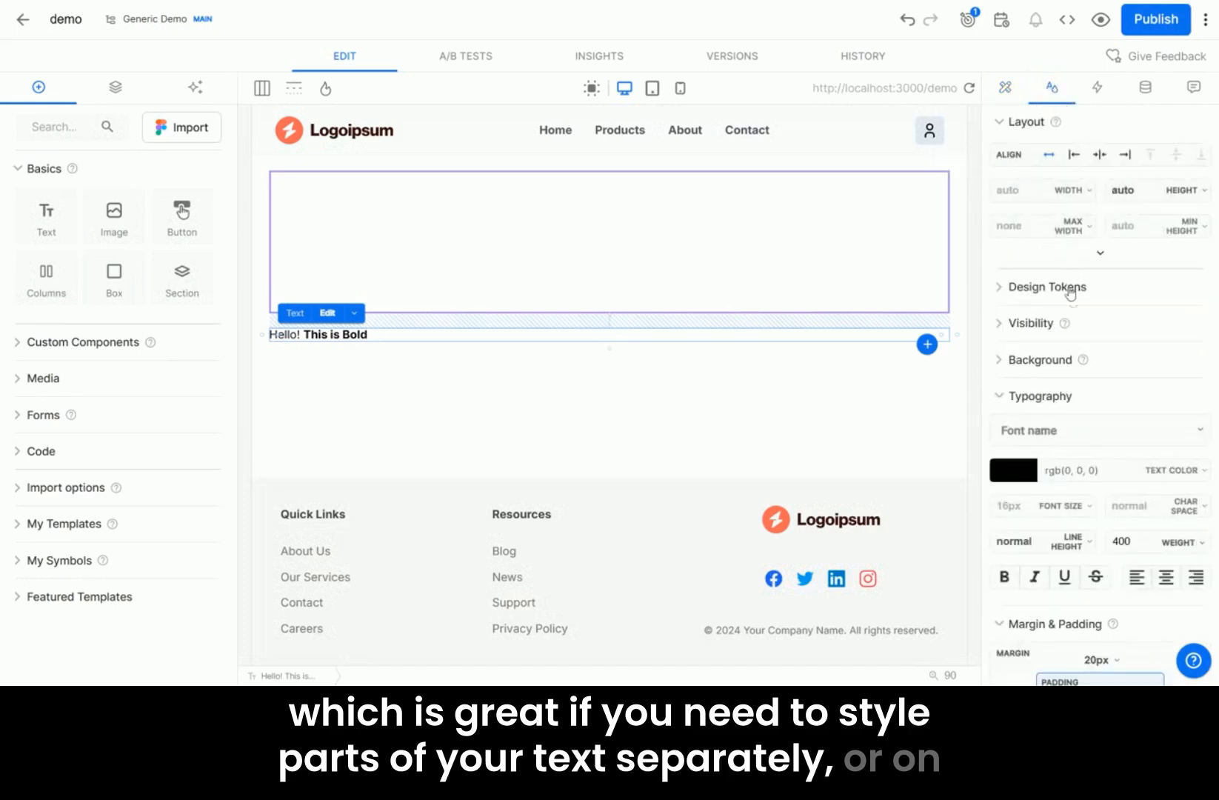
pyautogui.scroll(-3)
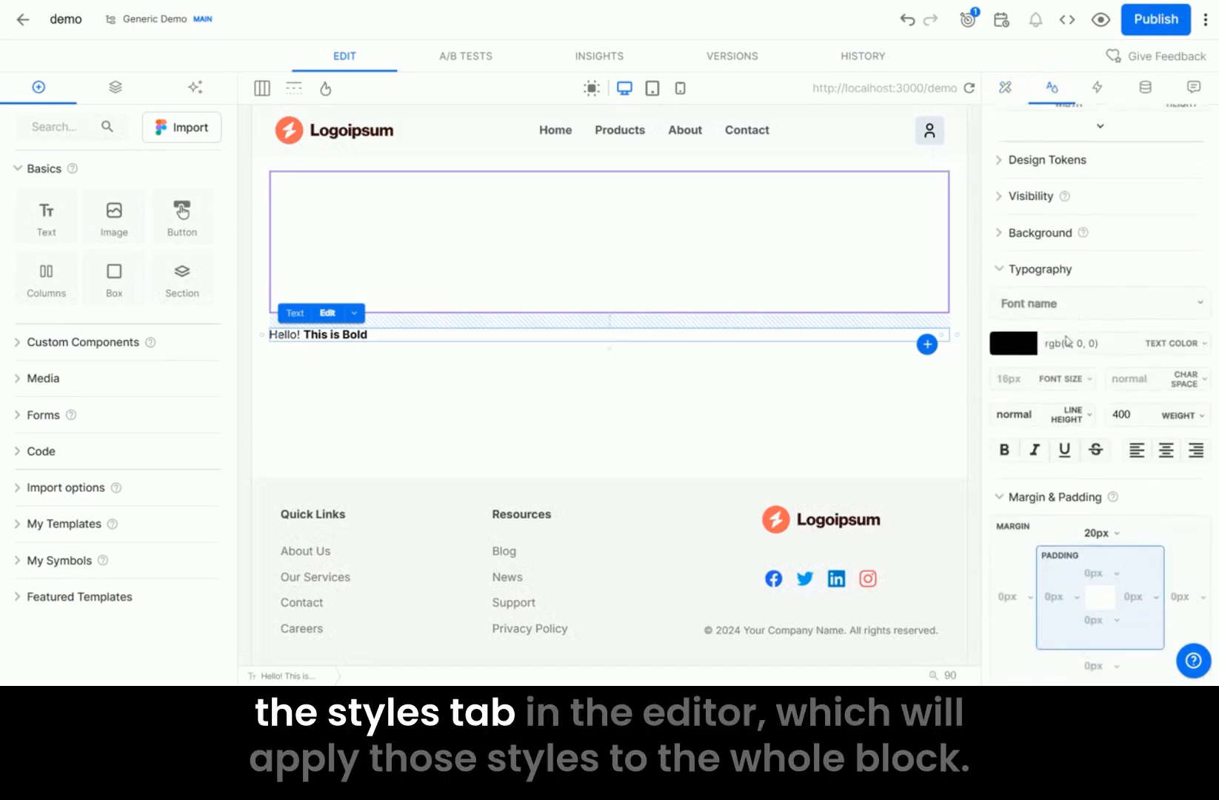
pyautogui.moveTo(878, 436)
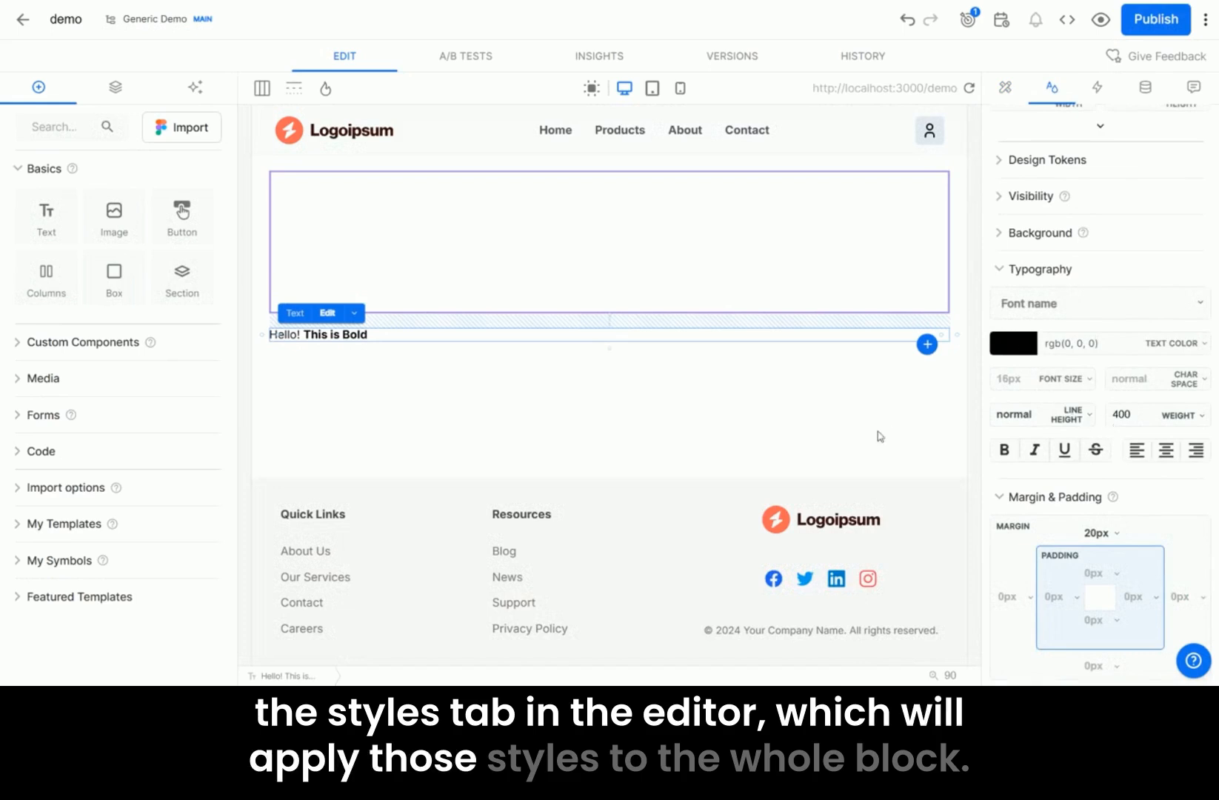
pyautogui.moveTo(834, 389)
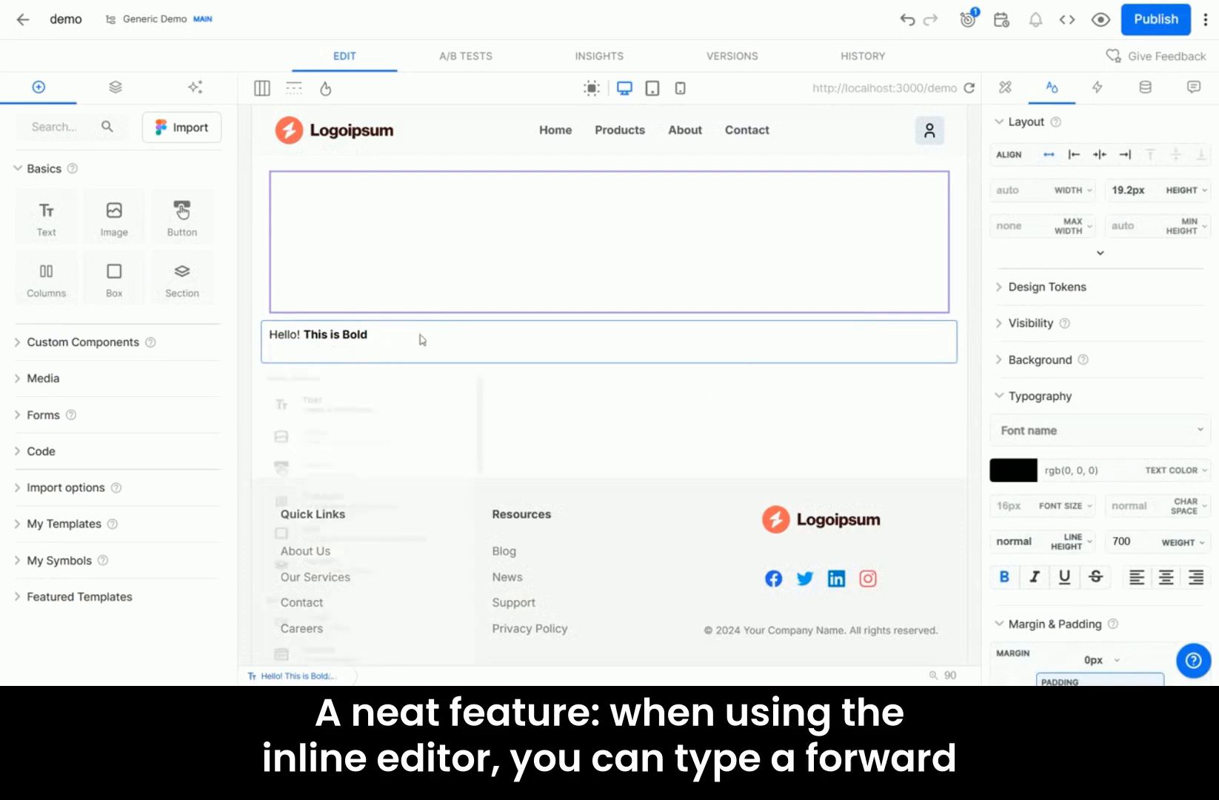
# Type / on a new line of the text block and browse the block insert menu
pyautogui.write('/')
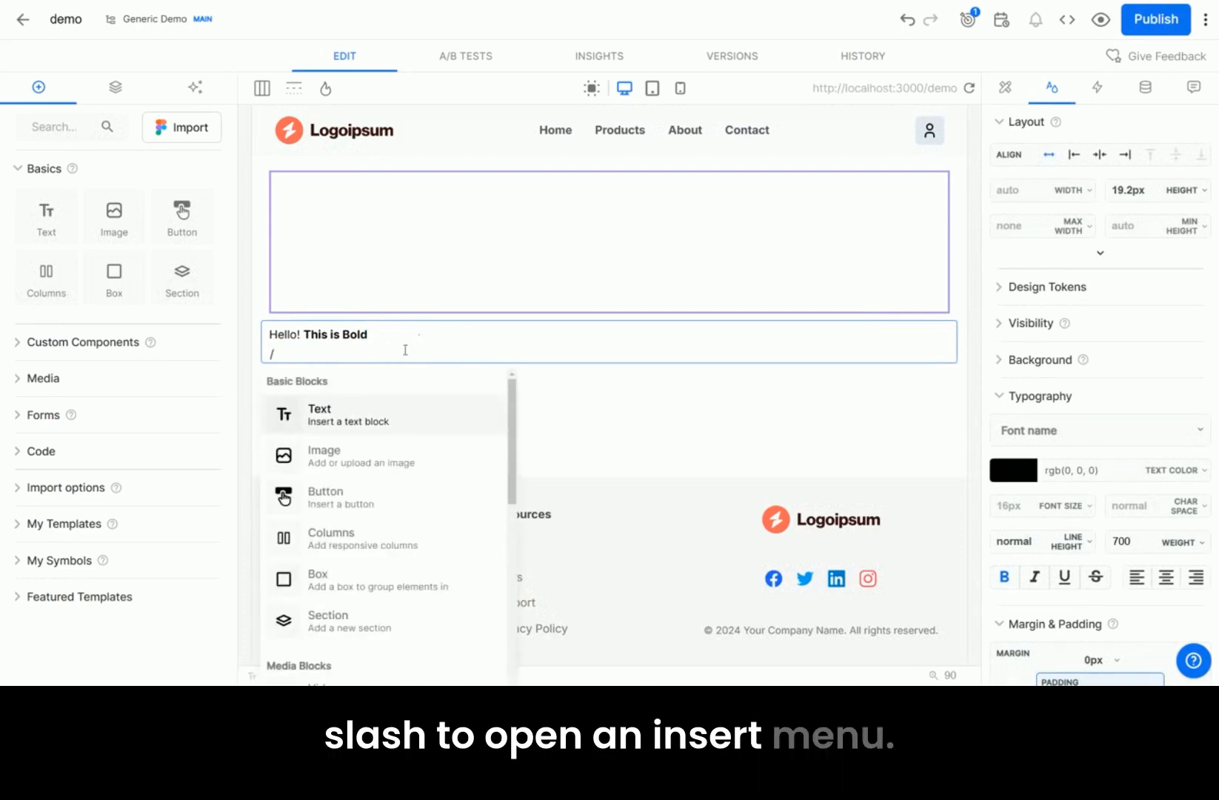
pyautogui.scroll(-3)
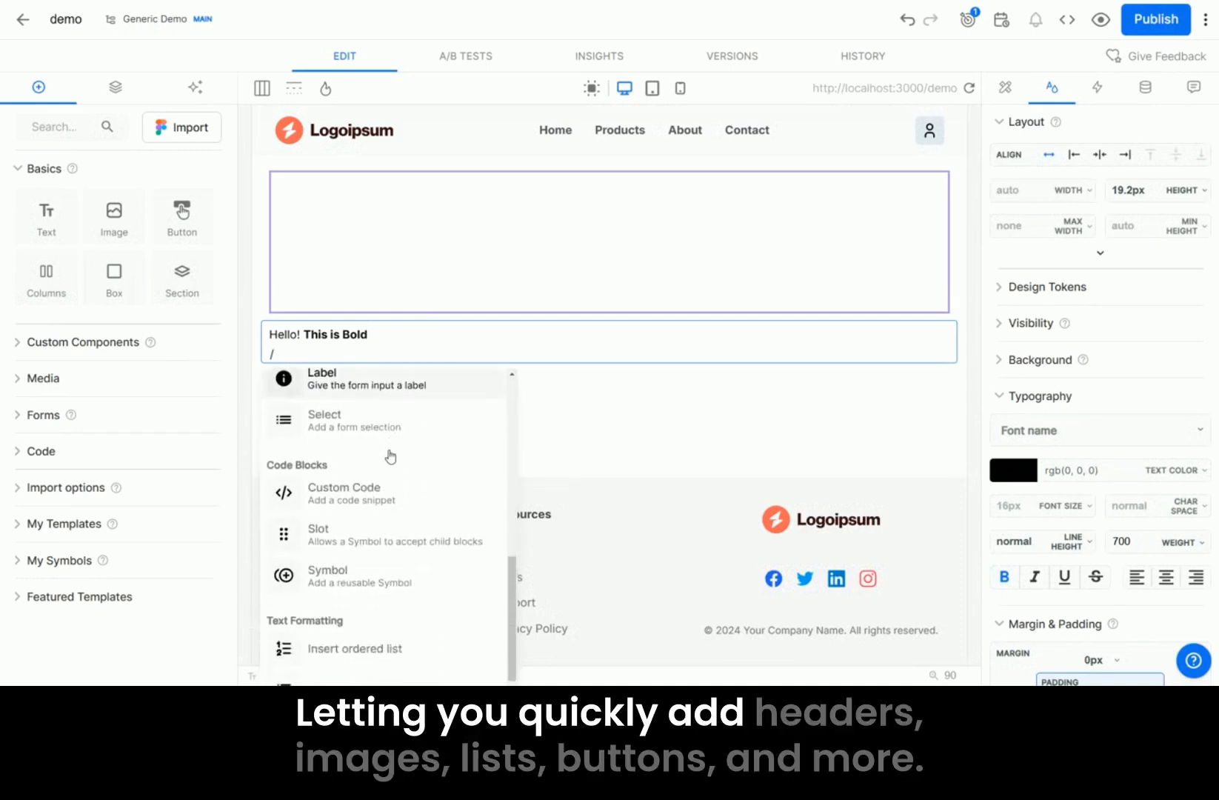
pyautogui.scroll(-3)
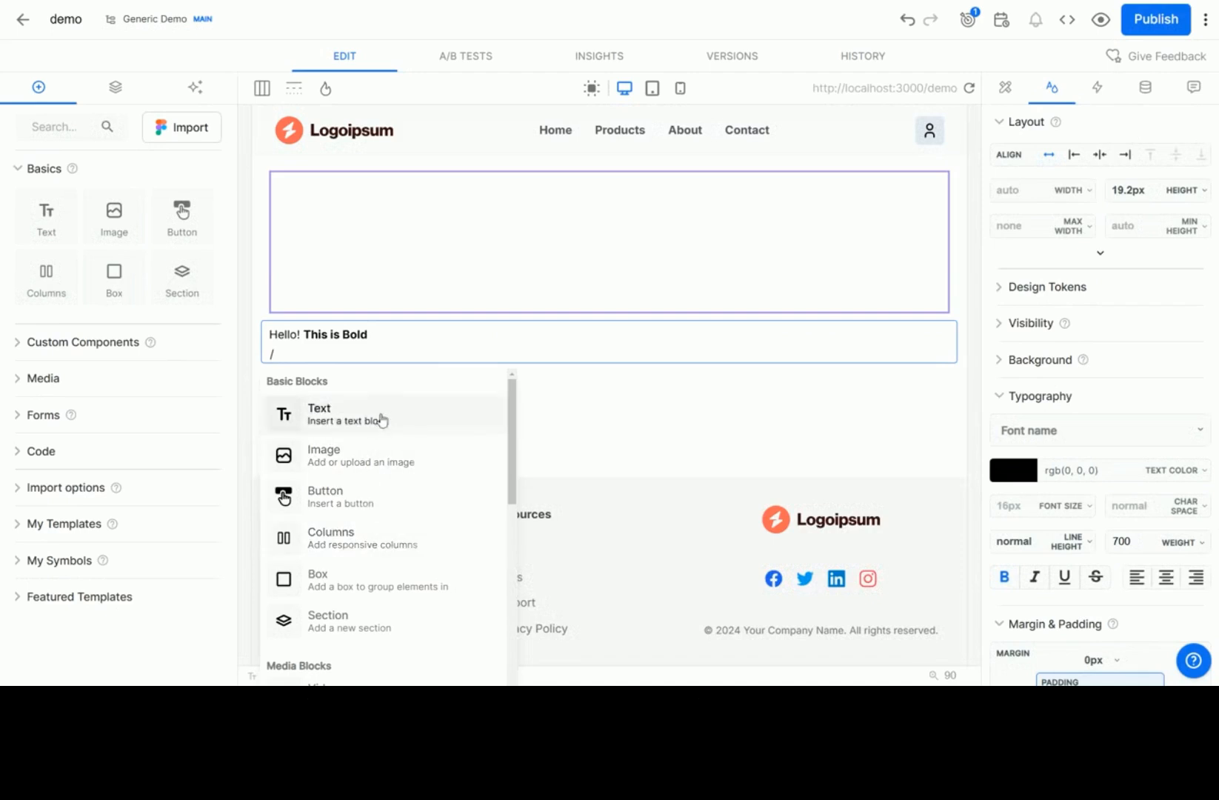
# Add a Click me! button below the text and give it a background colour
pyautogui.click(348, 414)
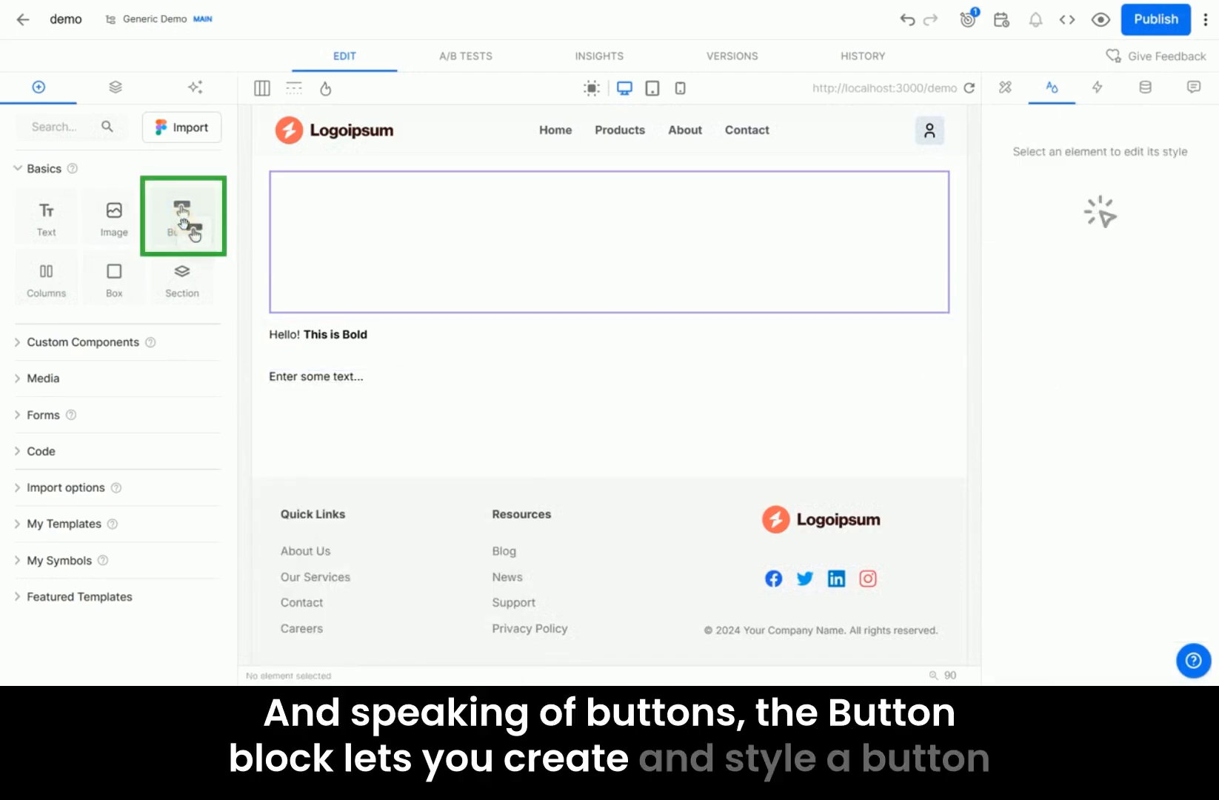
pyautogui.click(181, 215)
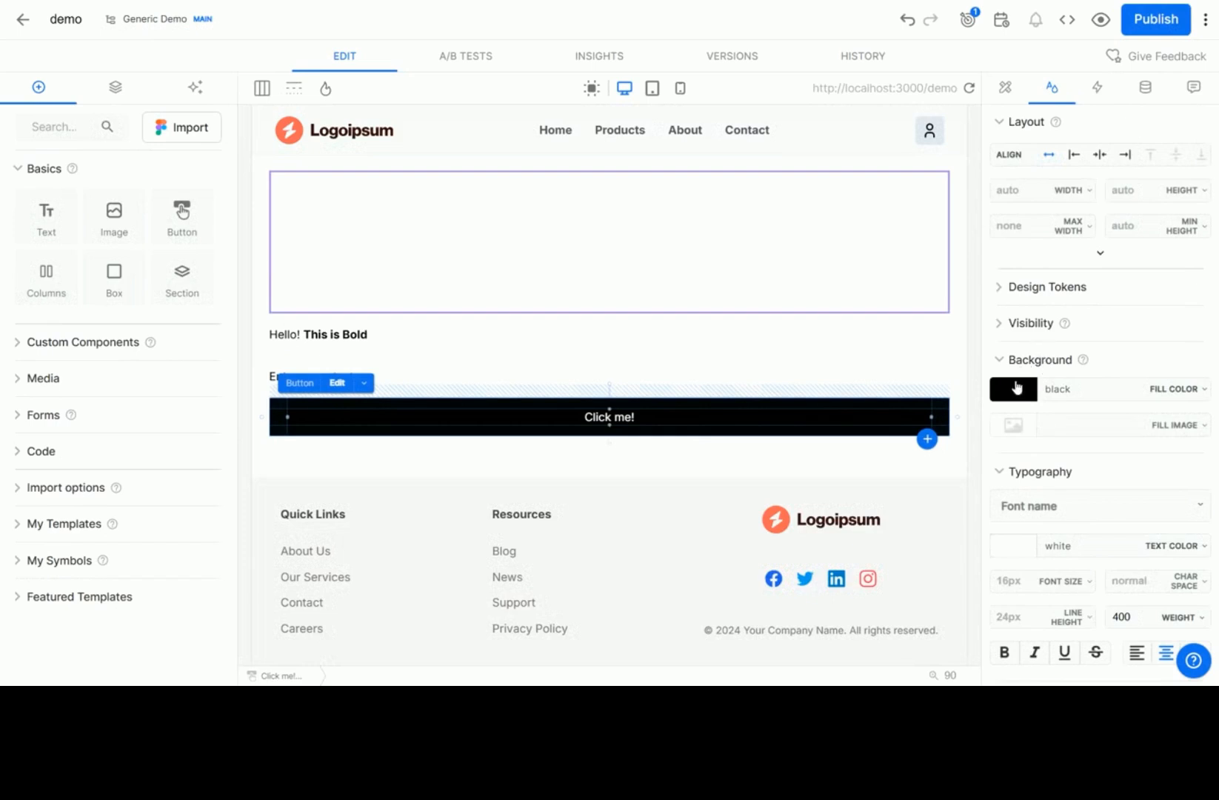
pyautogui.click(1013, 388)
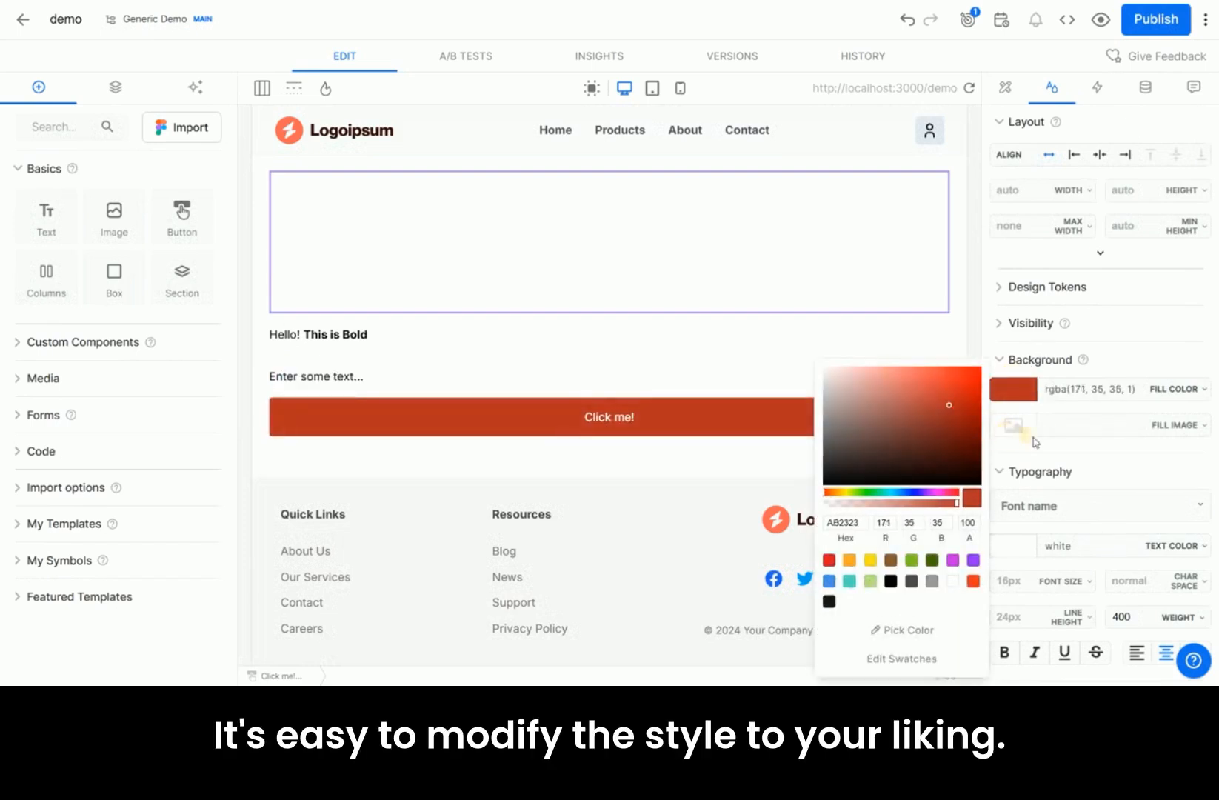
# Give the button a custom Hover animation with a dark red hover background
pyautogui.click(1097, 87)
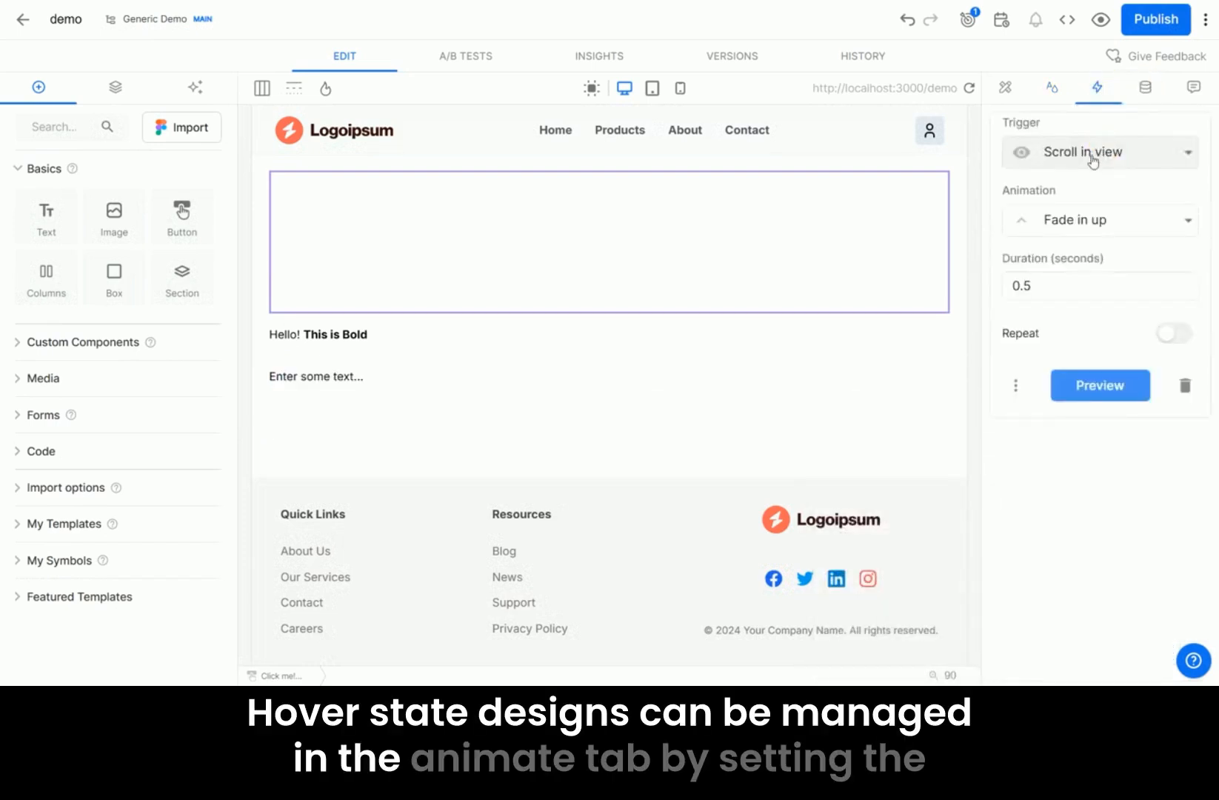
pyautogui.click(1096, 152)
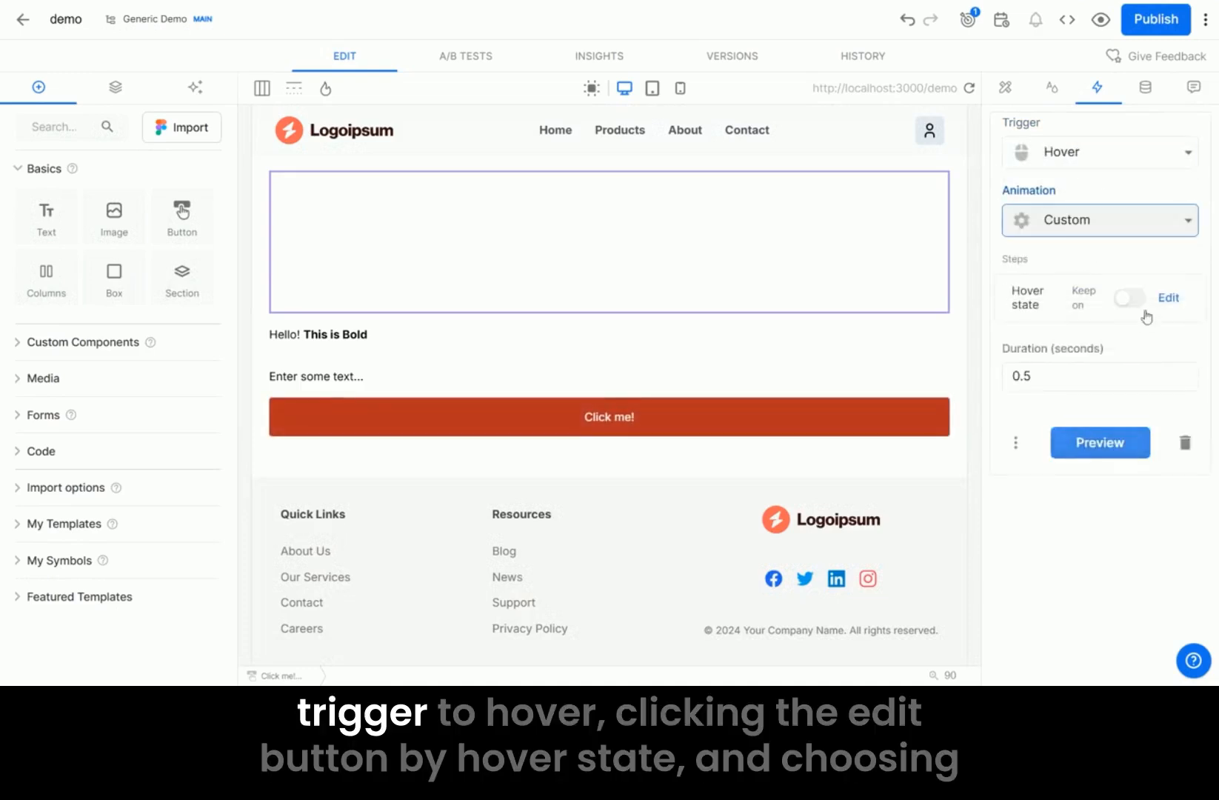
pyautogui.click(1167, 298)
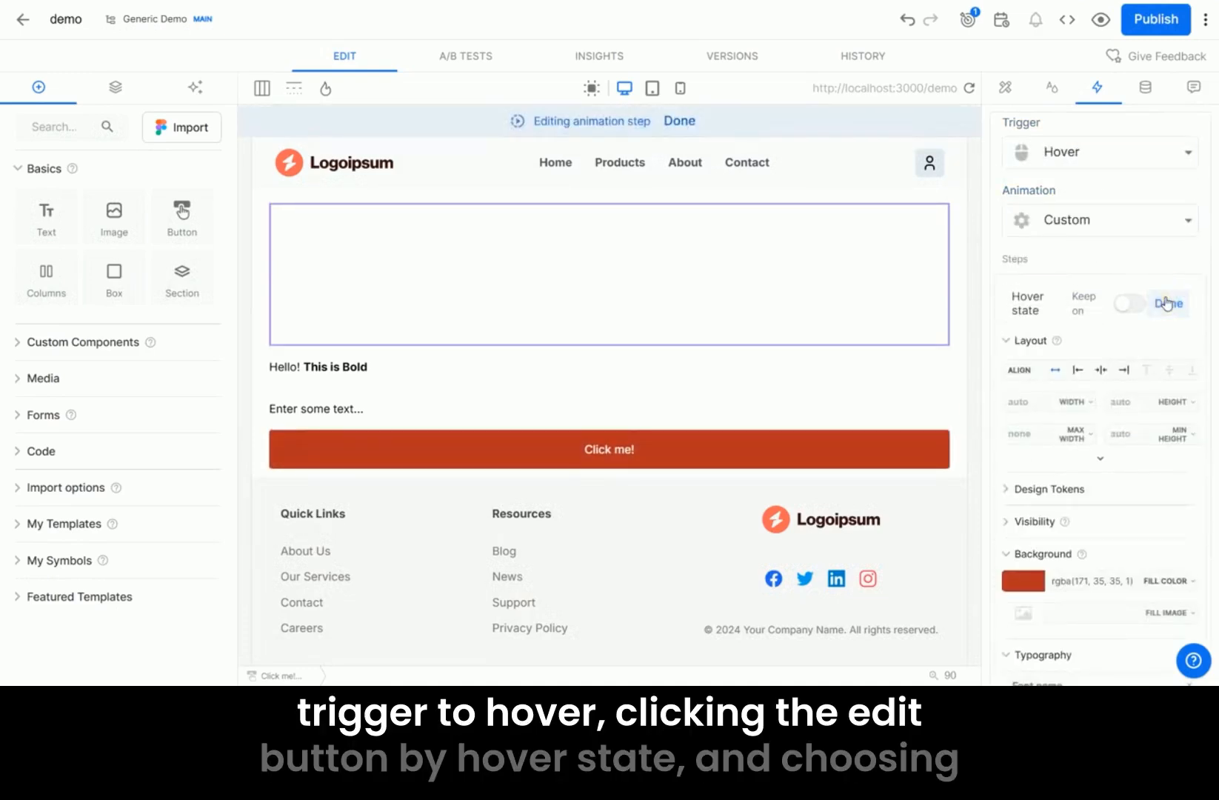
pyautogui.click(1022, 580)
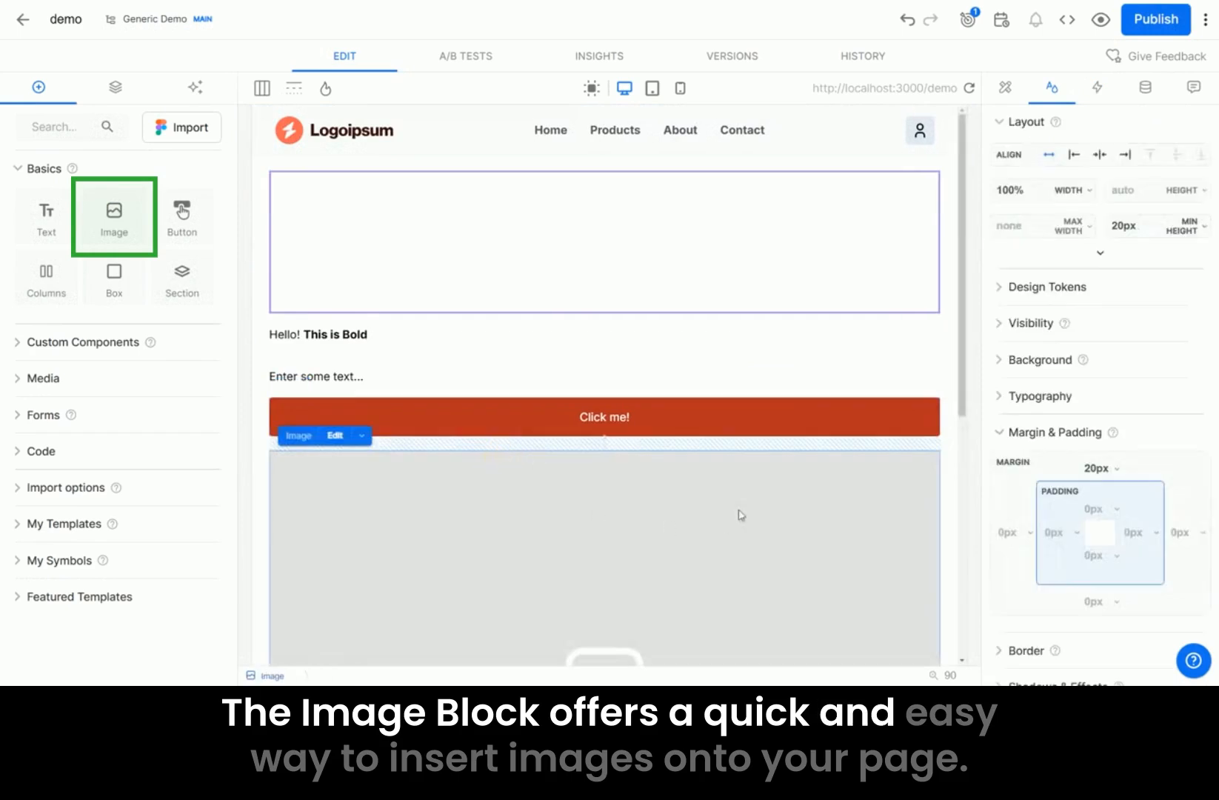
# Set the Image block to the woman-in-field photo with alt text 'Image Of Field and Lady'
pyautogui.scroll(-3)
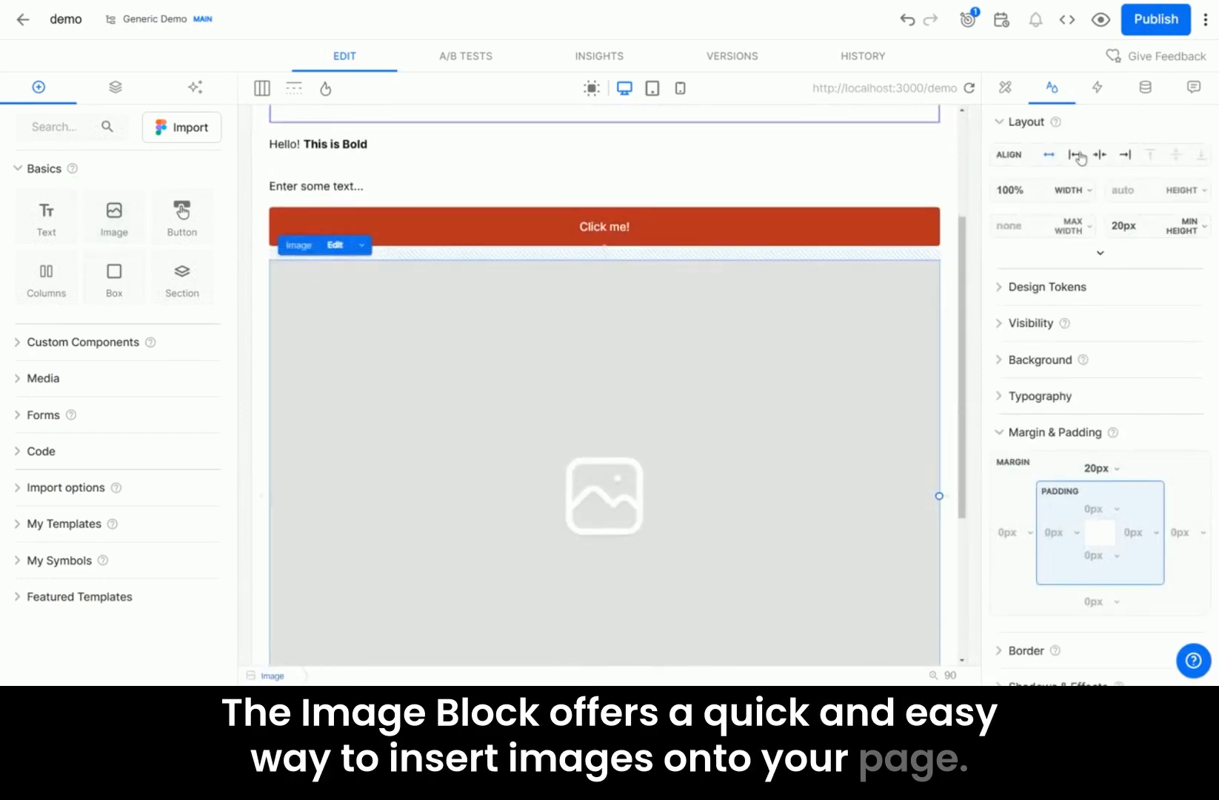
pyautogui.click(1003, 87)
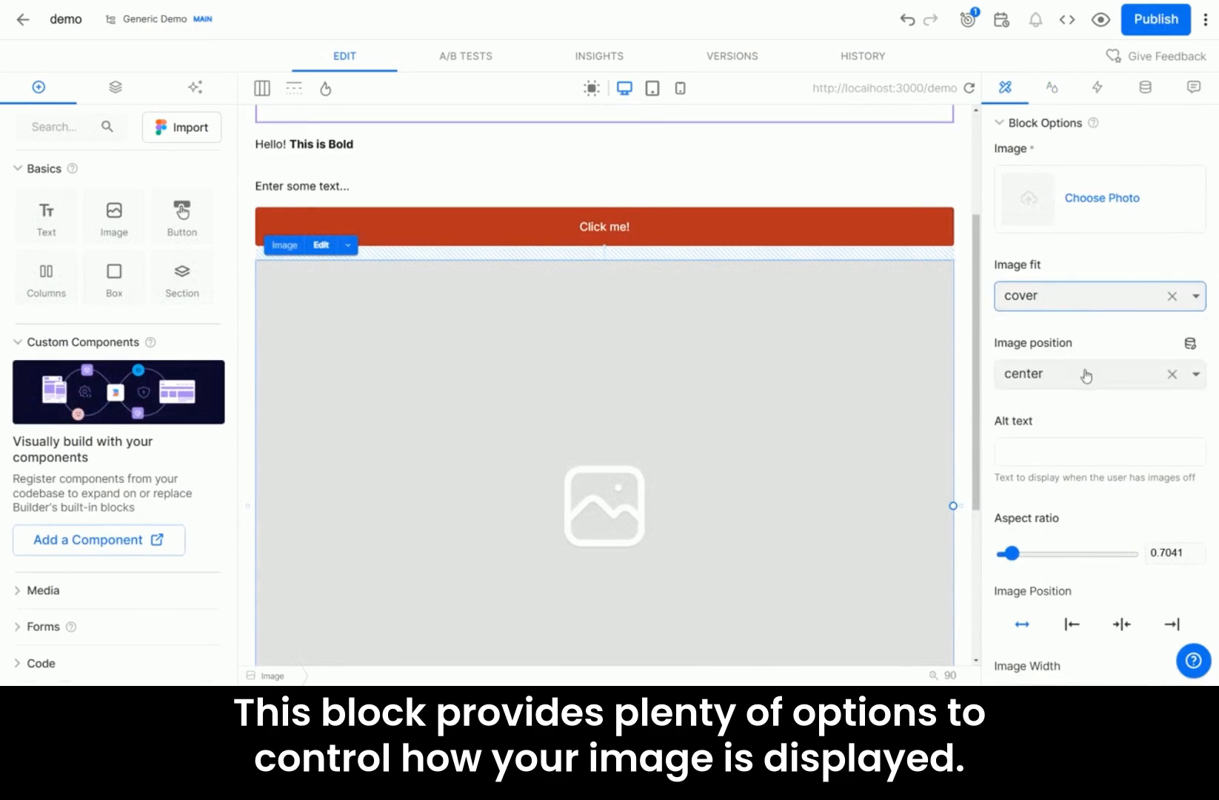
pyautogui.scroll(-3)
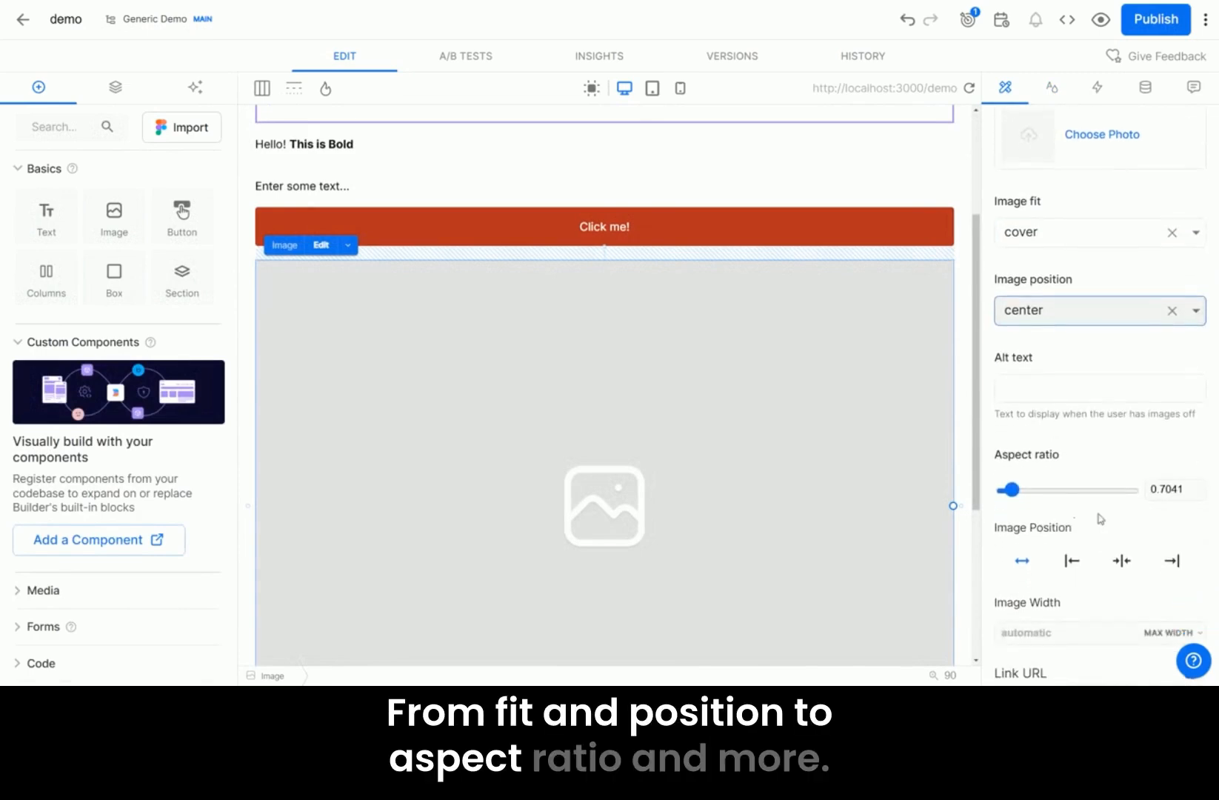
pyautogui.click(1101, 134)
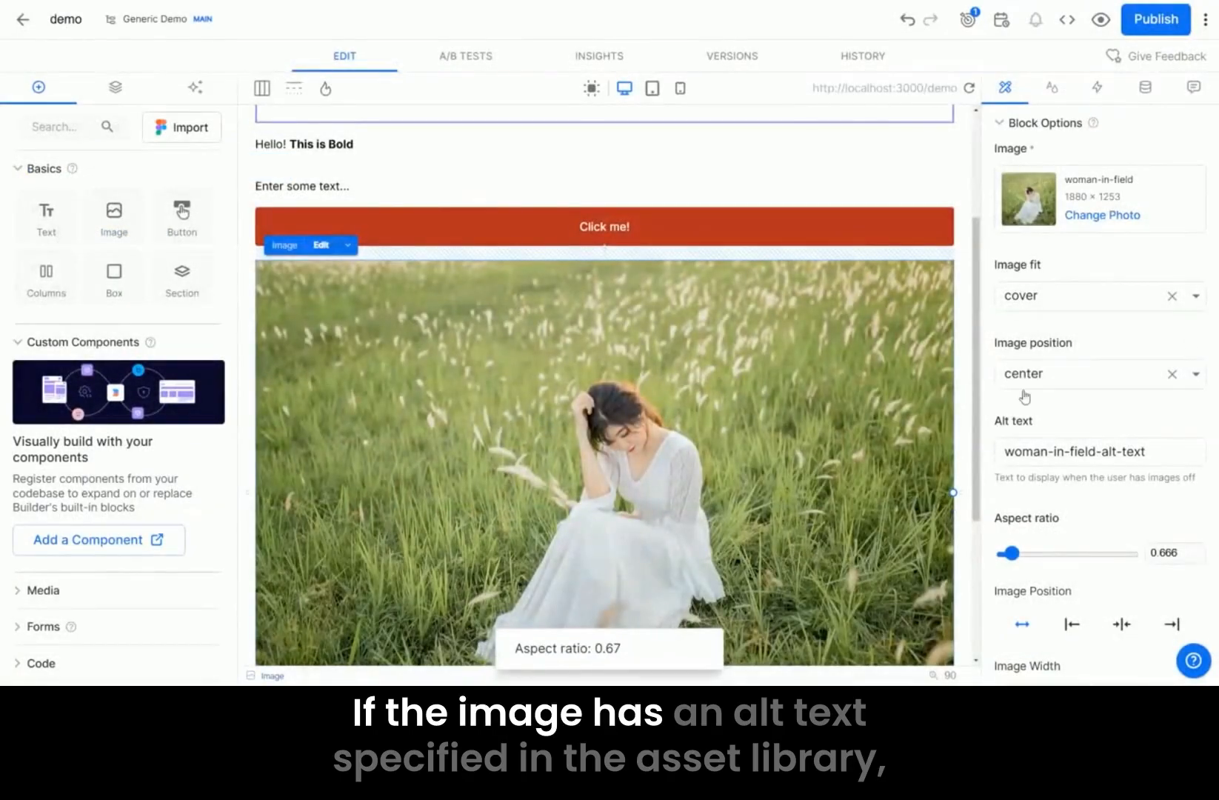
pyautogui.click(1096, 451)
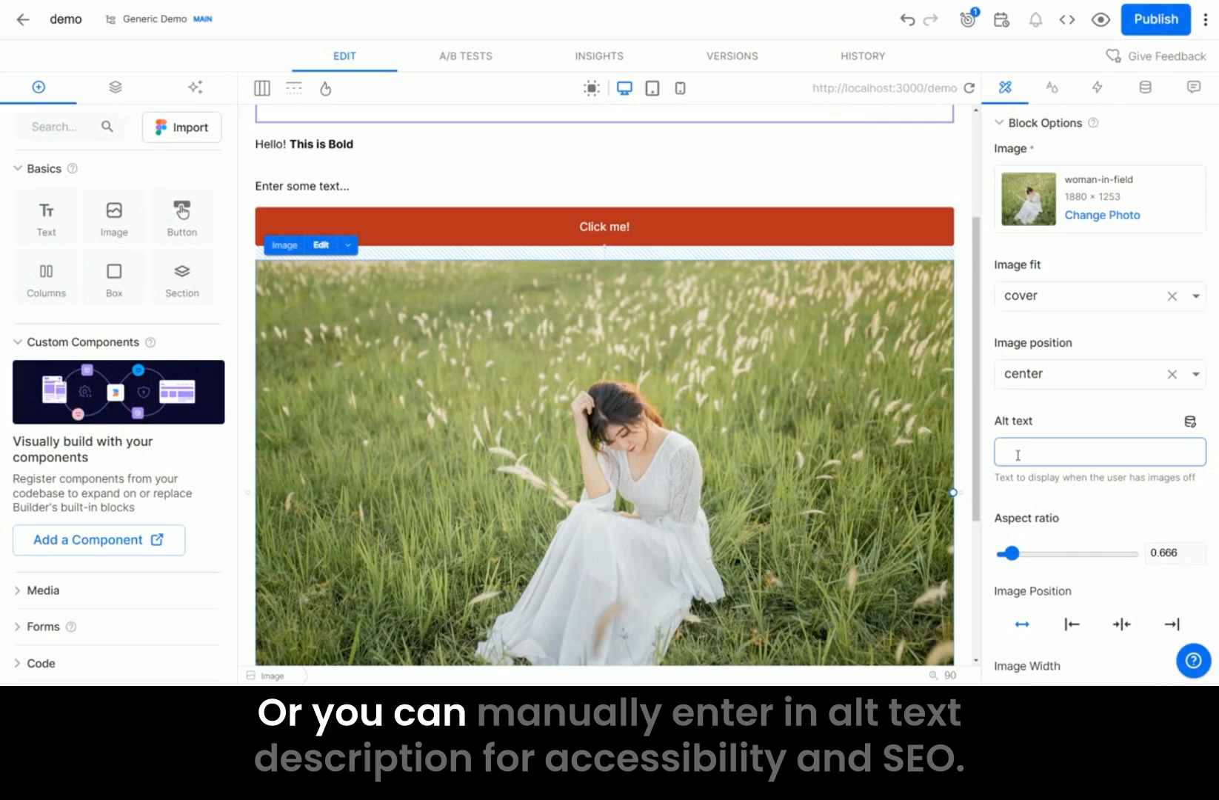
pyautogui.write('Image Of Field')
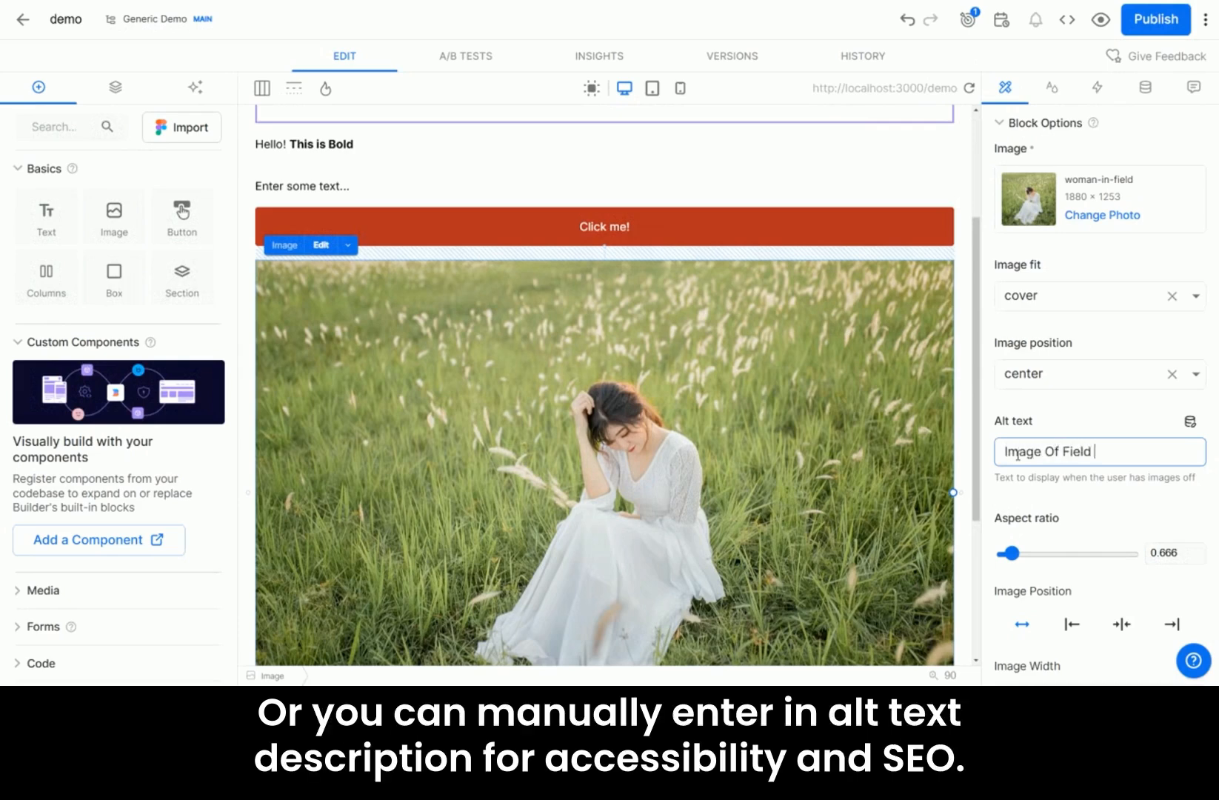
pyautogui.write('and Lady')
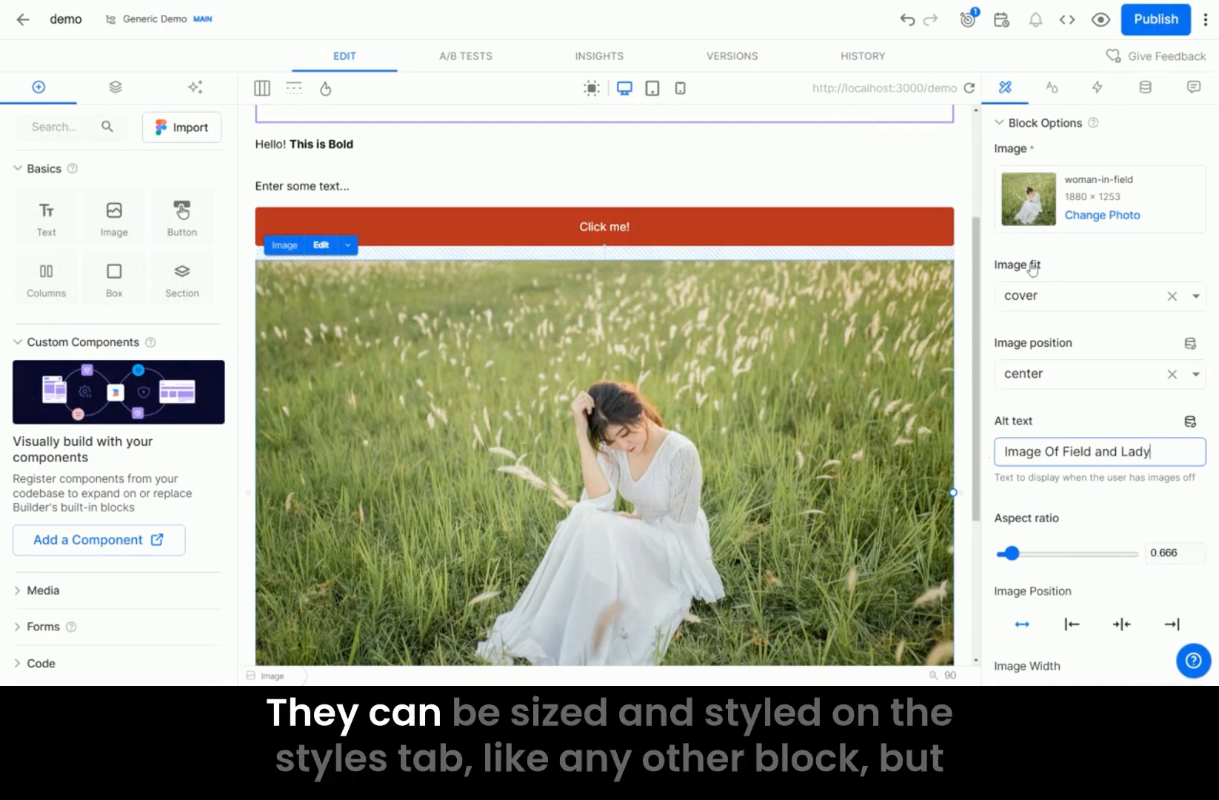
pyautogui.click(1051, 87)
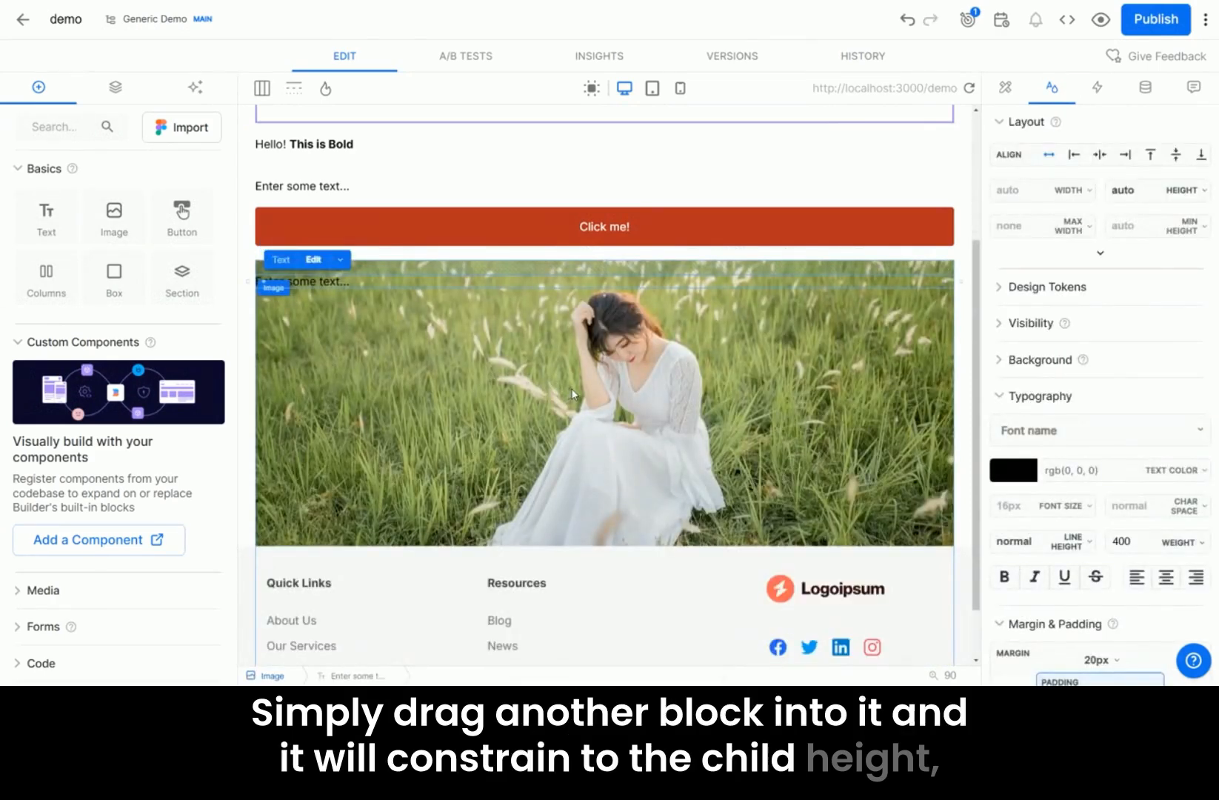
pyautogui.moveTo(1098, 153)
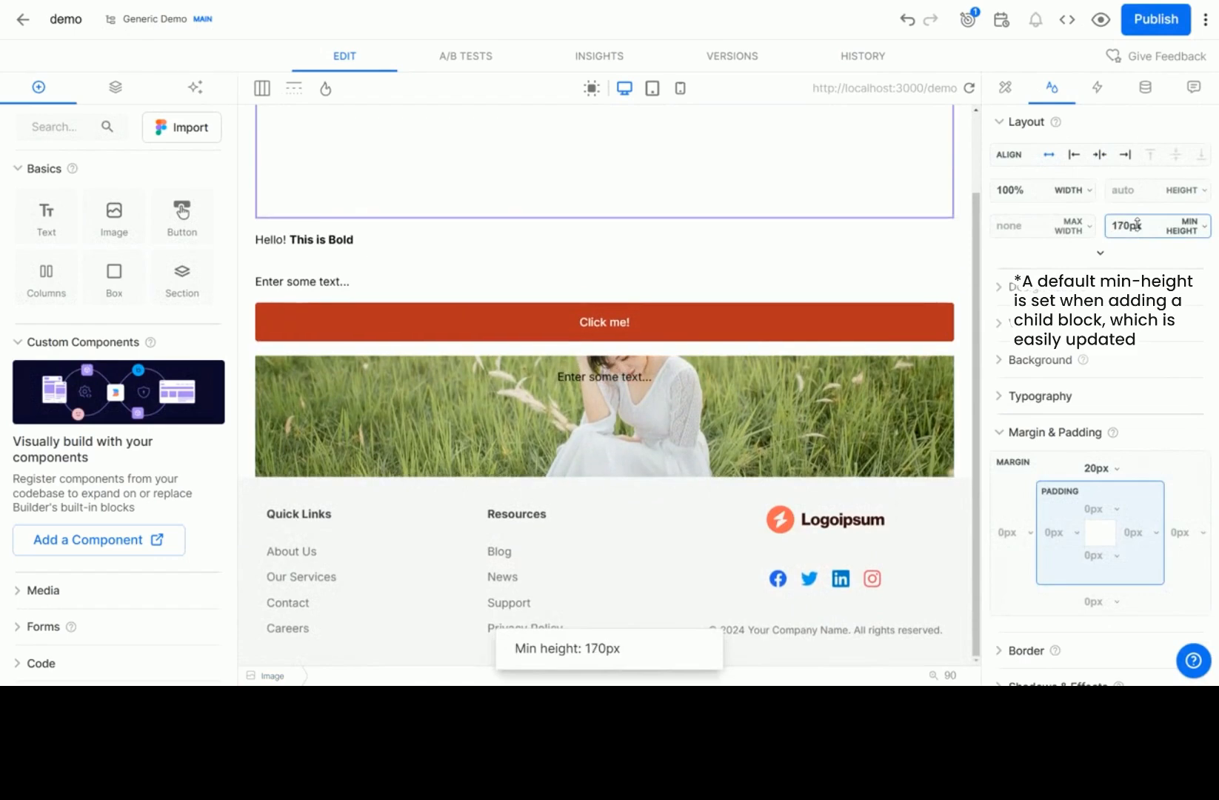
# Set the photo's Min Height to 170px
pyautogui.click(1005, 87)
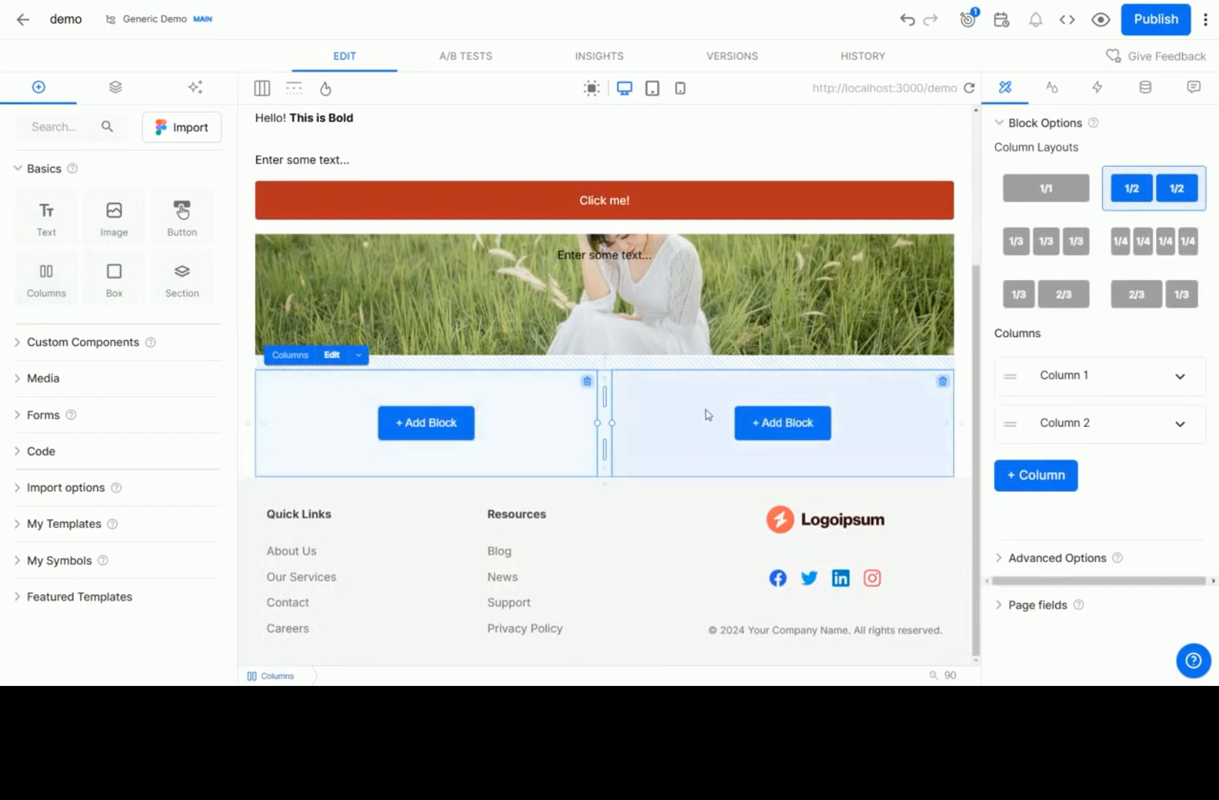
# Split the Columns block into four equal 1/4 columns, checking the mobile preview
pyautogui.click(679, 87)
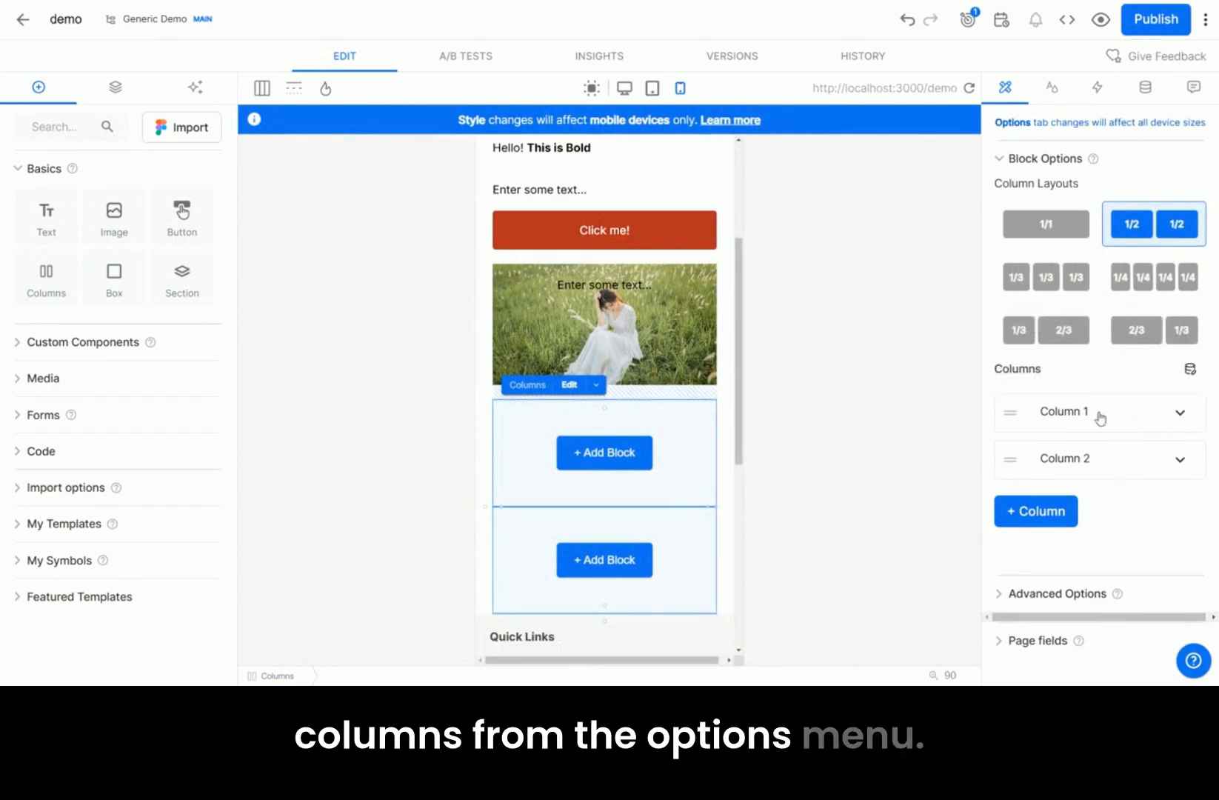
pyautogui.click(1153, 276)
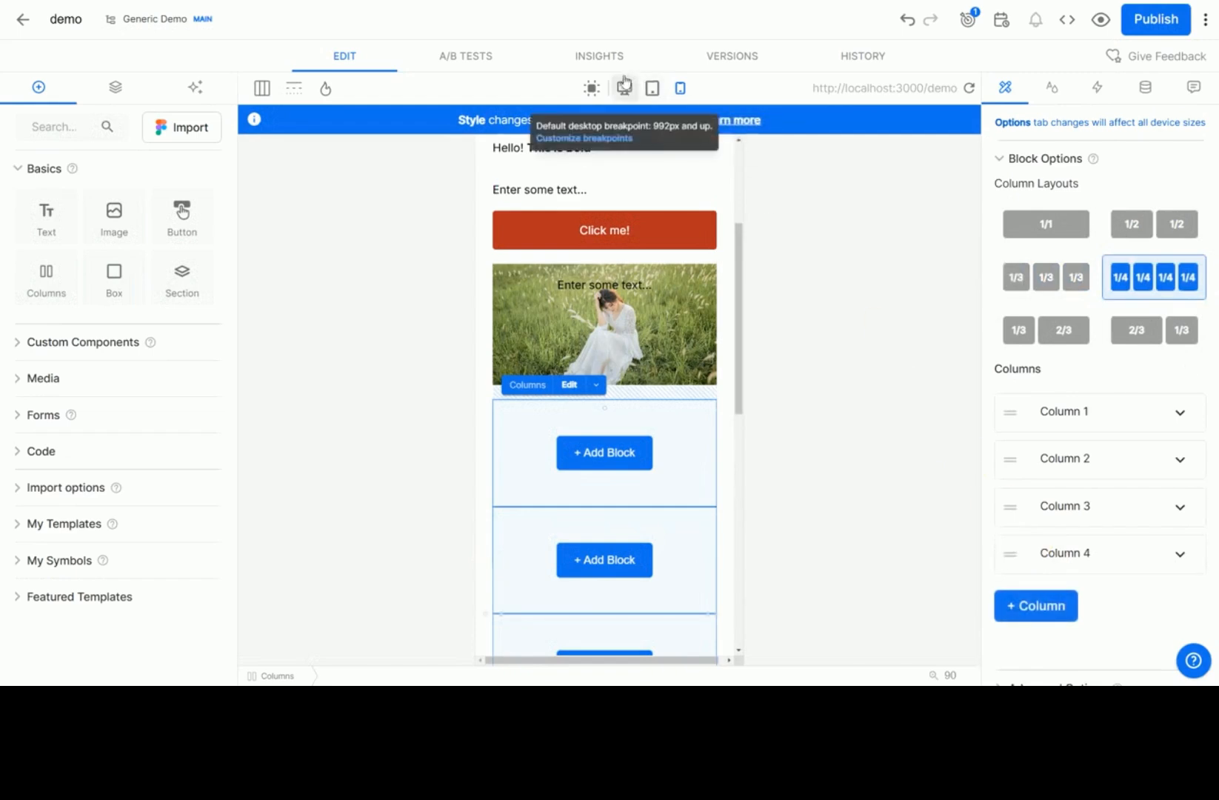
pyautogui.click(623, 87)
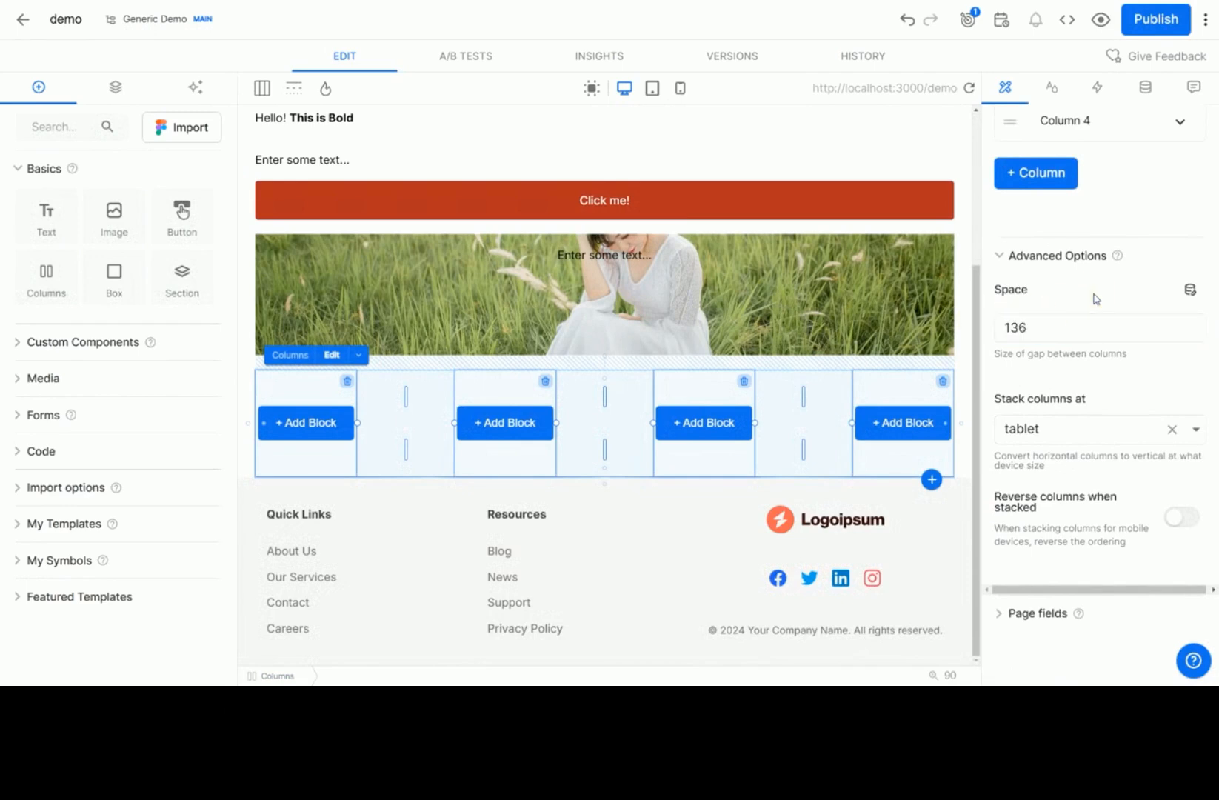
pyautogui.scroll(3)
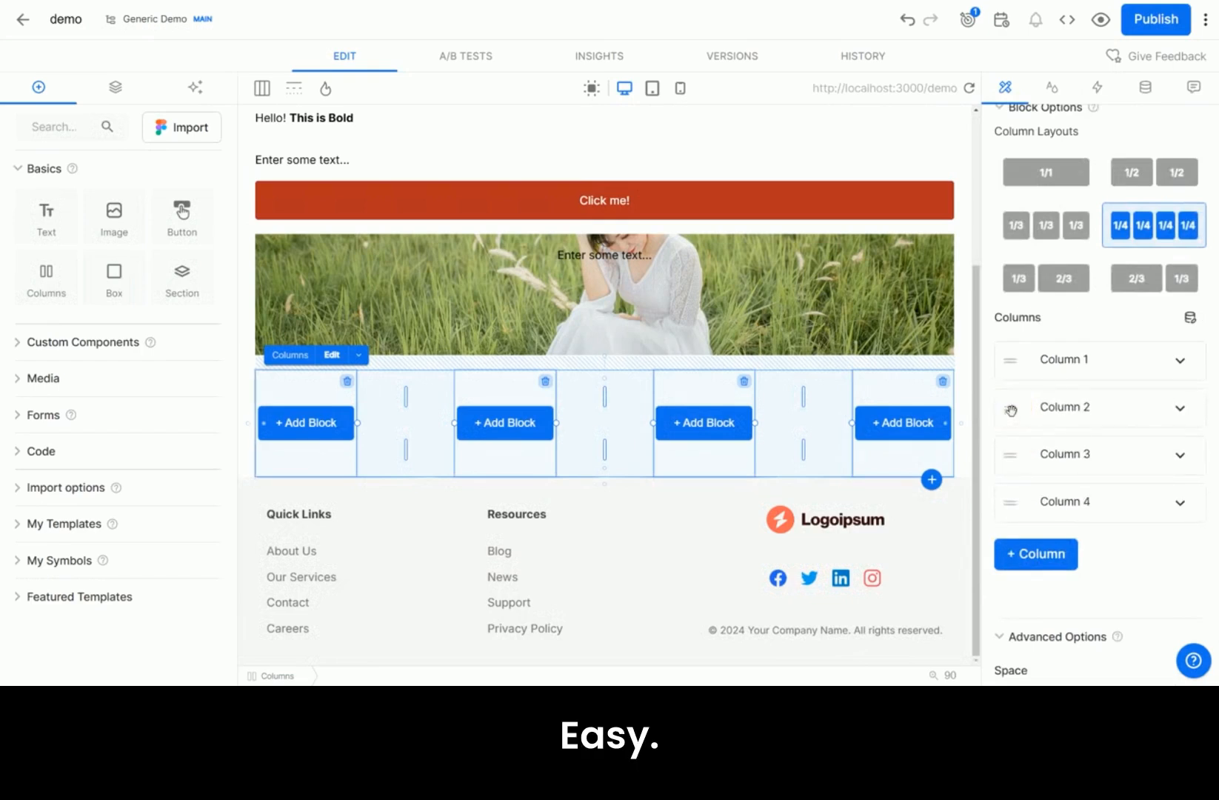
pyautogui.moveTo(1032, 505)
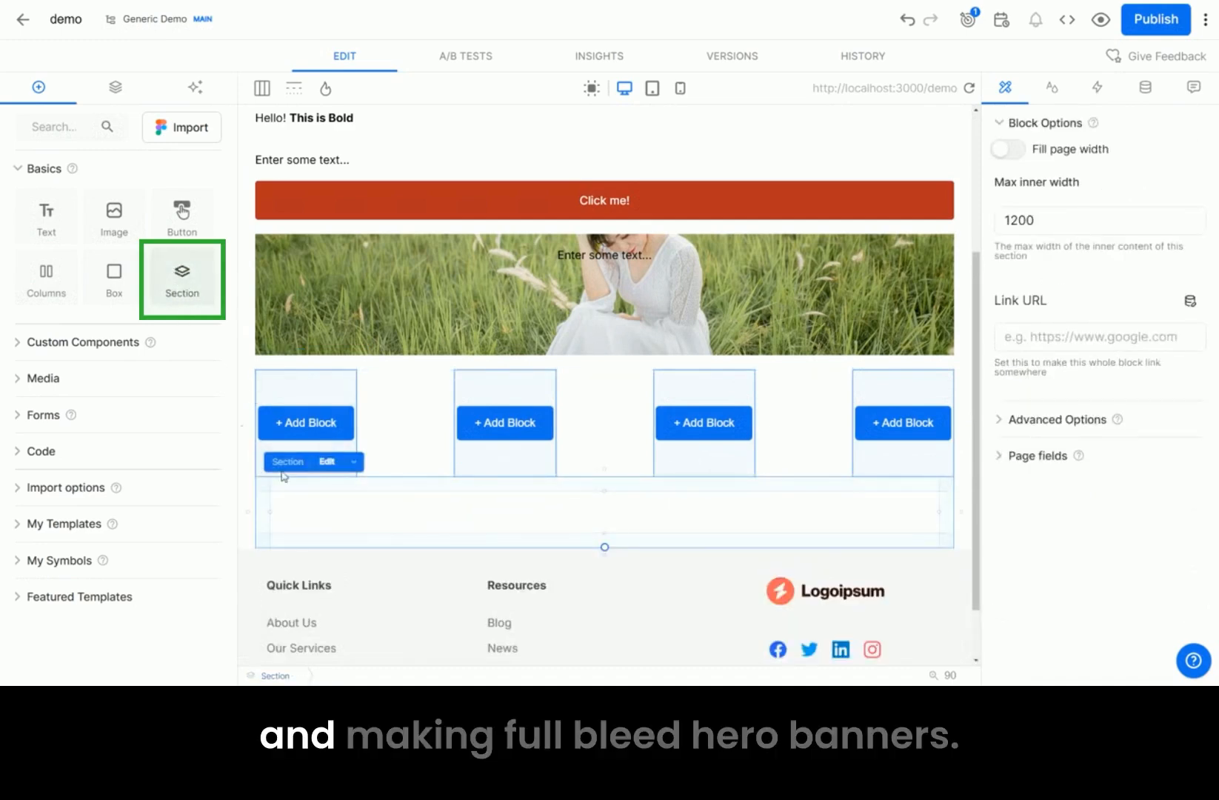
# Check the Section's 1200 max inner width, toggle Fill page width on and off, and expand Advanced Options
pyautogui.tripleClick(1097, 220)
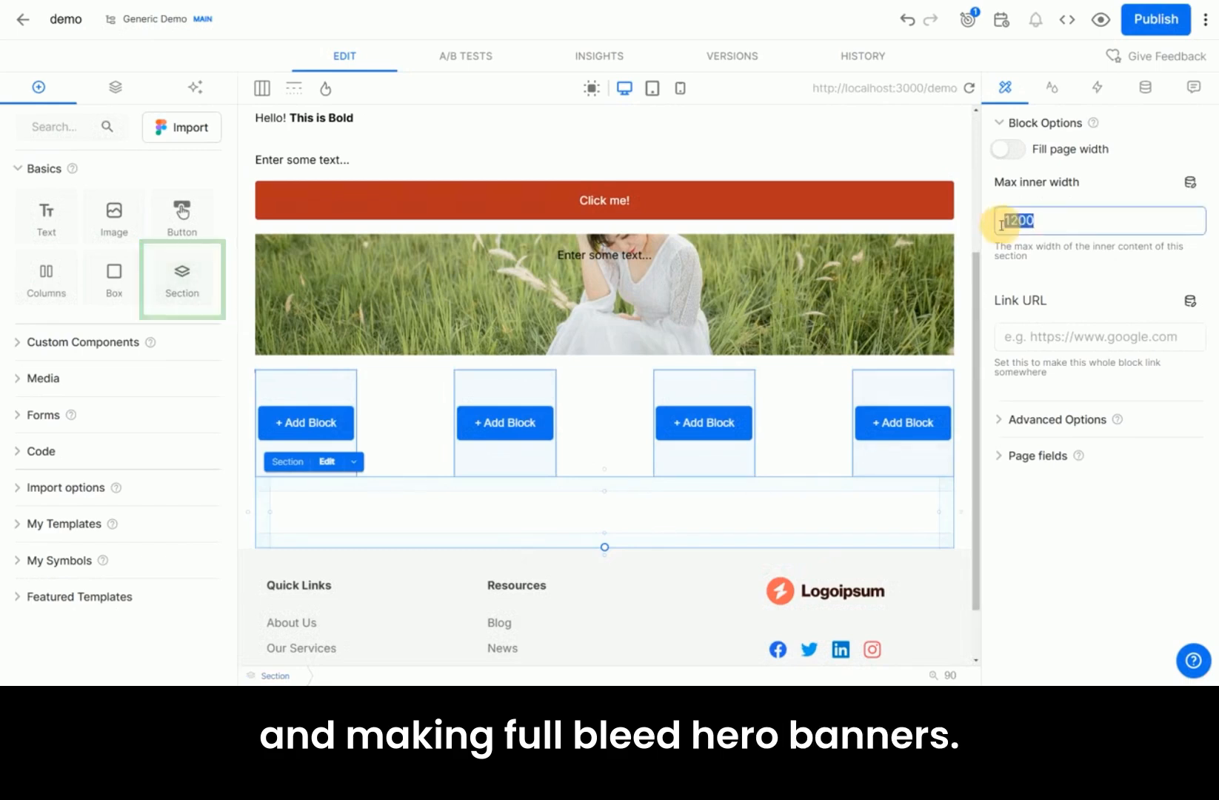
pyautogui.click(1006, 148)
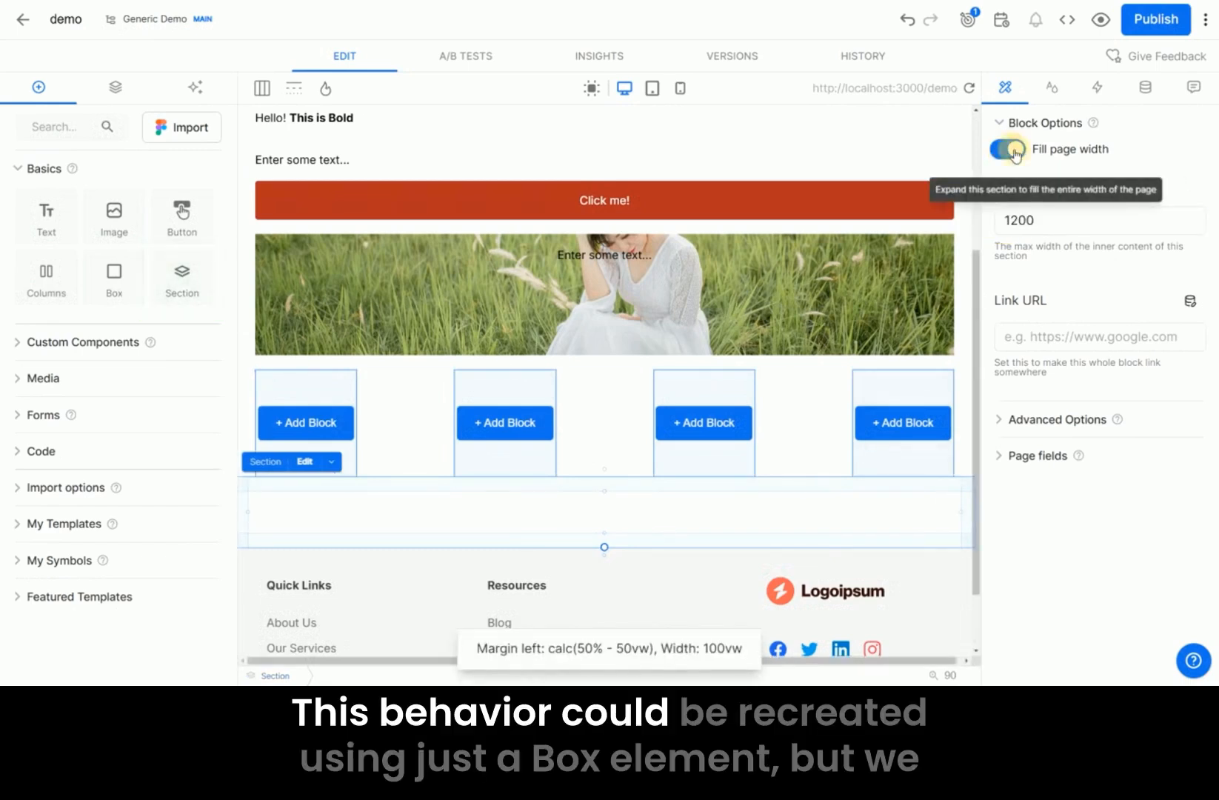
pyautogui.click(1005, 149)
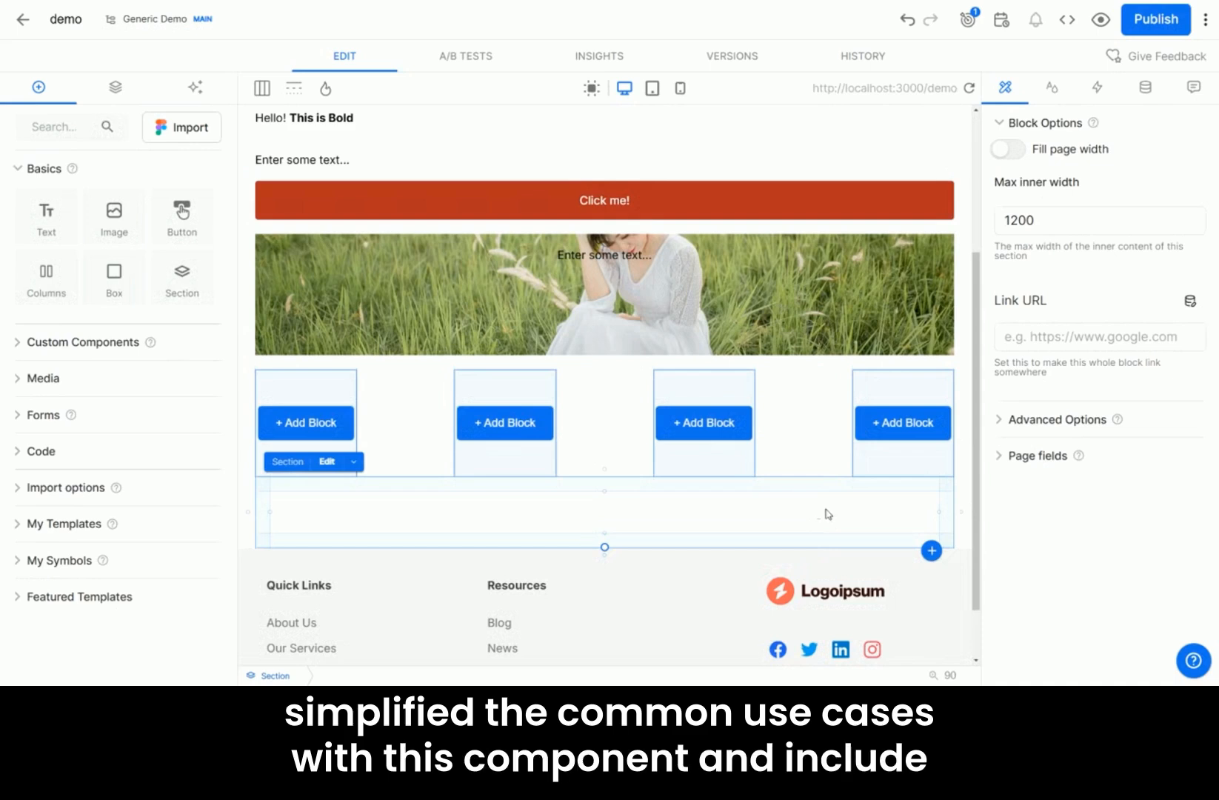
pyautogui.click(1057, 419)
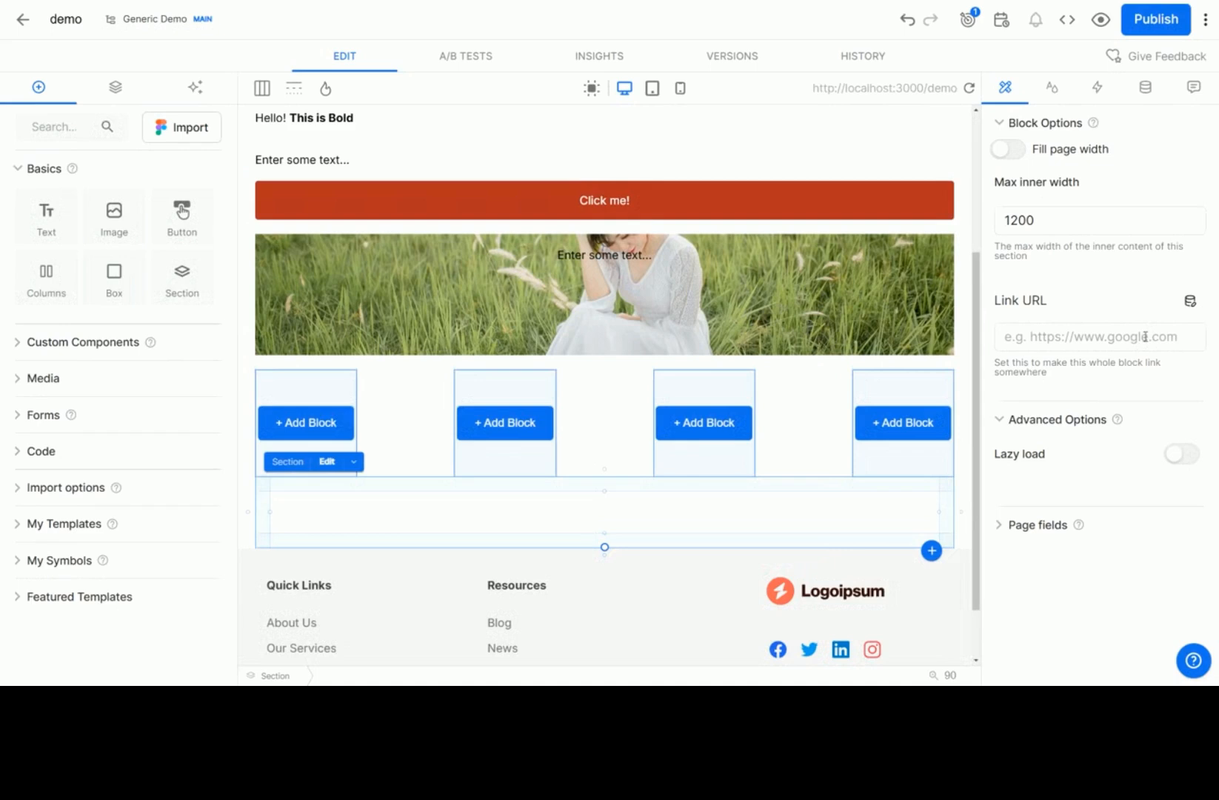
# Link the Section to /my-relative-path and make the link open in a new tab
pyautogui.click(1096, 336)
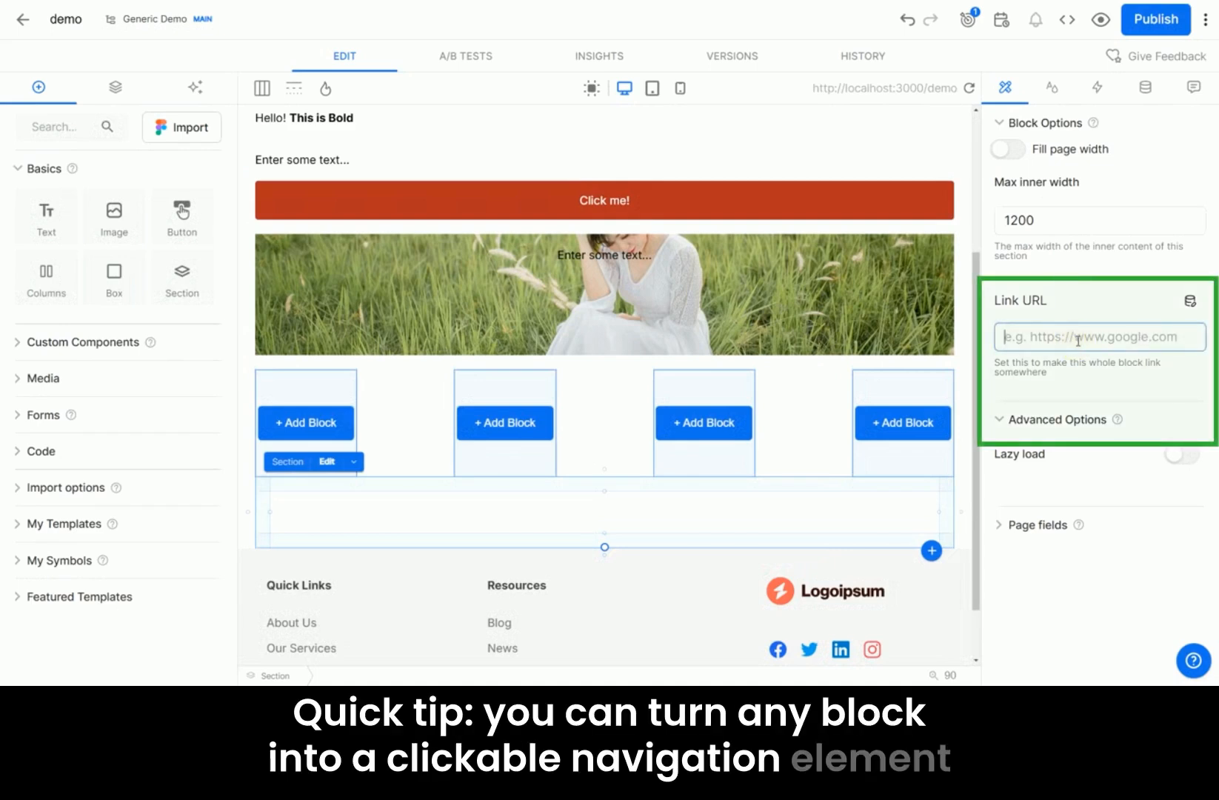
pyautogui.write('/my-relat')
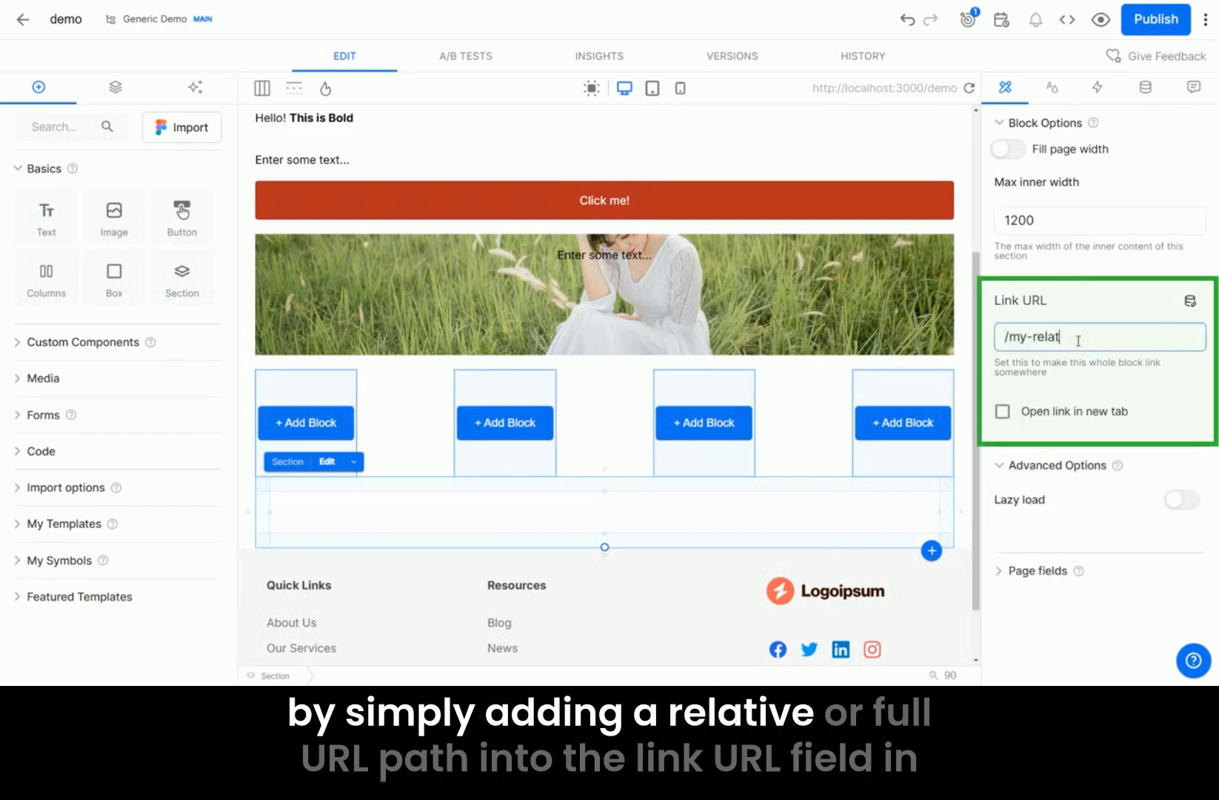
pyautogui.write('ive-path')
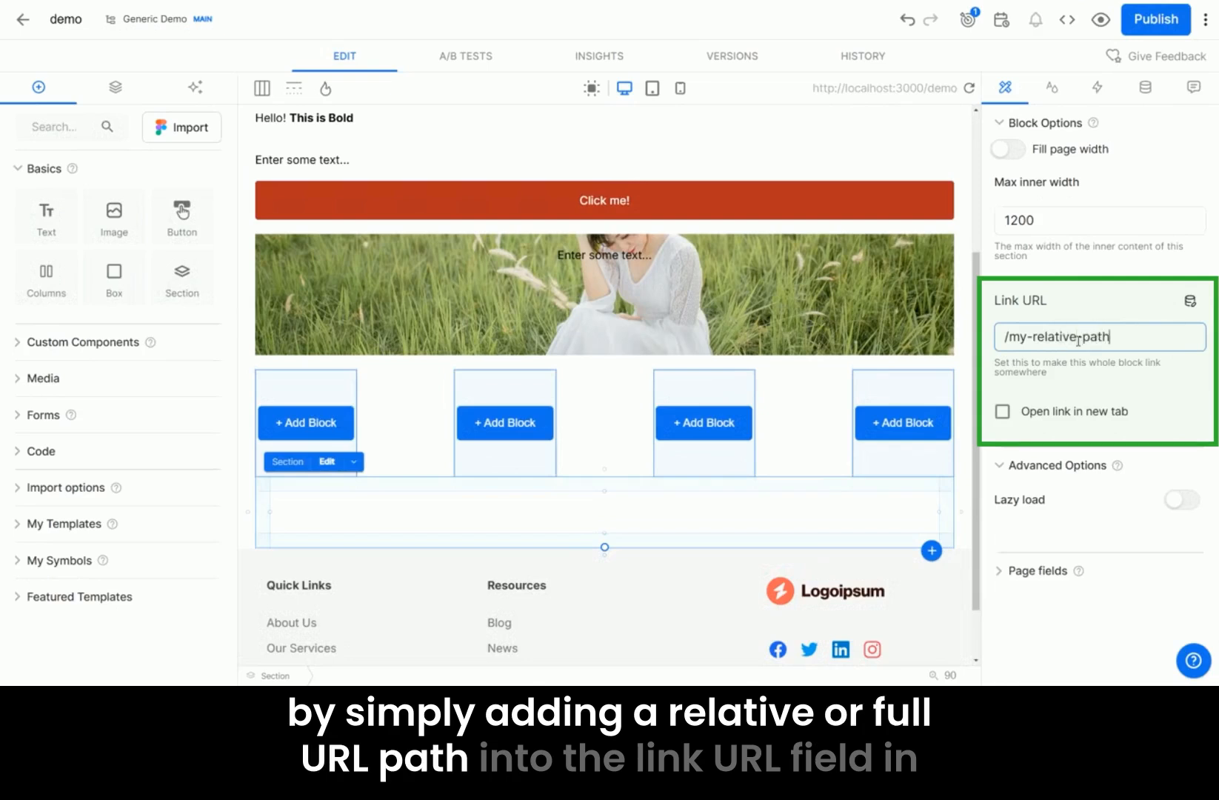
pyautogui.click(1002, 411)
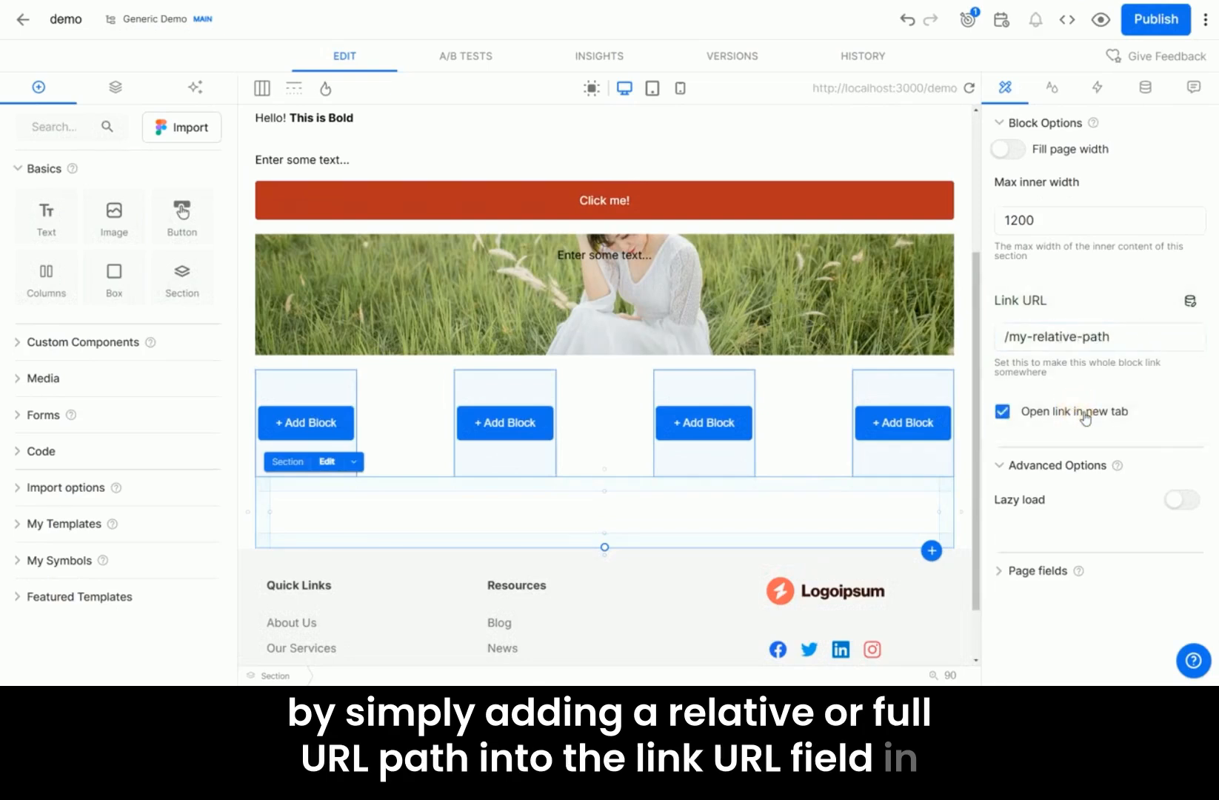
pyautogui.click(1003, 411)
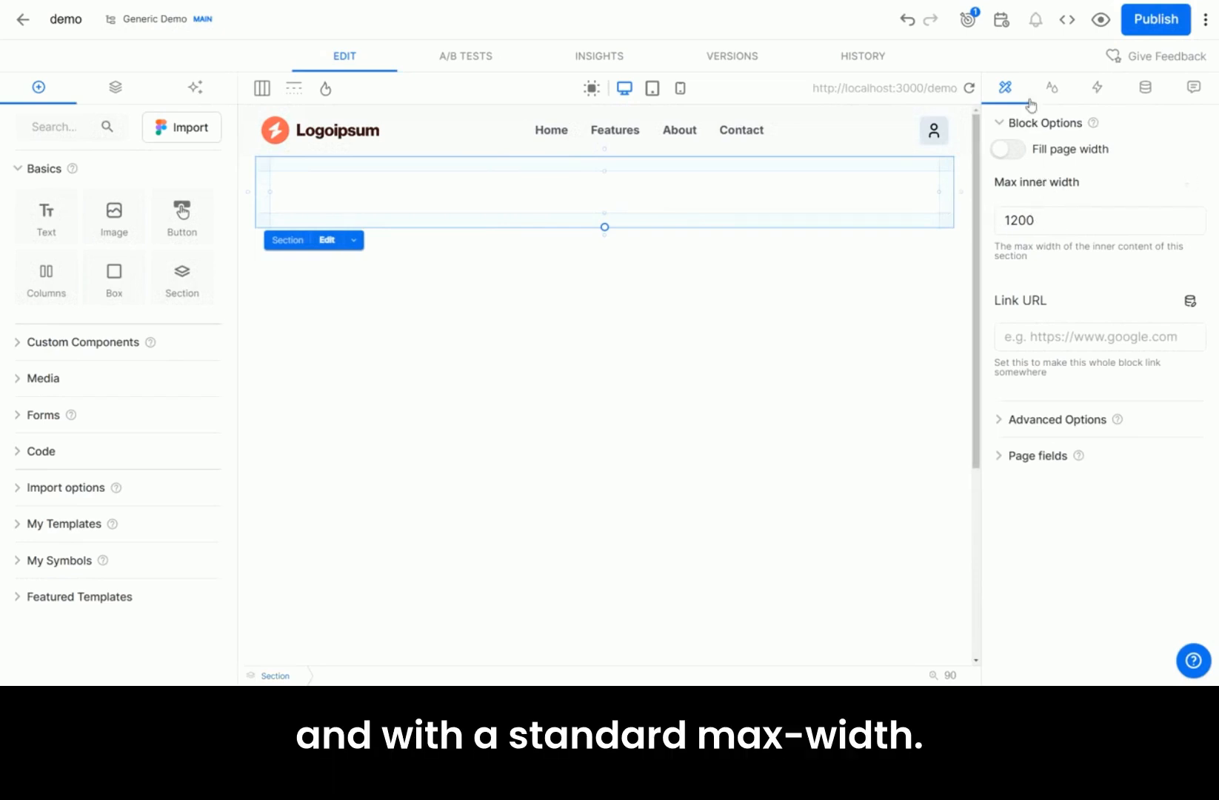
# Give the Section a pale pink background colour
pyautogui.click(1050, 87)
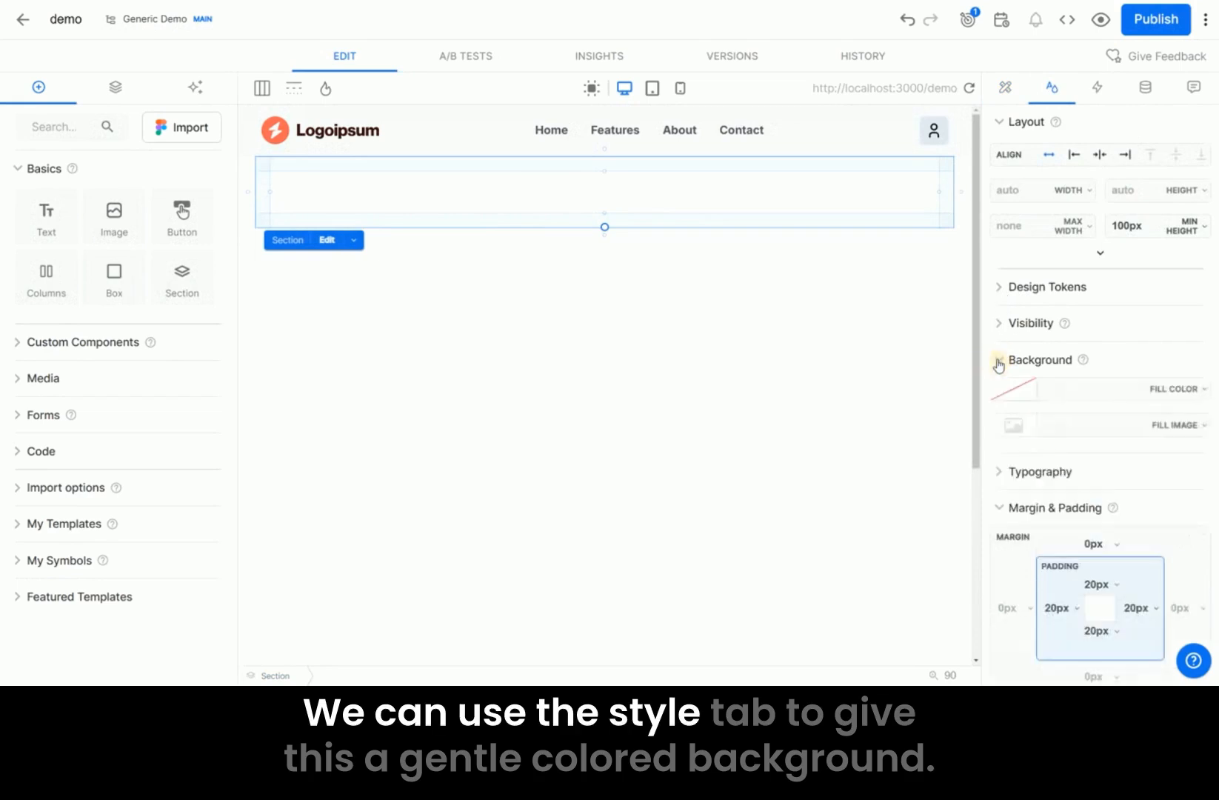
pyautogui.click(1013, 389)
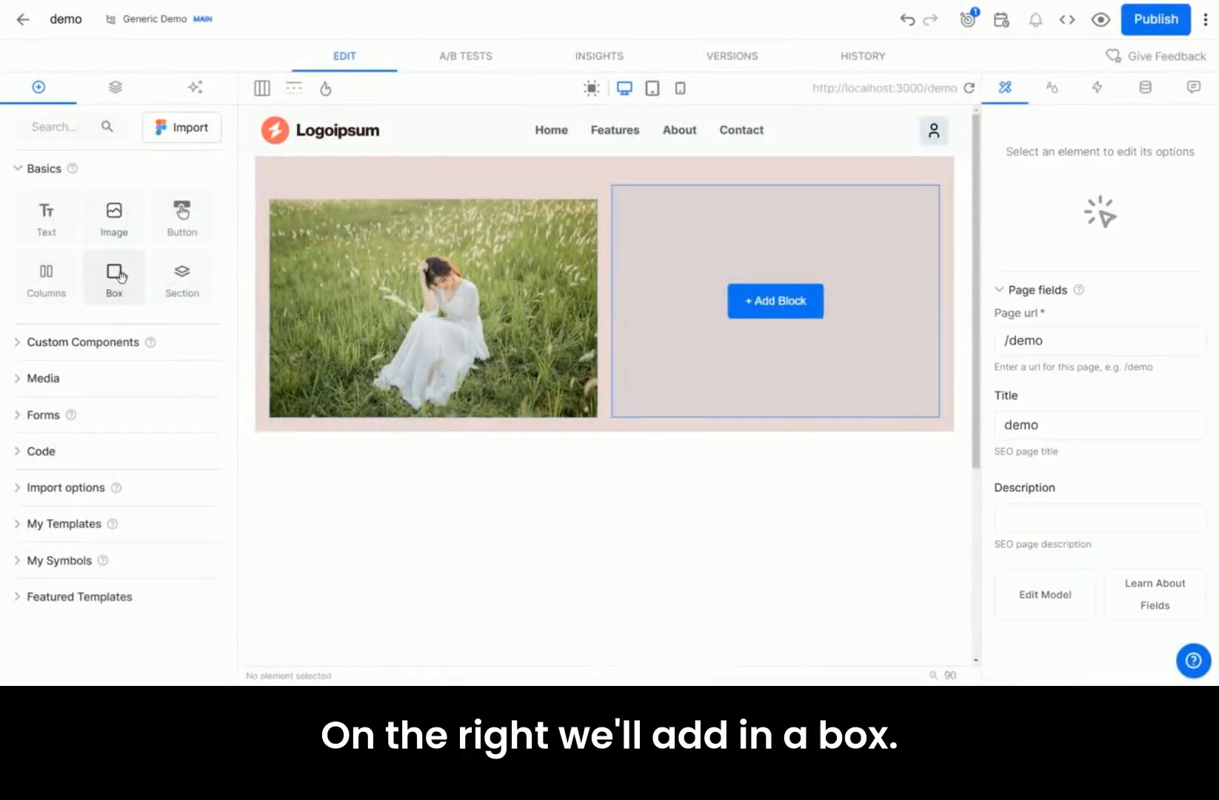
# Add a vertically centered box to the right column with 39px padding on every side
pyautogui.click(113, 276)
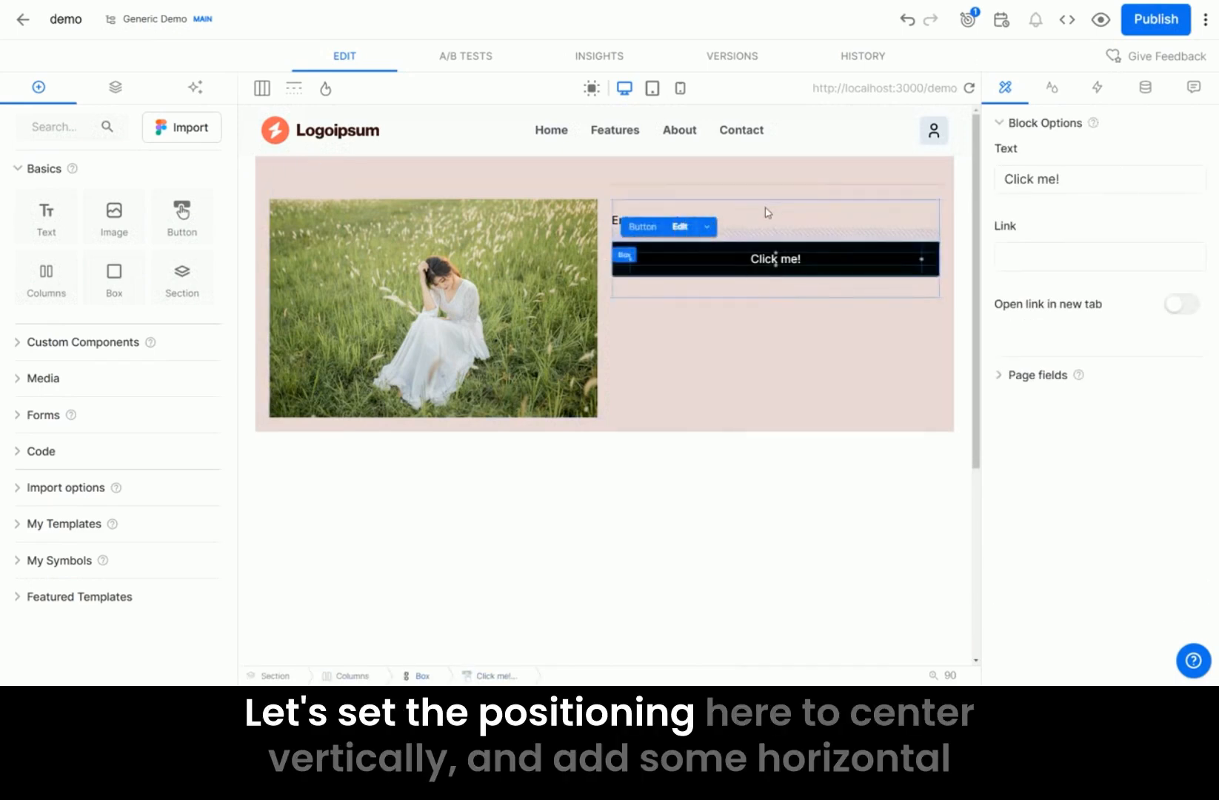
pyautogui.click(1051, 87)
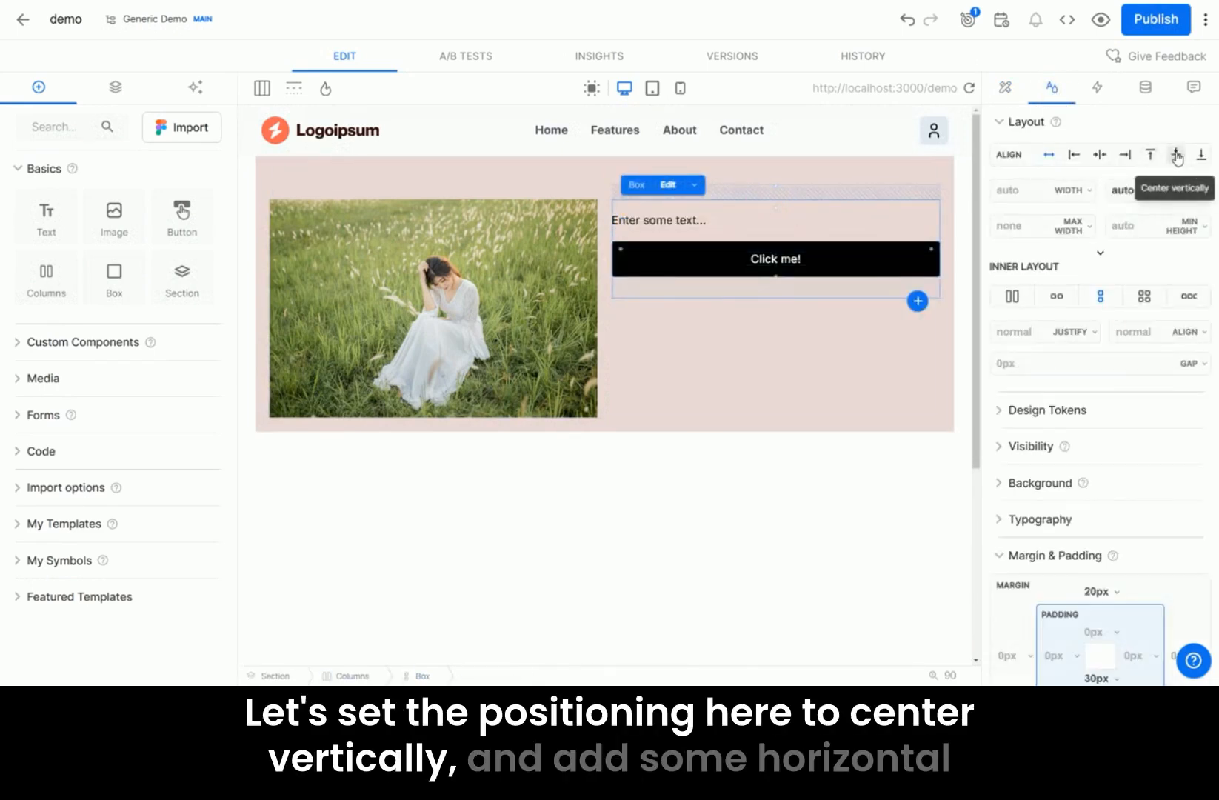
pyautogui.click(1176, 155)
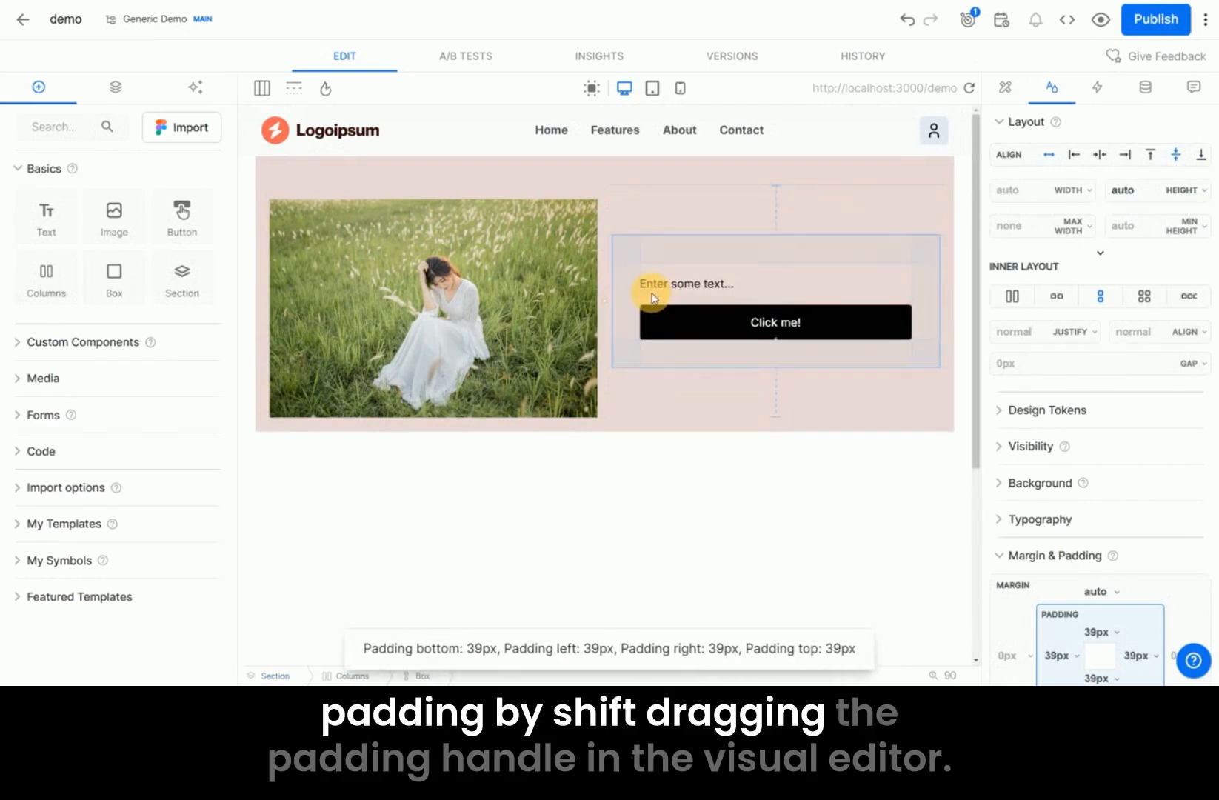
pyautogui.click(676, 491)
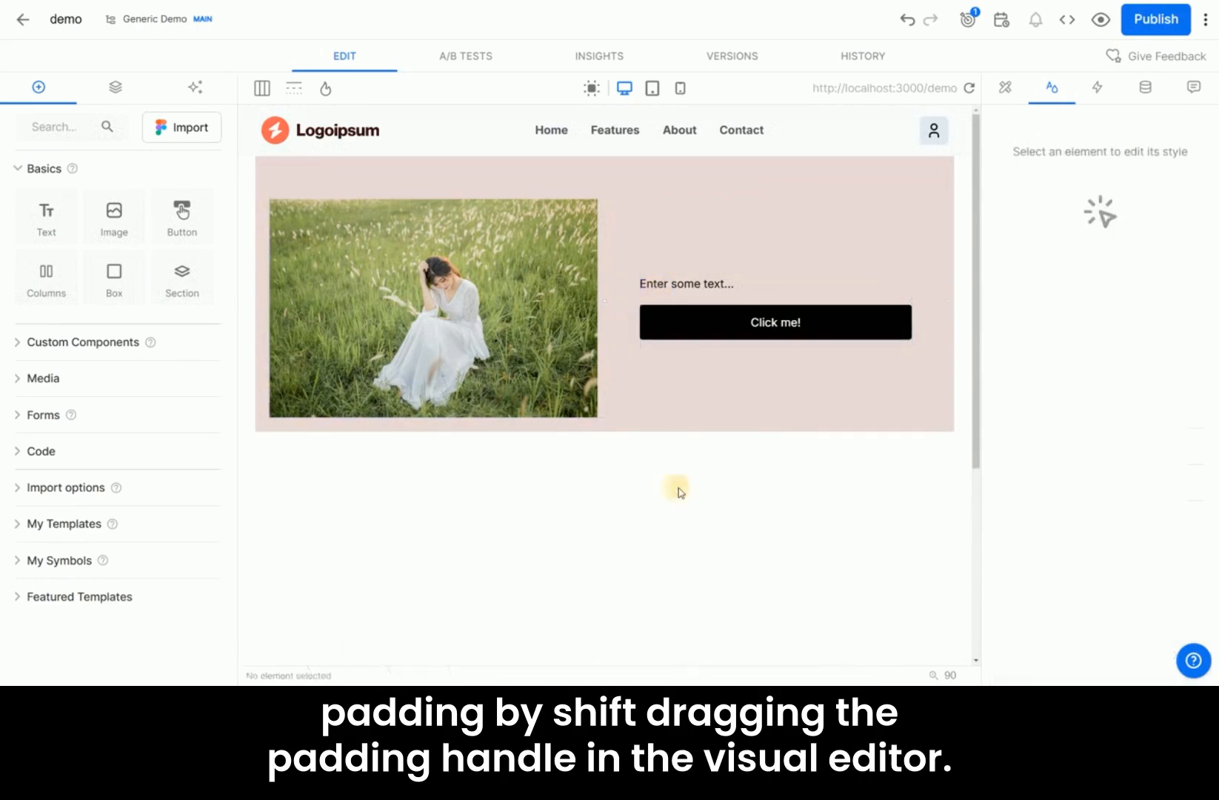
pyautogui.click(677, 396)
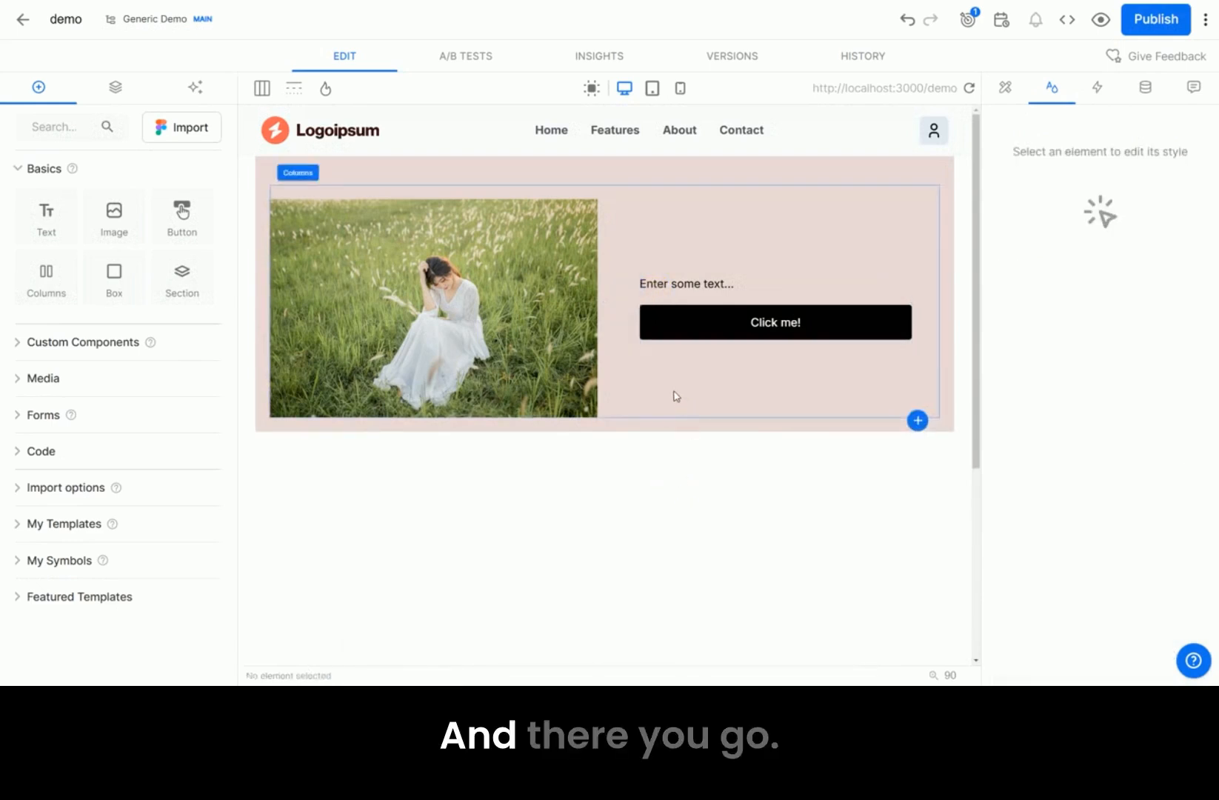
pyautogui.click(685, 283)
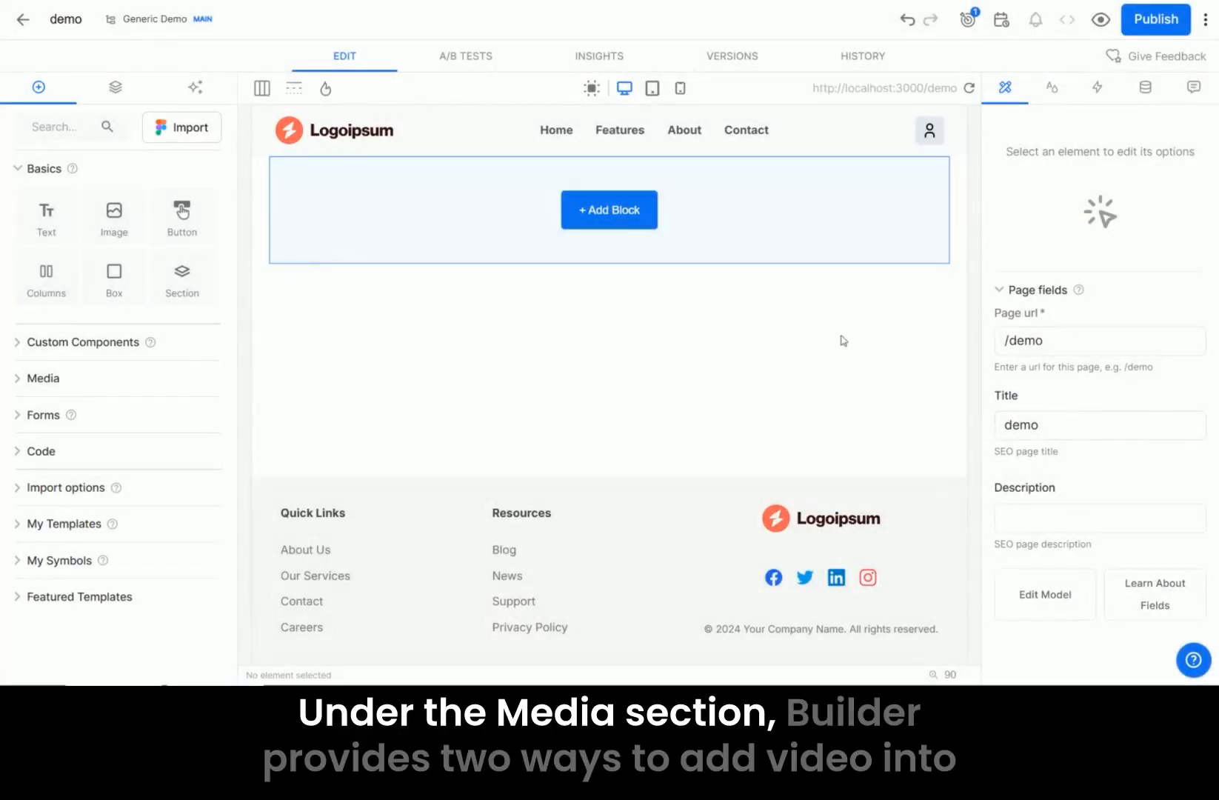
# Expand Media, toggle the Video block's Controls on and off, and review its options
pyautogui.click(41, 379)
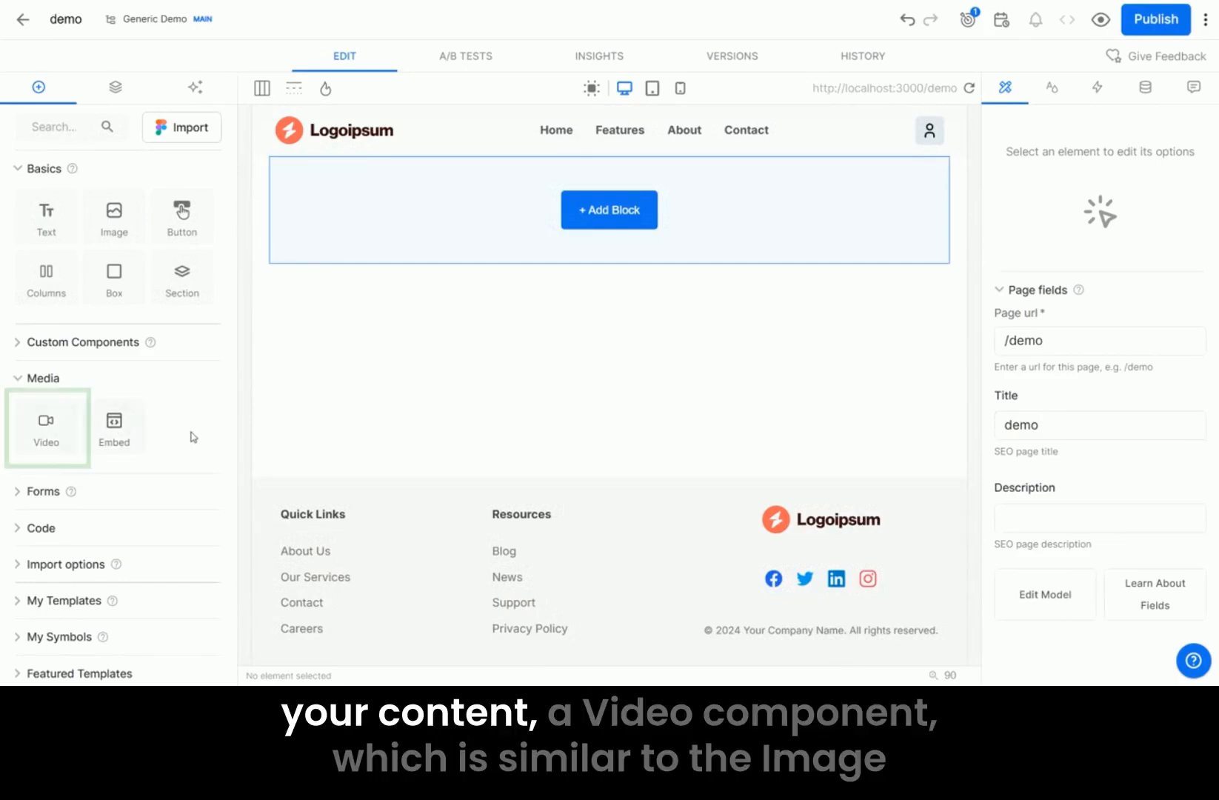
pyautogui.moveTo(46, 424)
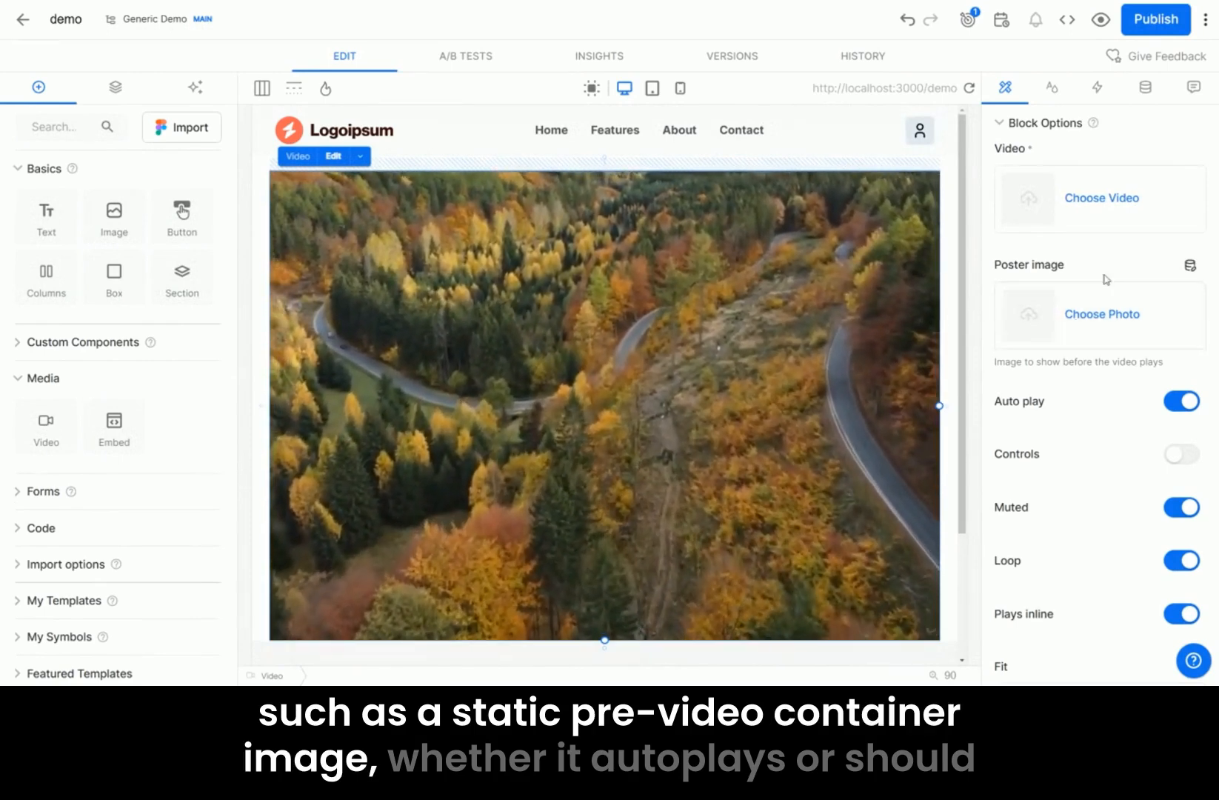
pyautogui.scroll(-3)
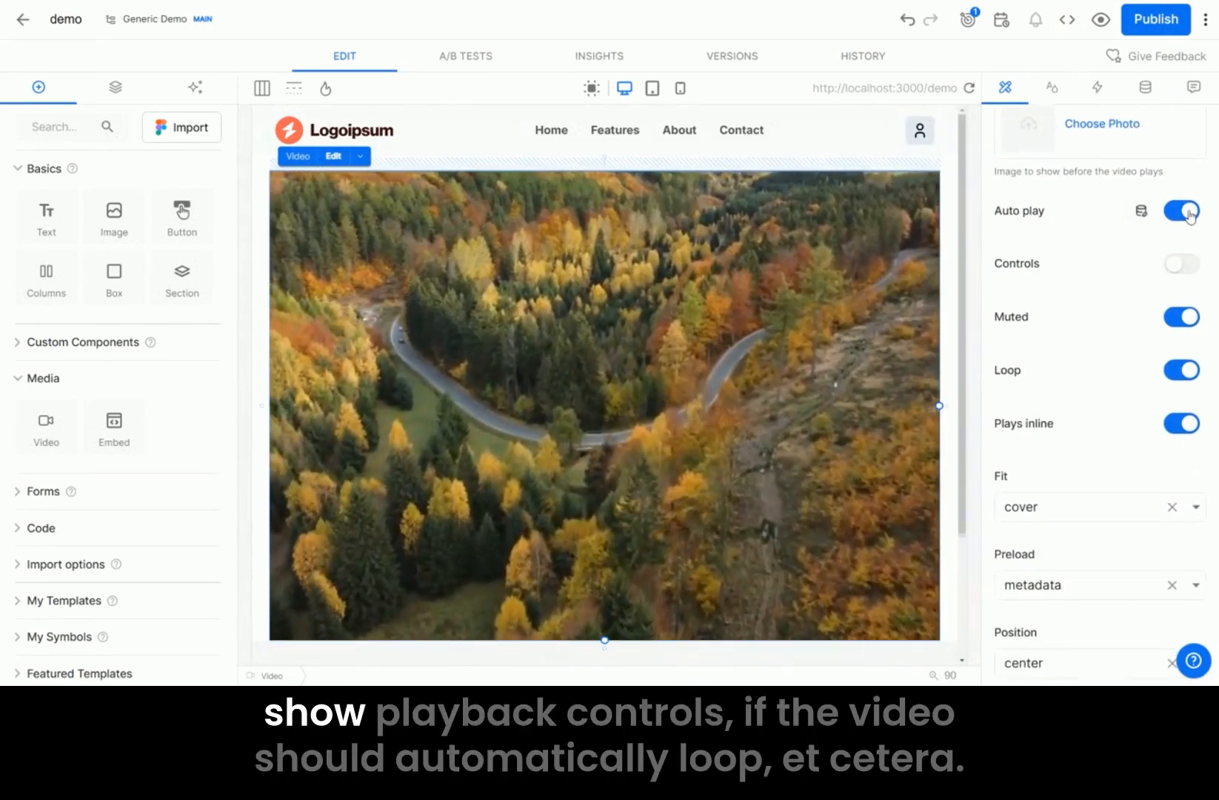
pyautogui.click(1181, 264)
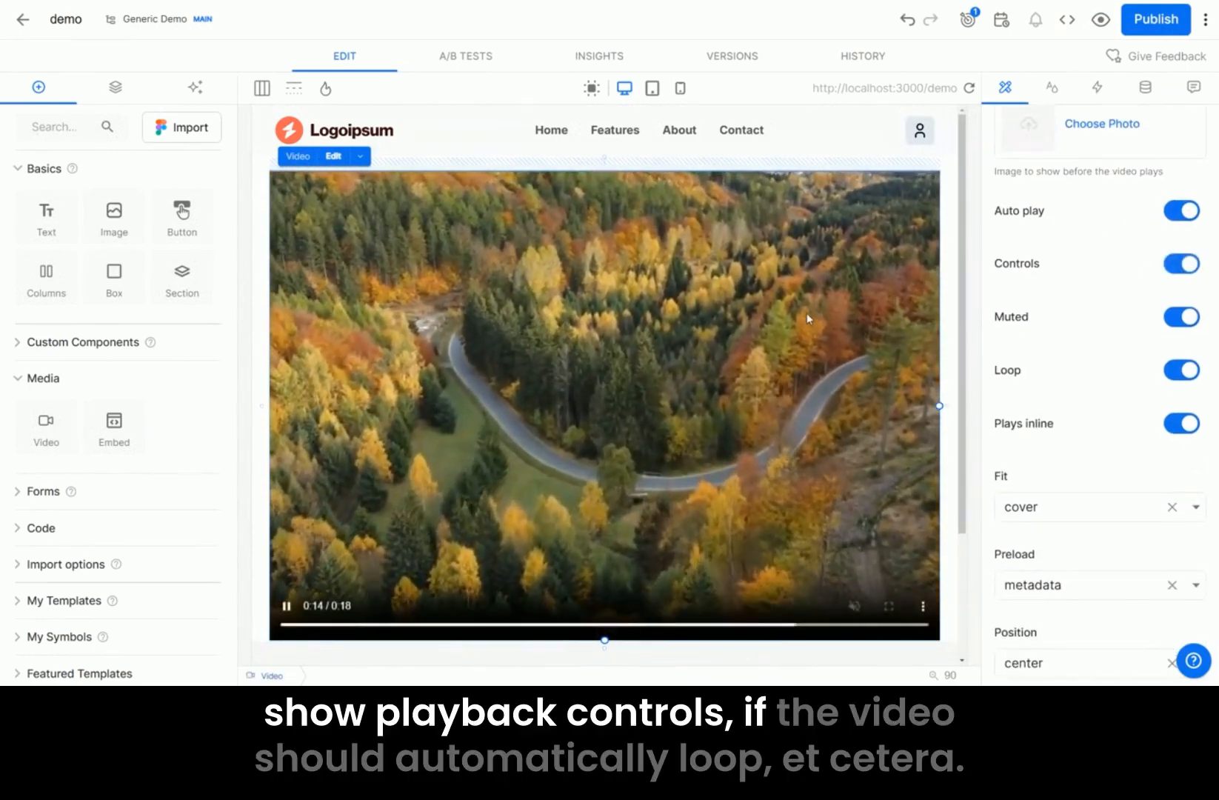
pyautogui.click(1181, 264)
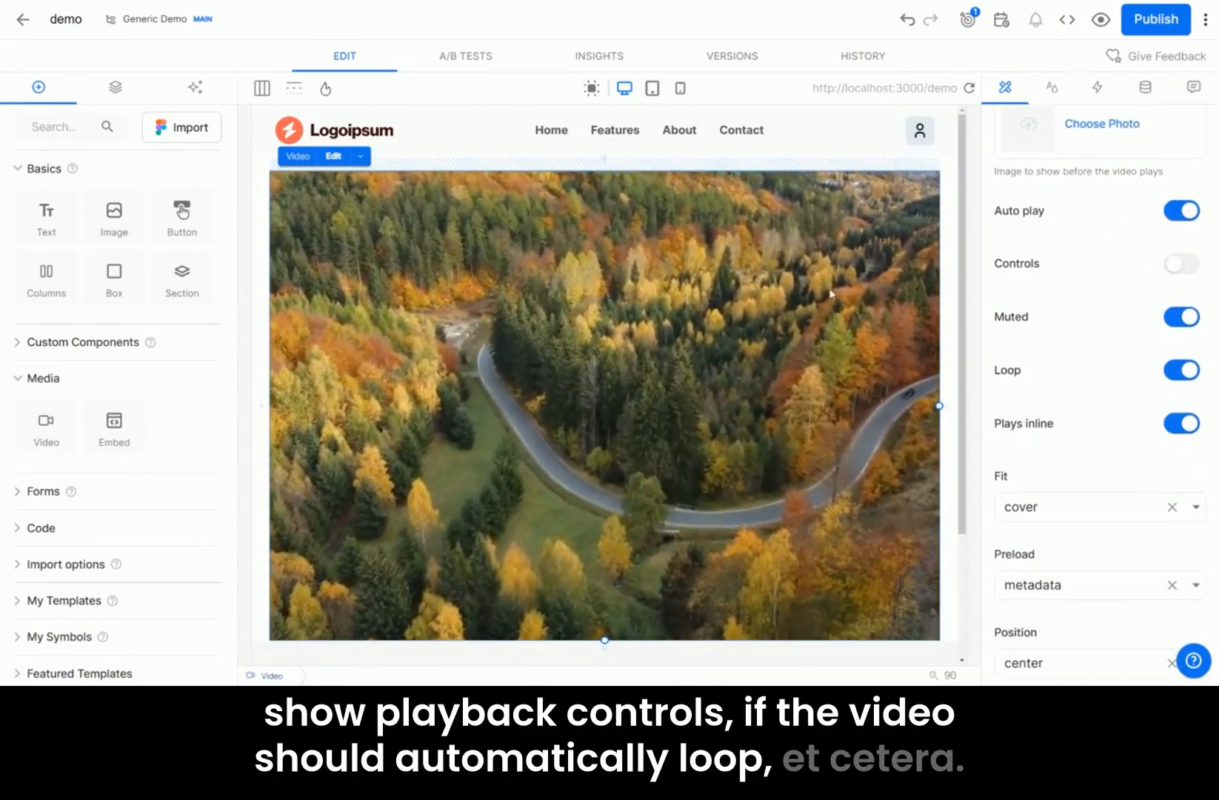
pyautogui.scroll(-3)
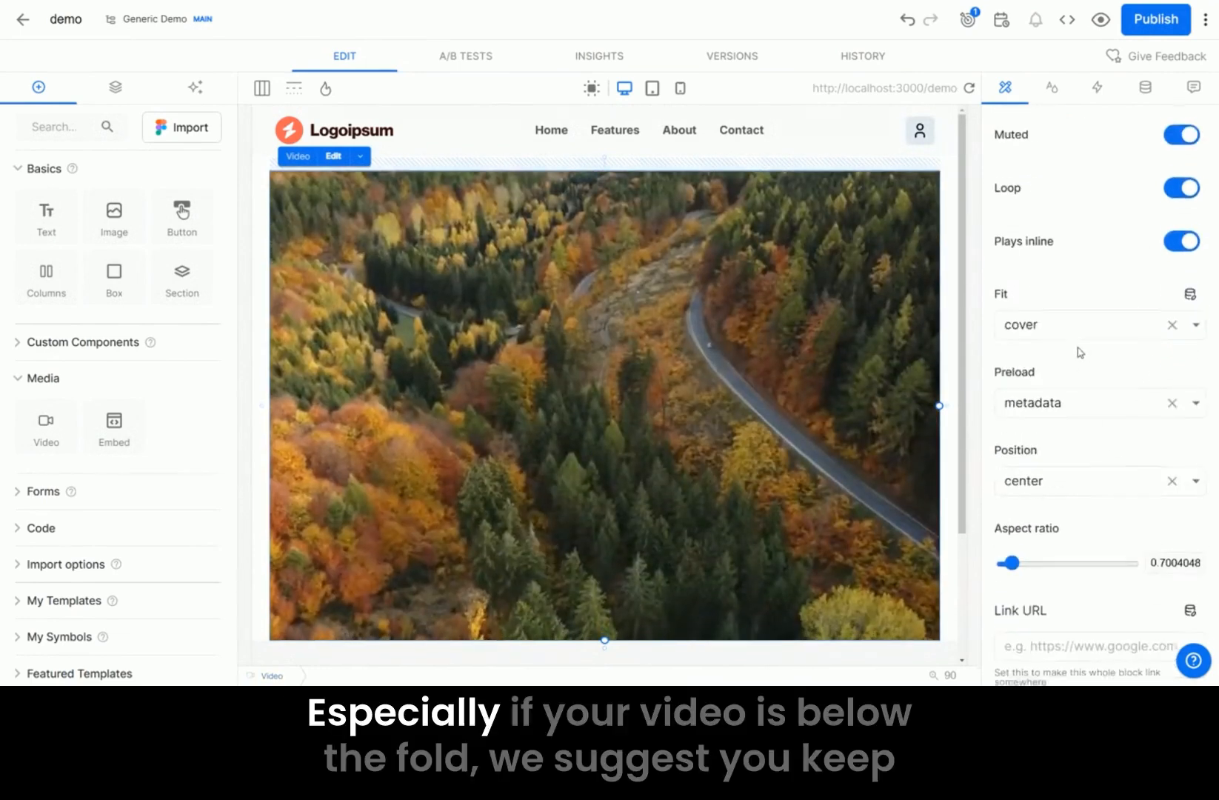
pyautogui.scroll(-3)
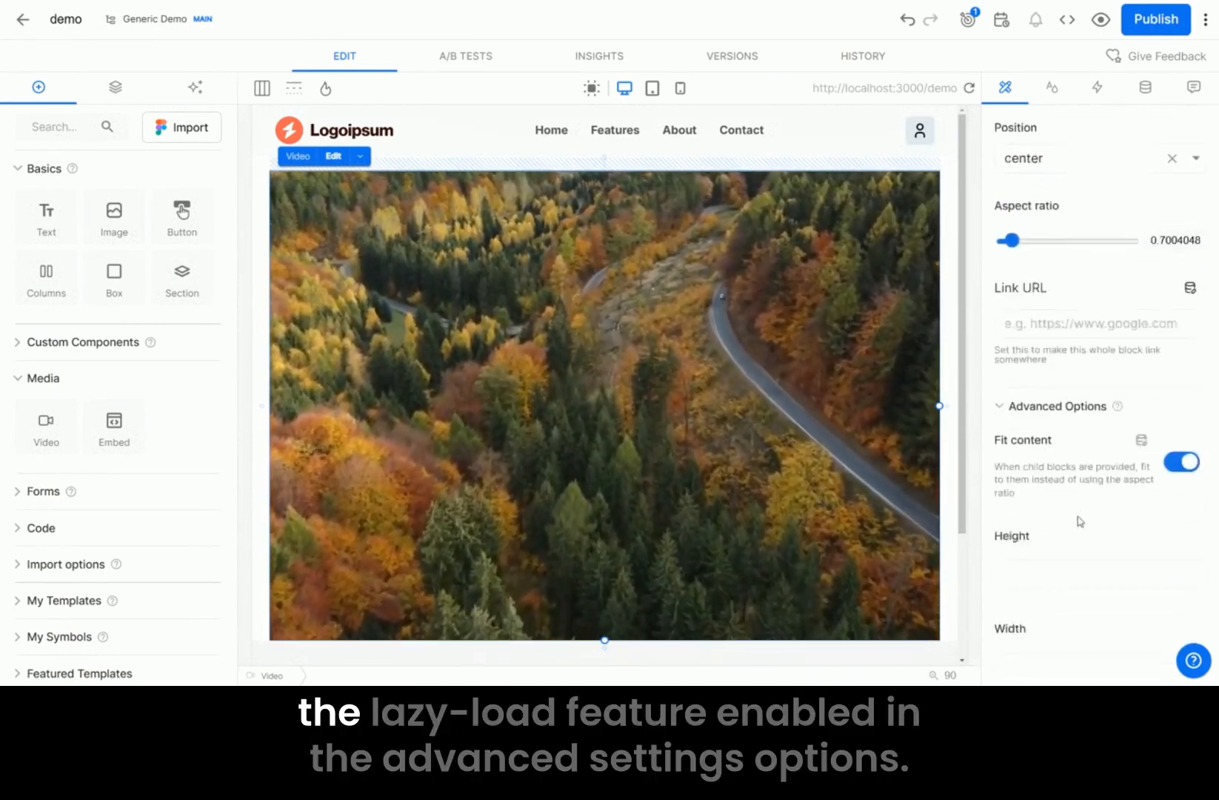
pyautogui.scroll(-3)
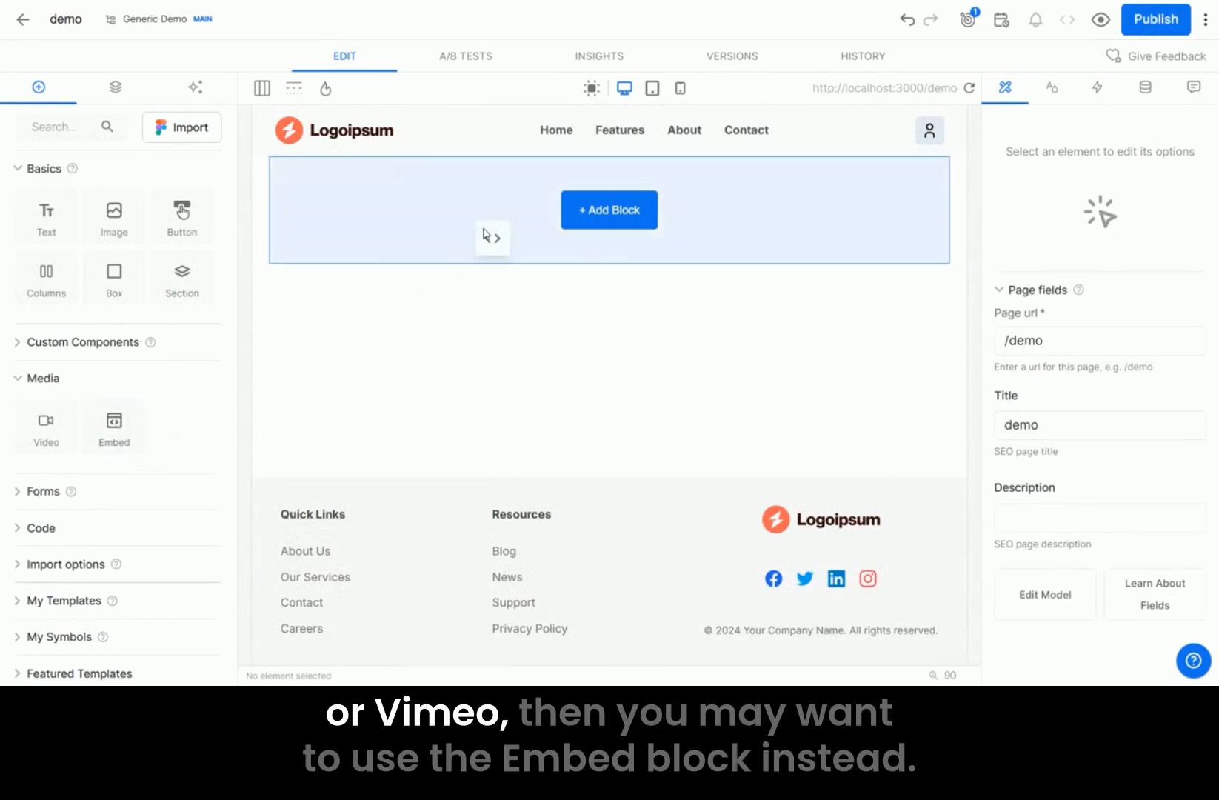
# Insert an Embed block showing '(Choose an embed URL)' on the demo page
pyautogui.click(113, 426)
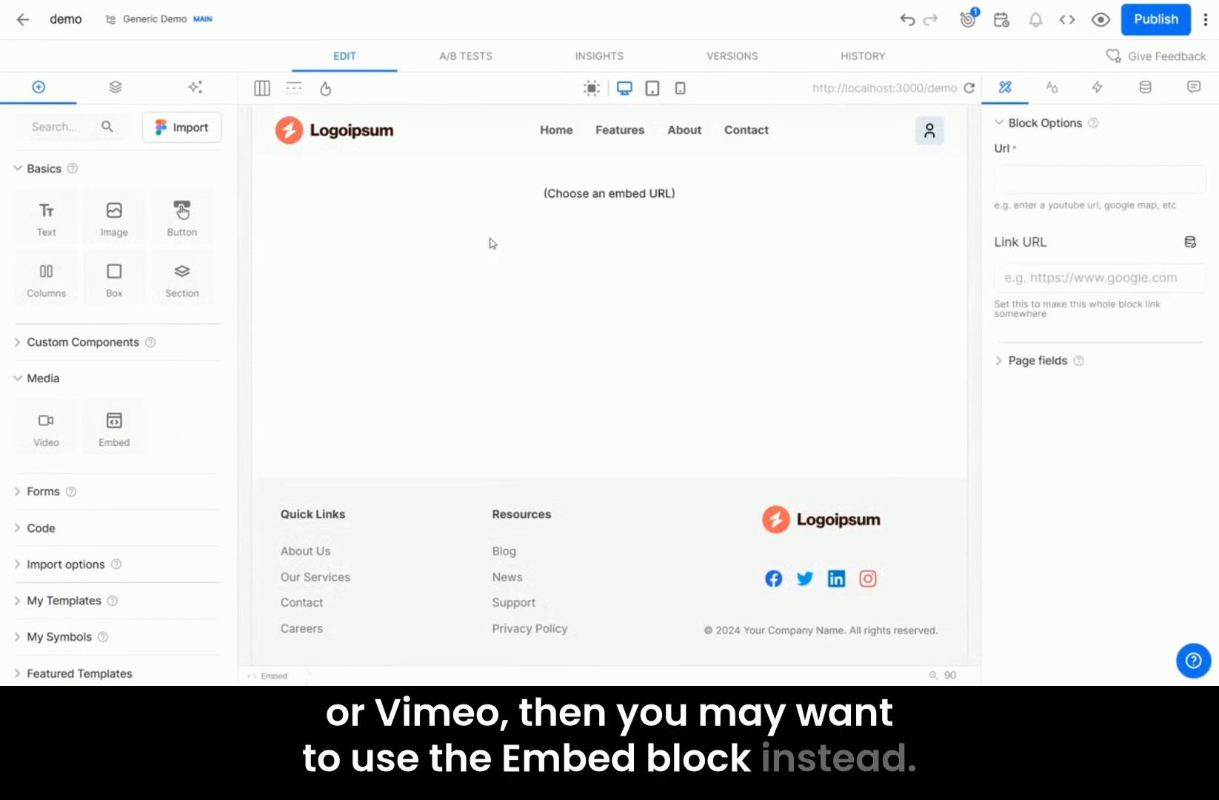
pyautogui.click(609, 193)
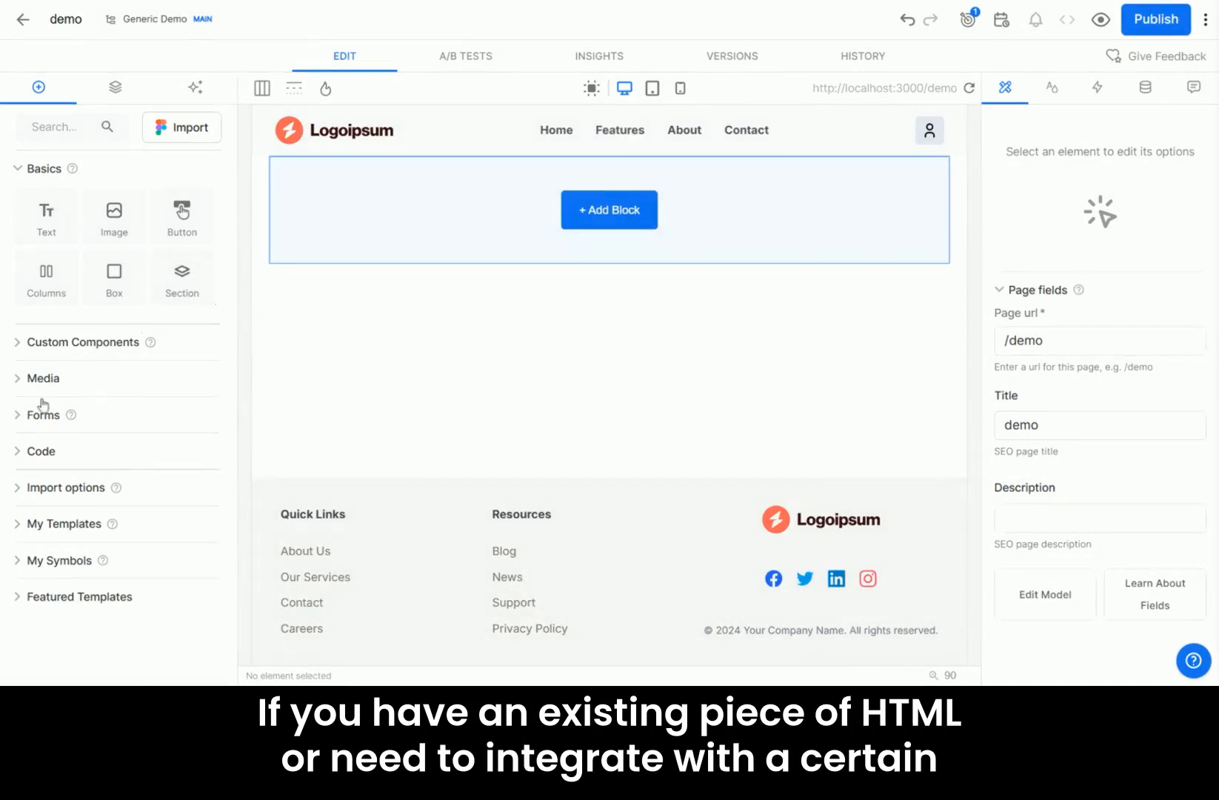
# Expand the Code category and add a Custom code block to the page
pyautogui.click(39, 451)
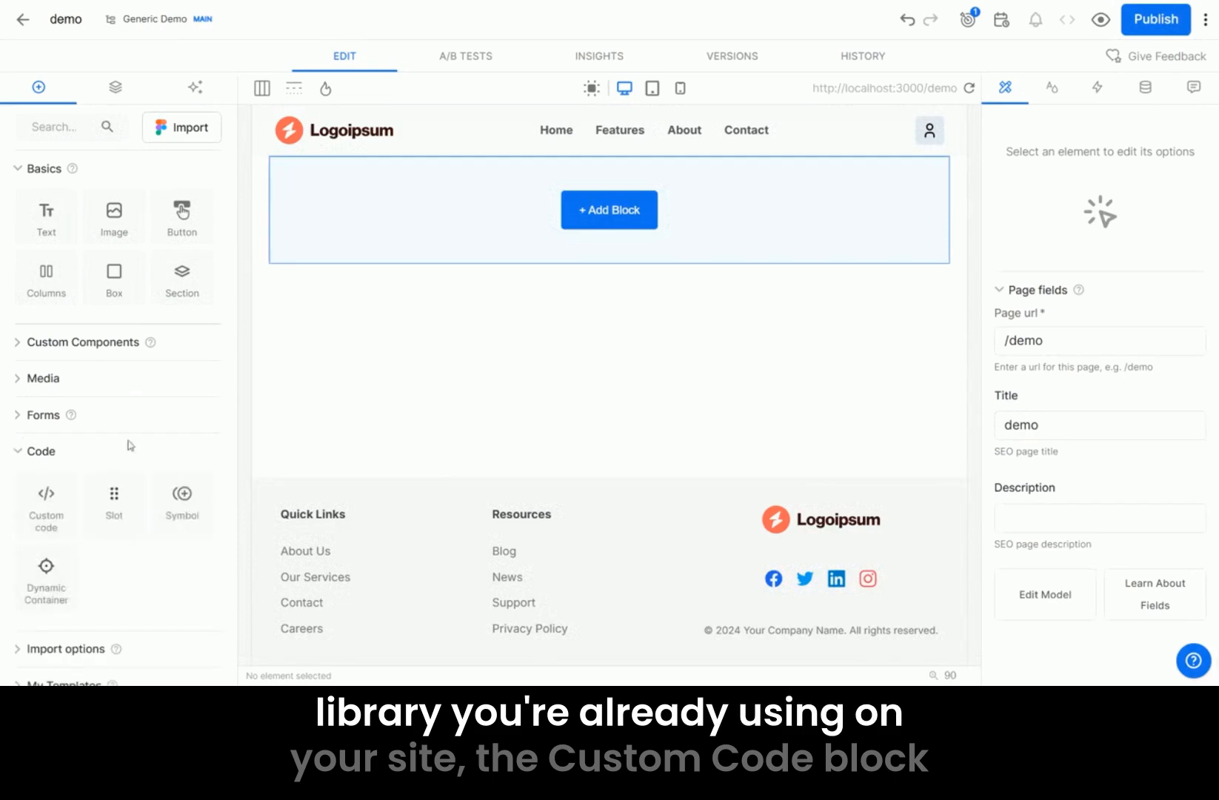
pyautogui.moveTo(46, 505)
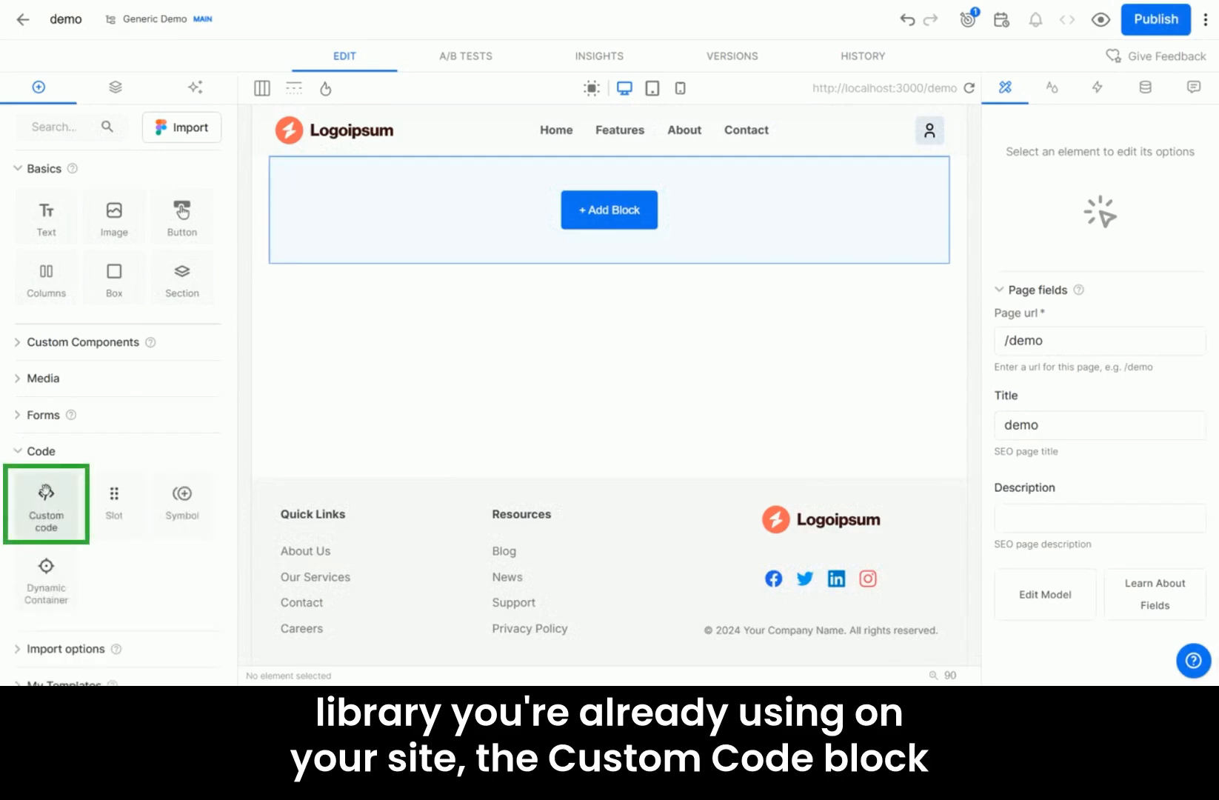
pyautogui.click(46, 504)
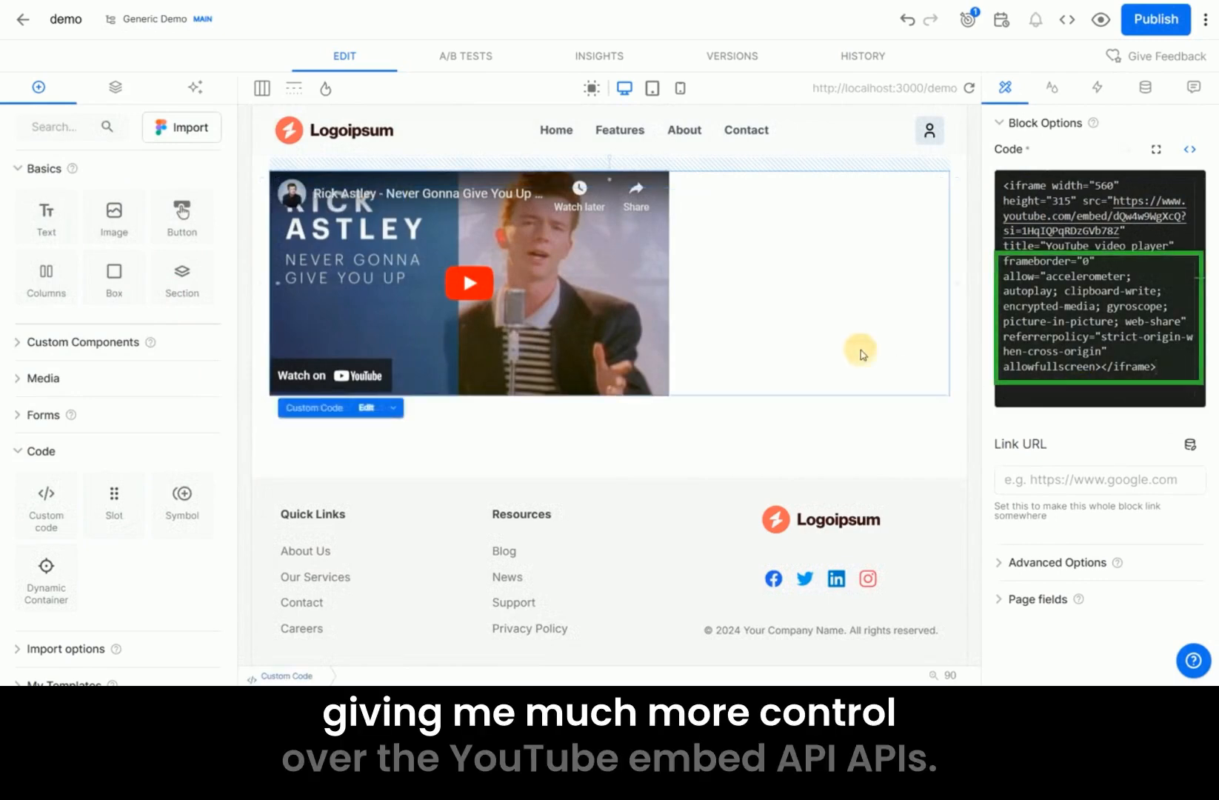
pyautogui.moveTo(862, 362)
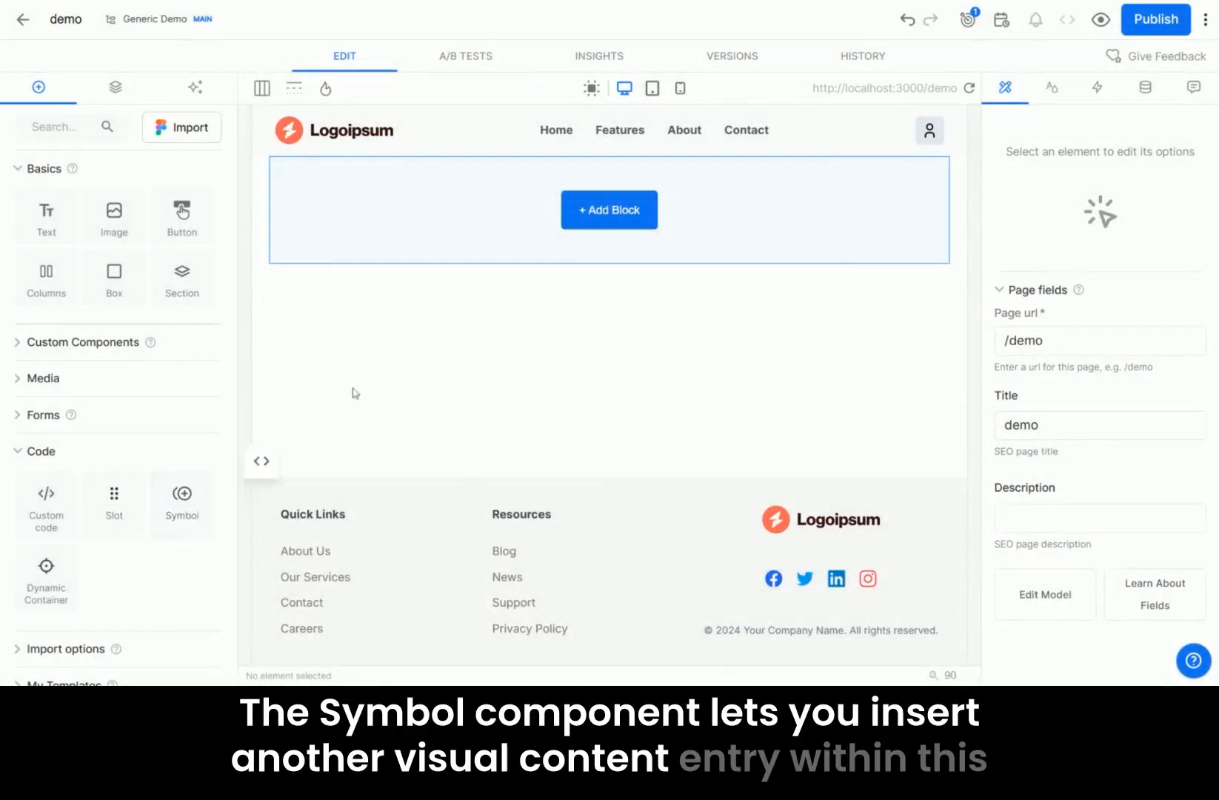
# Add a Symbol block and set its Model to Hero Banner
pyautogui.click(182, 503)
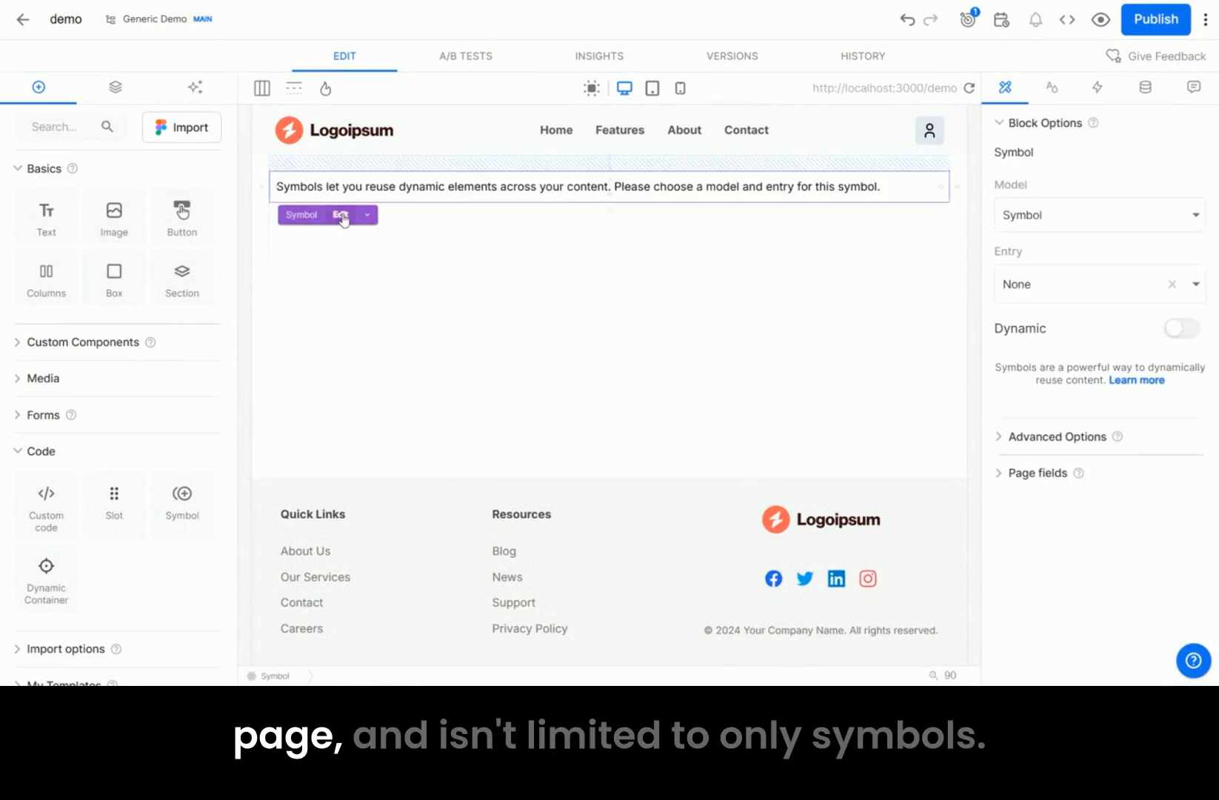
pyautogui.click(339, 216)
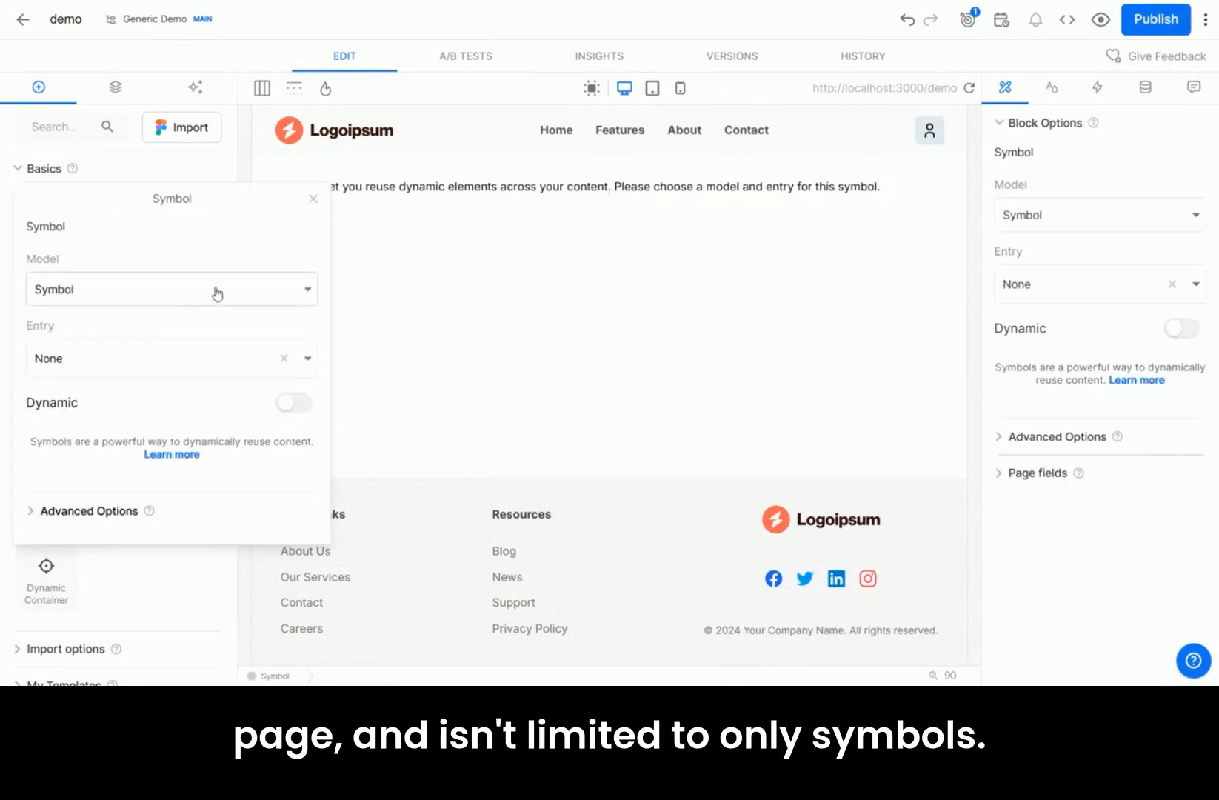
pyautogui.click(171, 289)
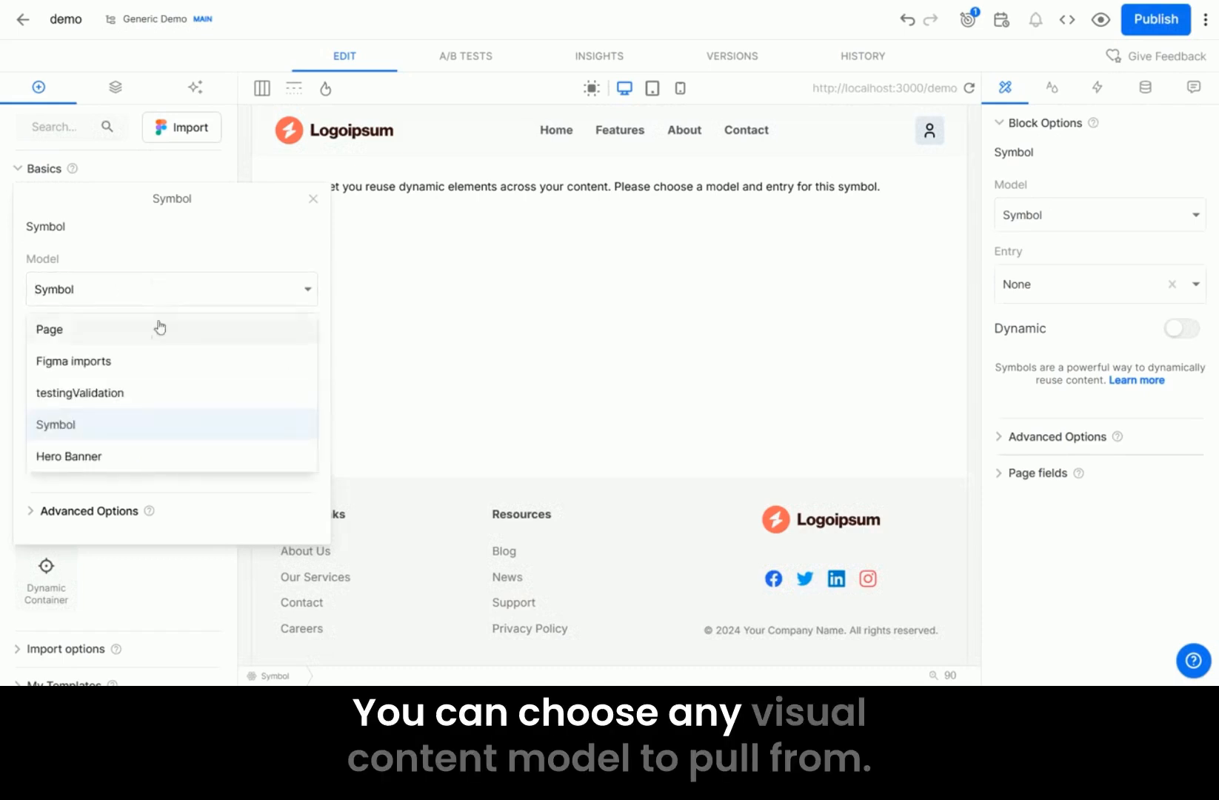
pyautogui.moveTo(139, 456)
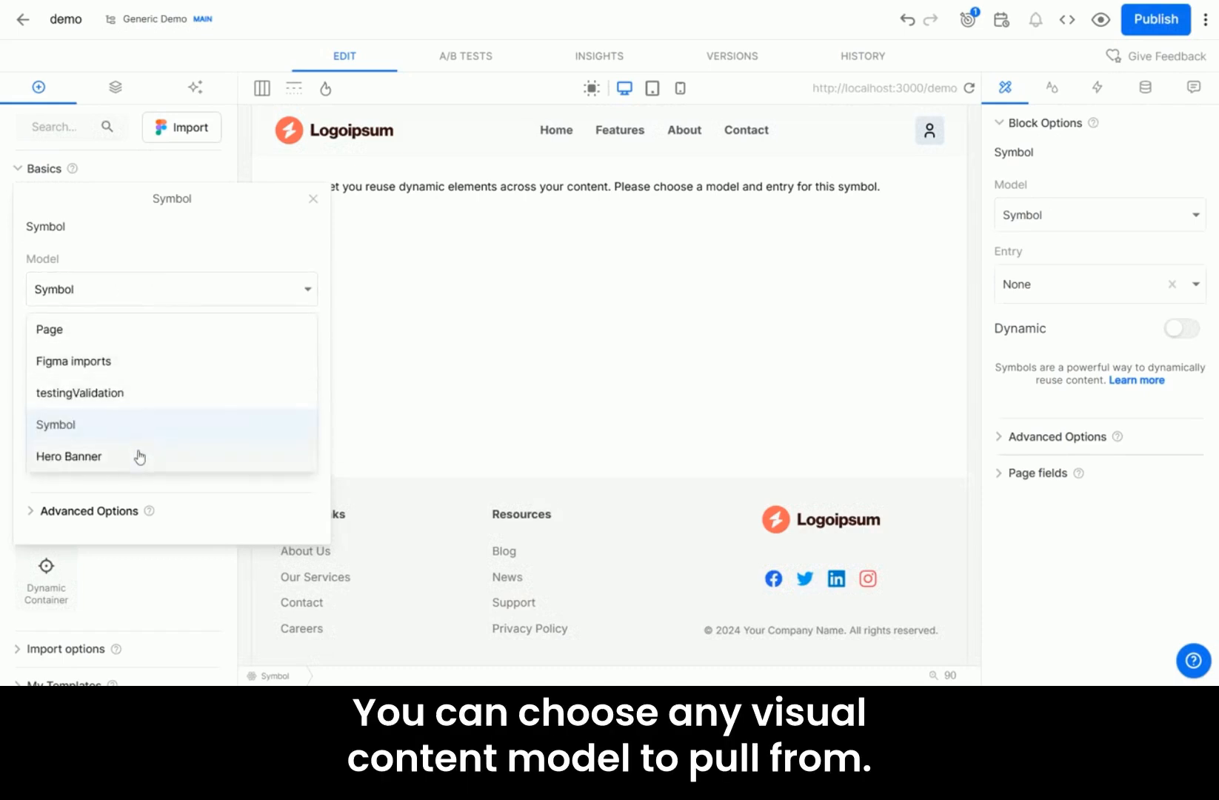
pyautogui.click(68, 457)
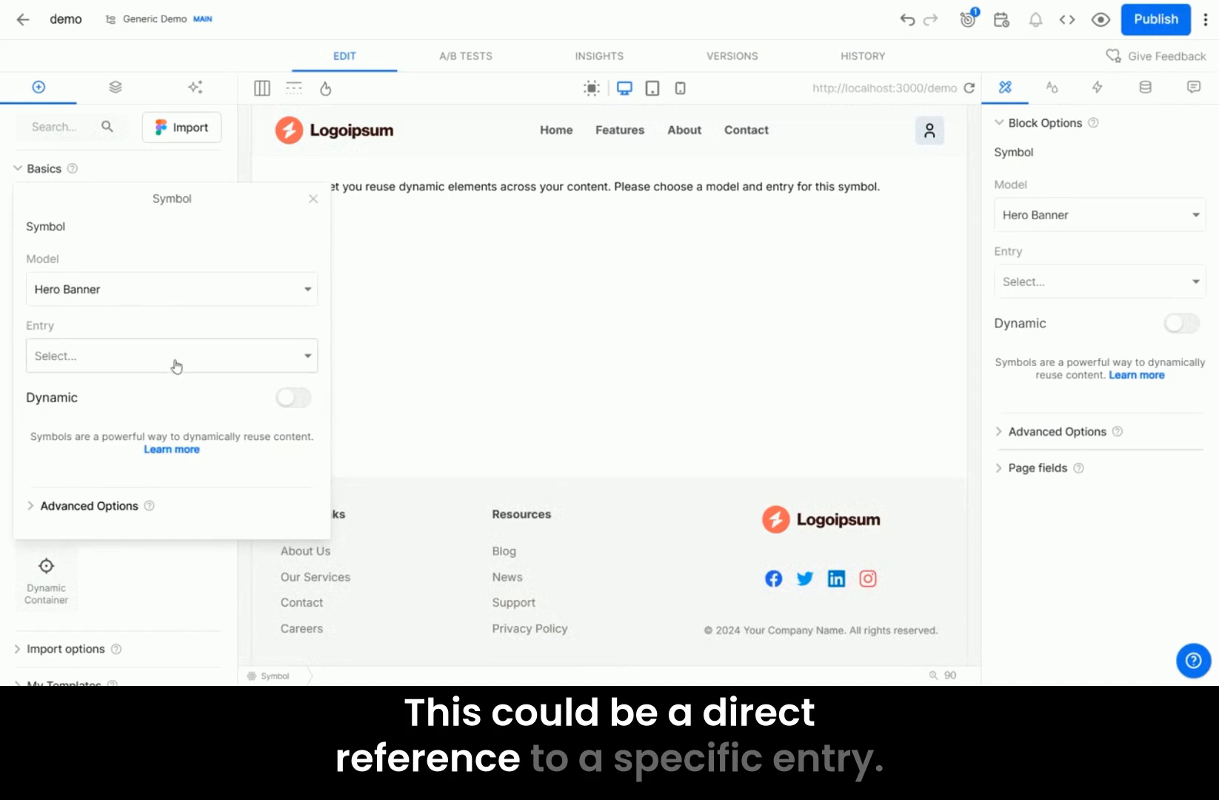
# Pick then clear the Blueberry entry, make the symbol Dynamic, and view Targeting
pyautogui.click(171, 356)
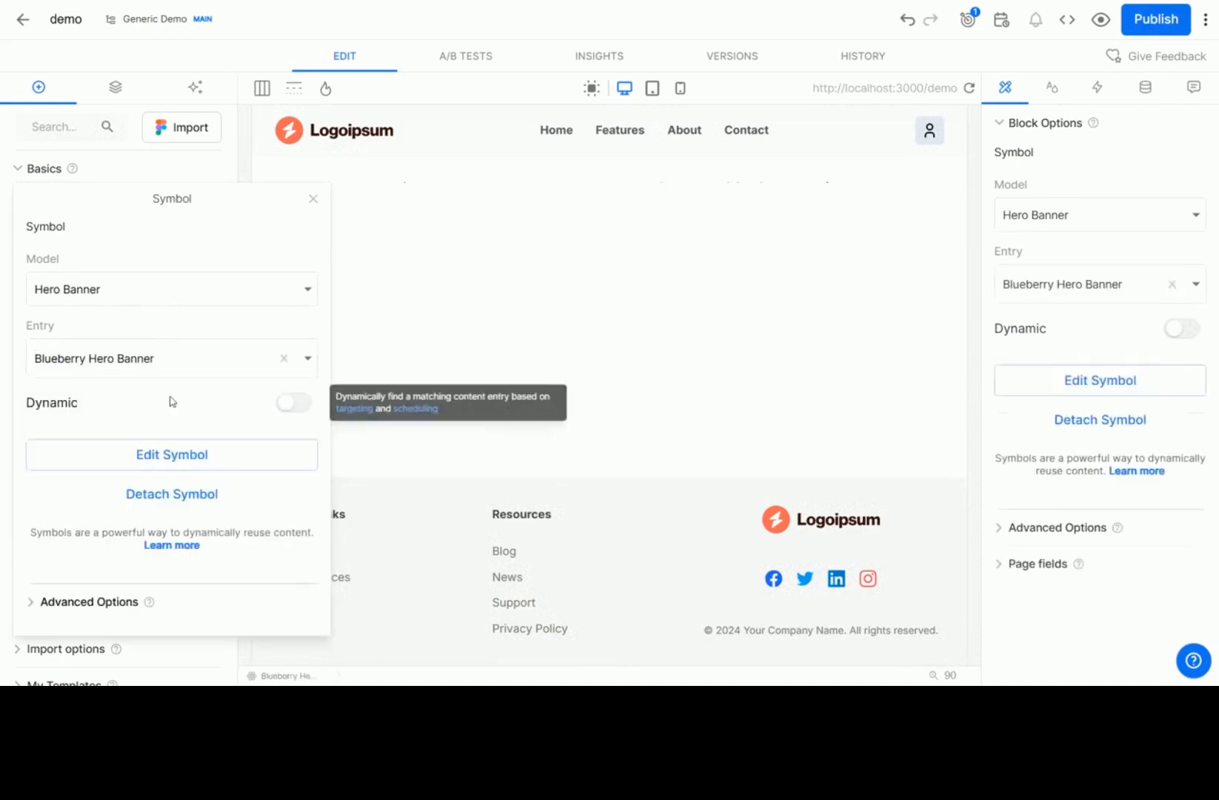
pyautogui.click(284, 358)
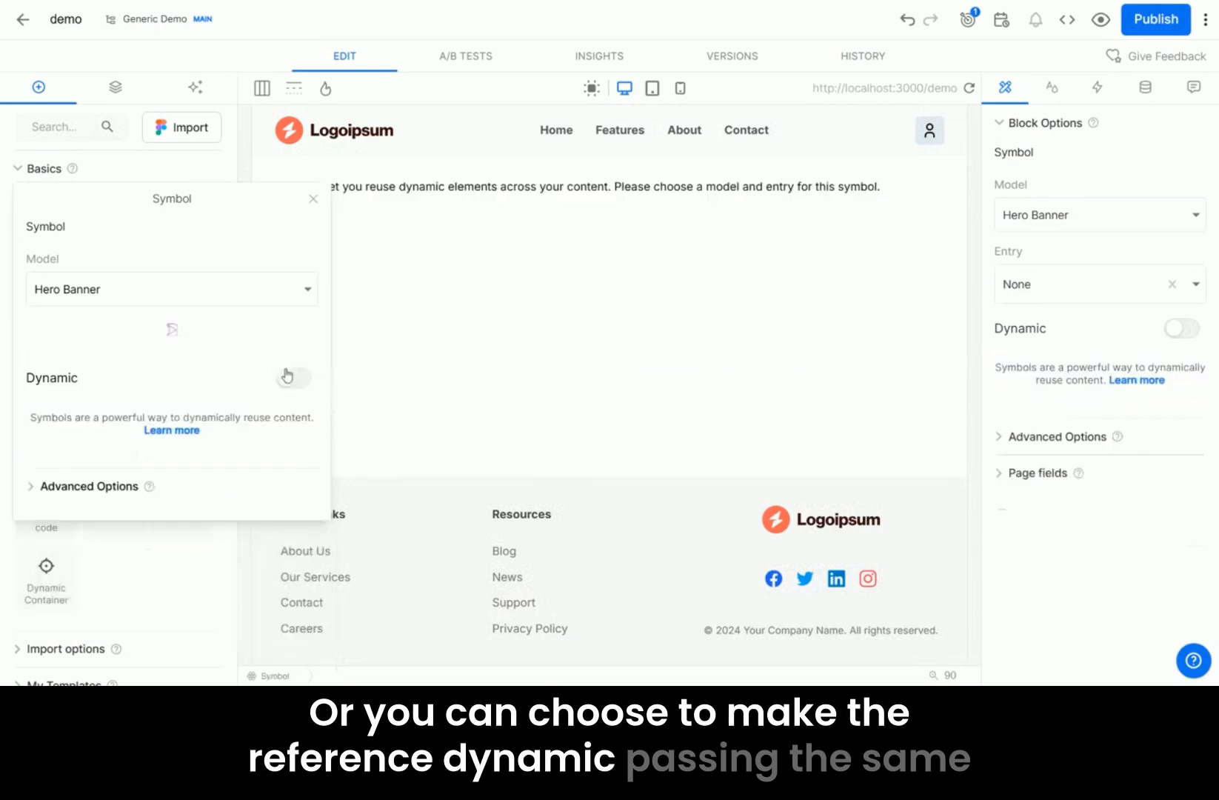
pyautogui.click(293, 375)
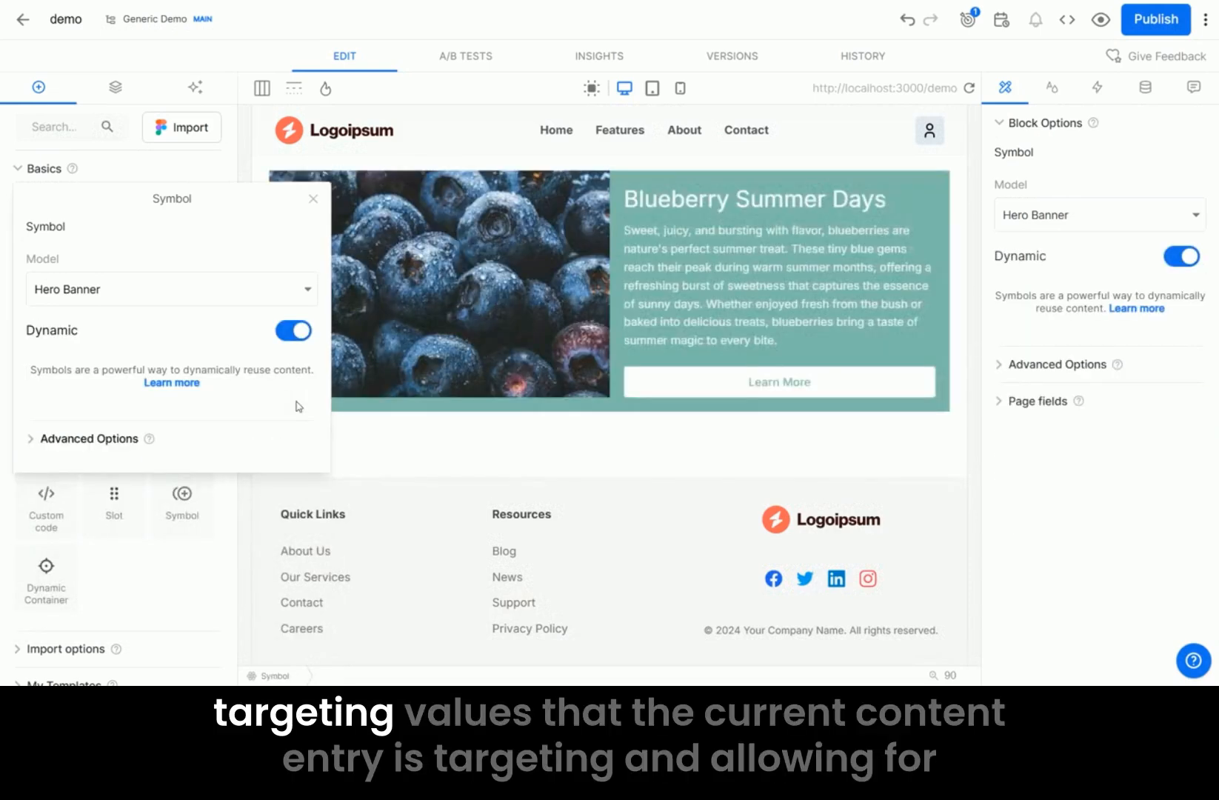
pyautogui.click(313, 199)
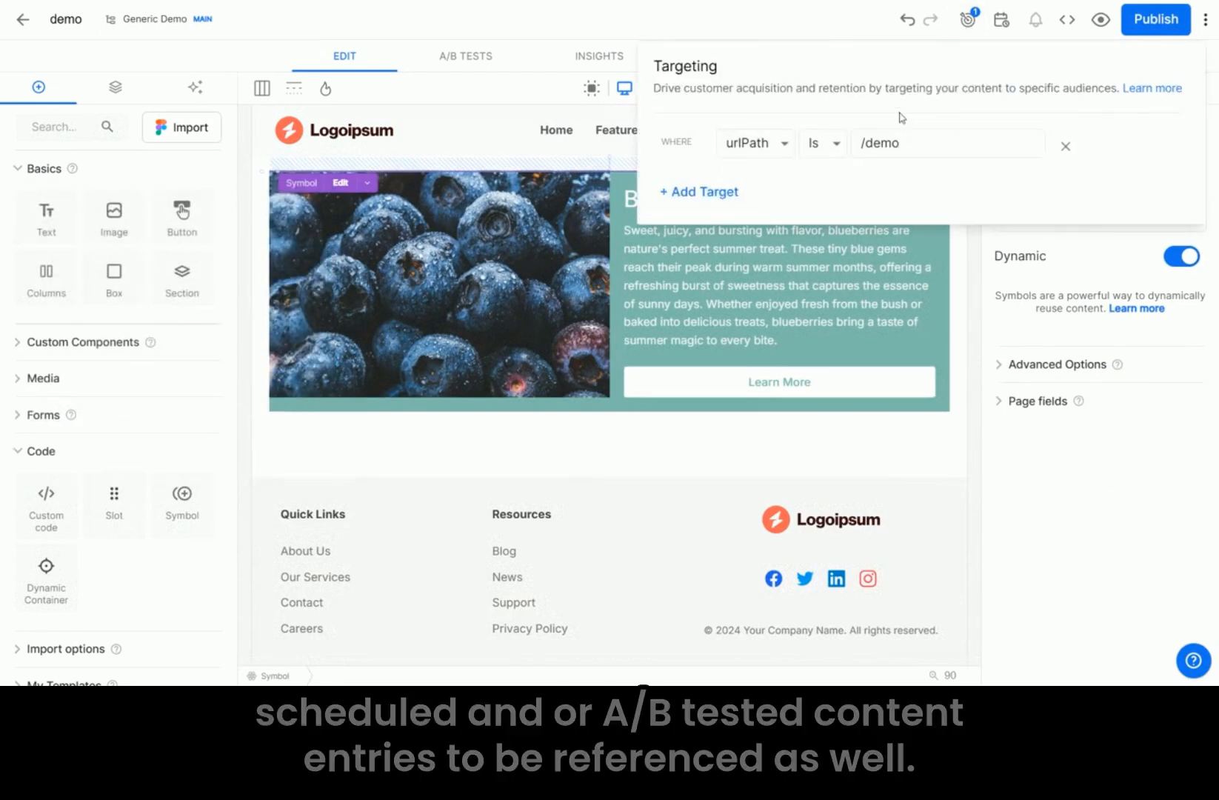
pyautogui.click(699, 191)
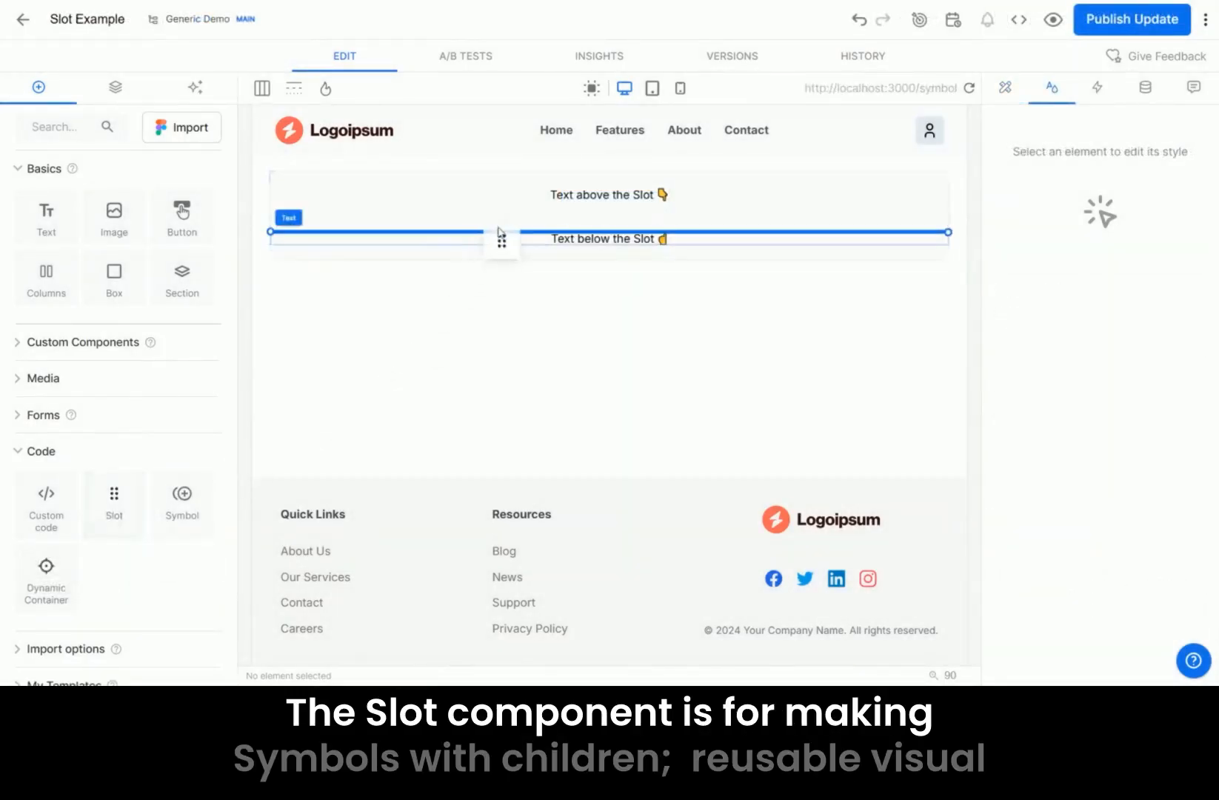
# Place the Slot Example symbol on the demo page and deselect it
pyautogui.click(377, 231)
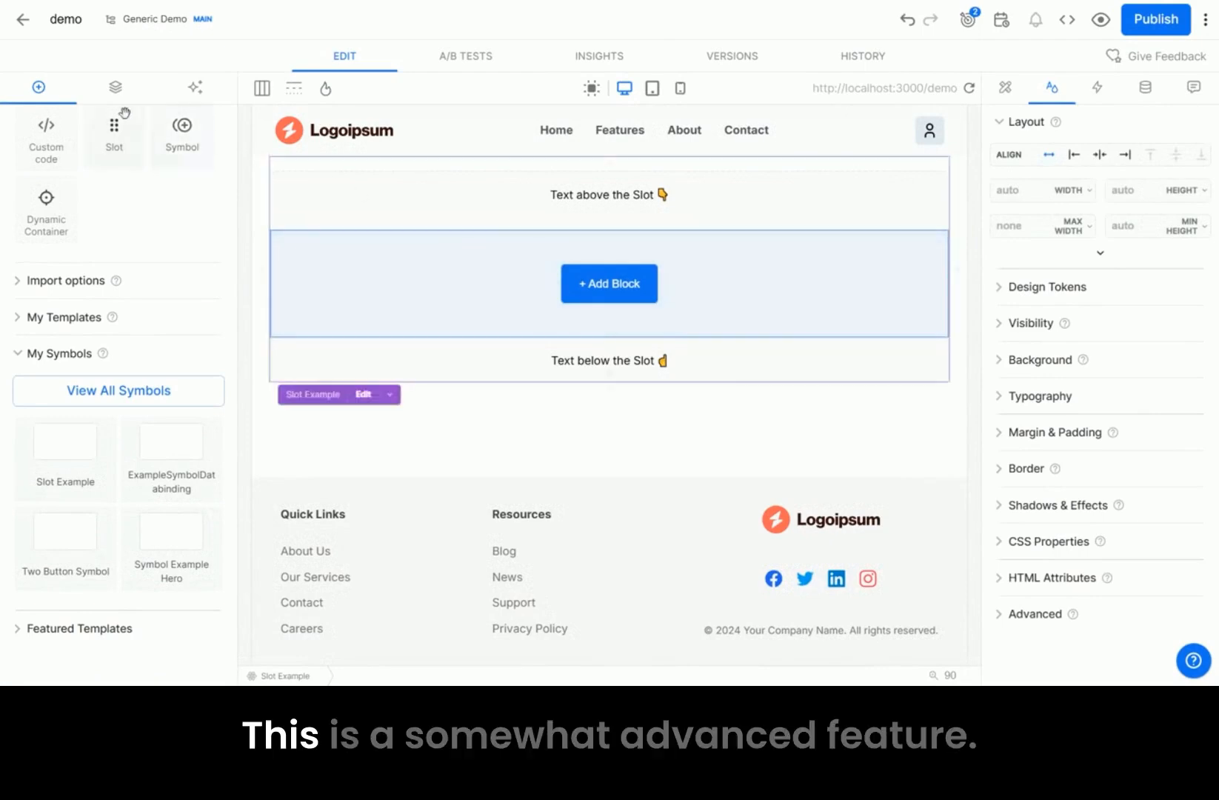
pyautogui.click(38, 86)
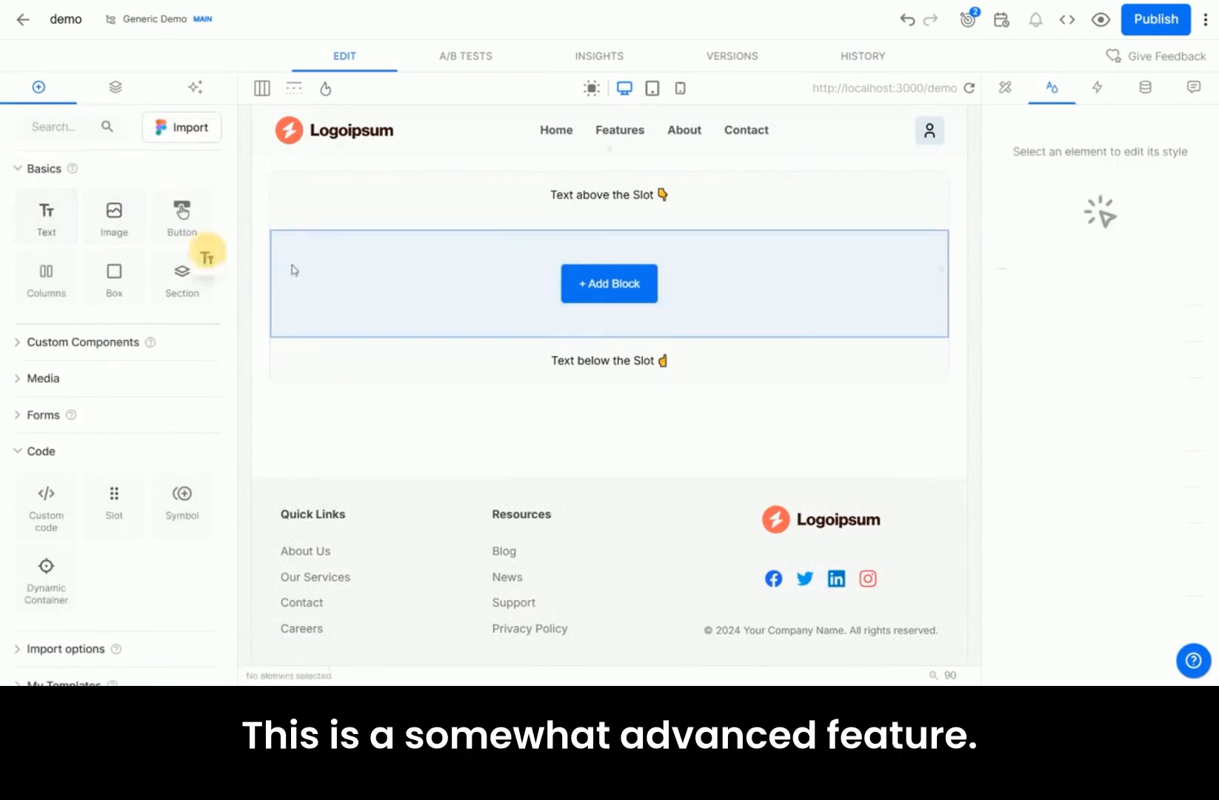